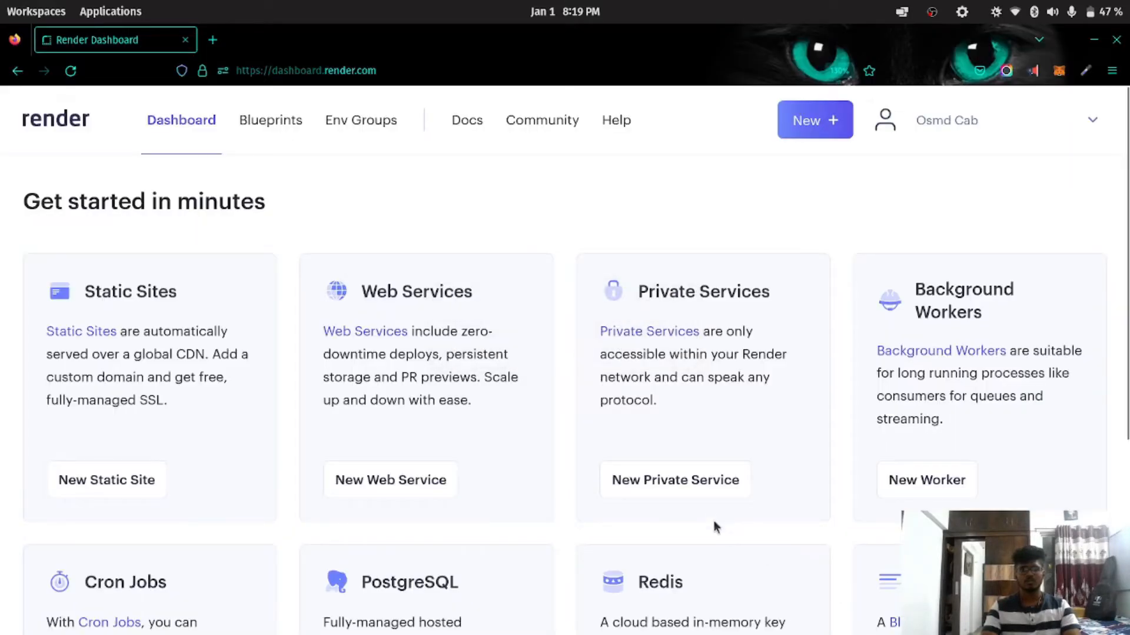
pyautogui.moveTo(837, 395)
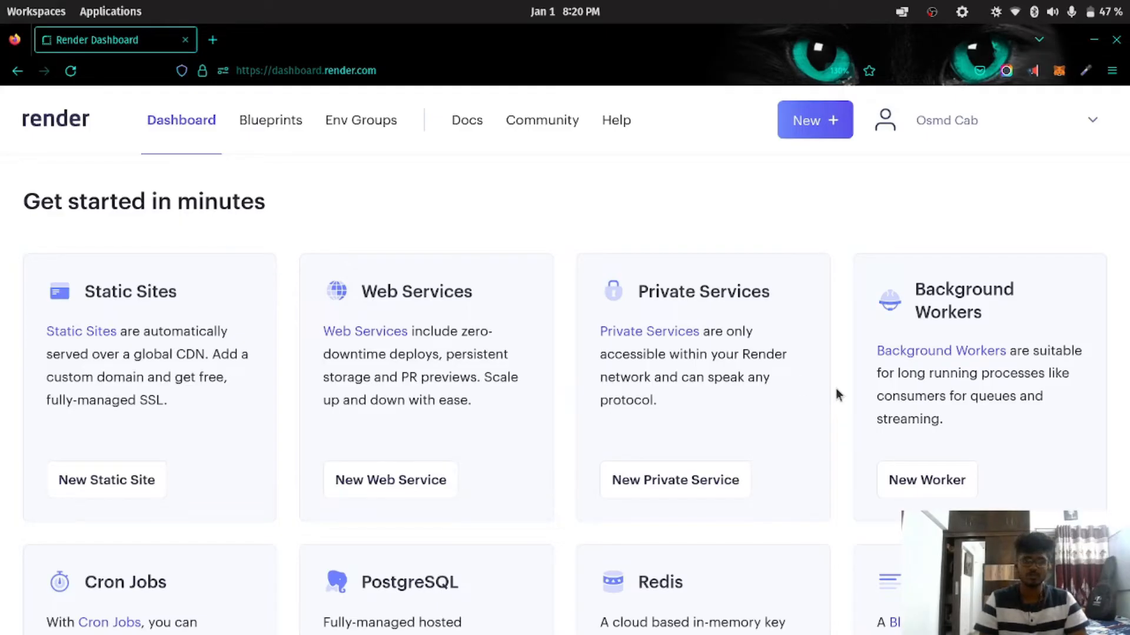
pyautogui.moveTo(285, 276)
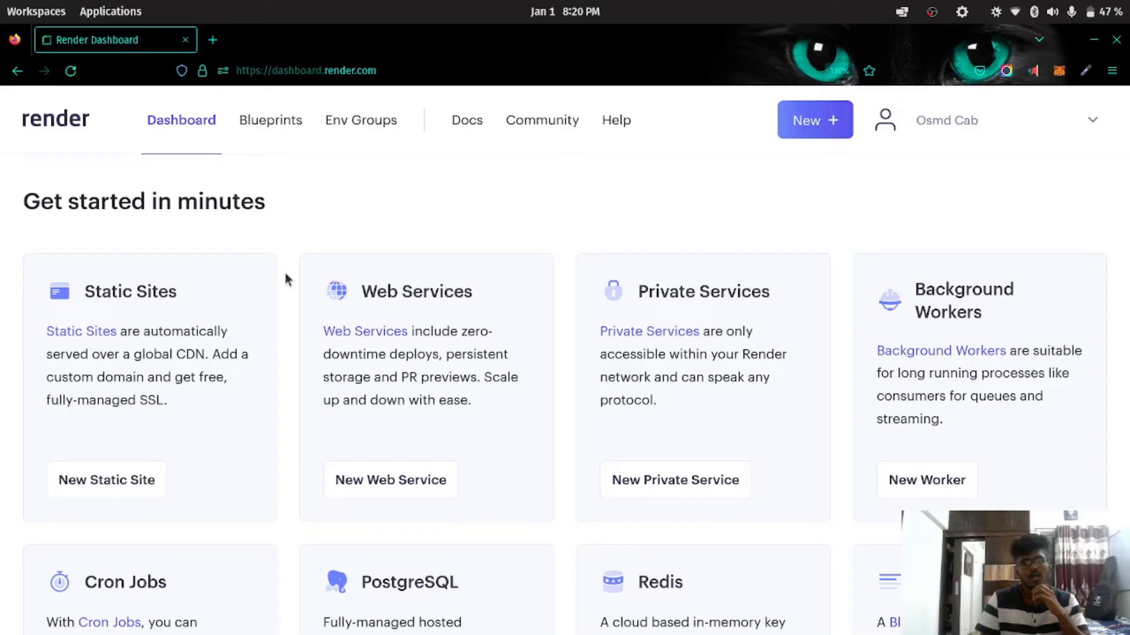
pyautogui.moveTo(1103, 193)
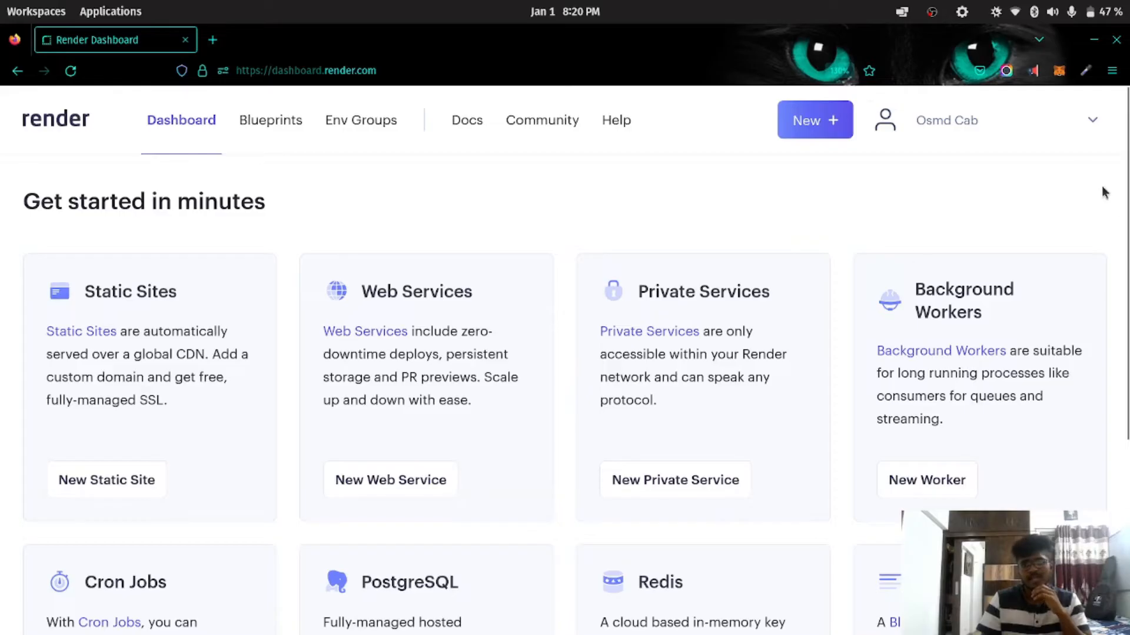
pyautogui.moveTo(890, 214)
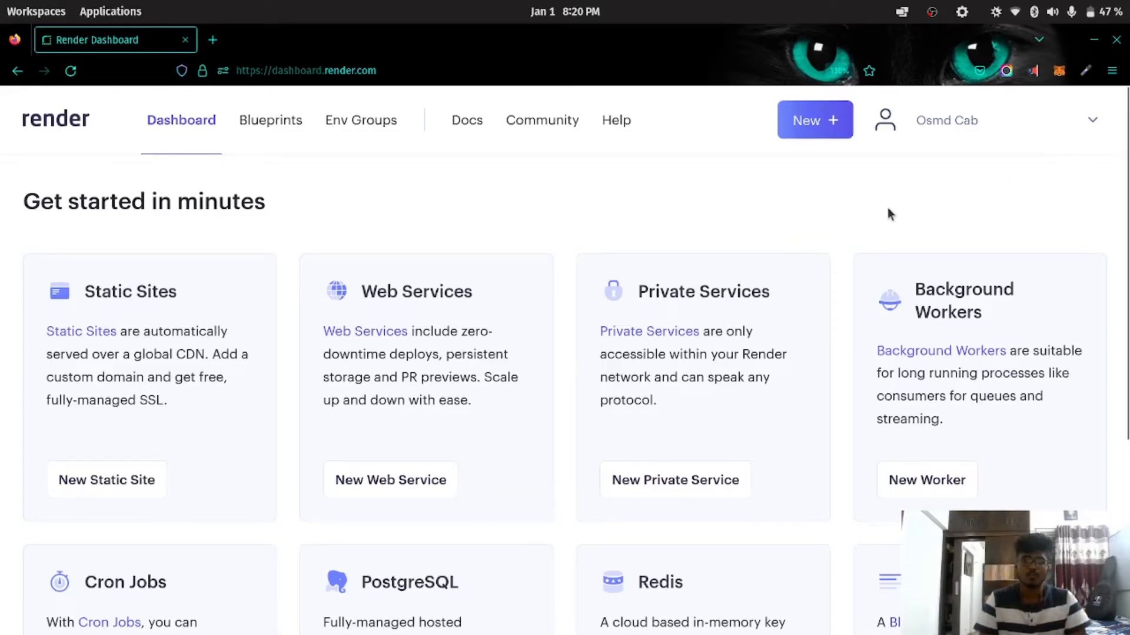
pyautogui.moveTo(840, 275)
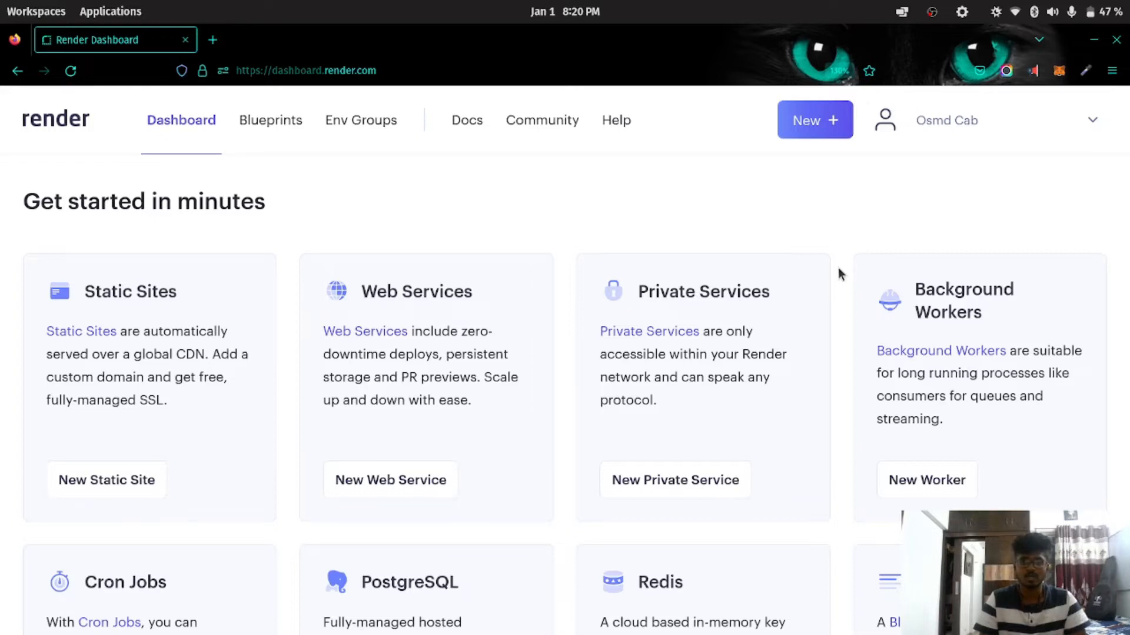
pyautogui.moveTo(840, 305)
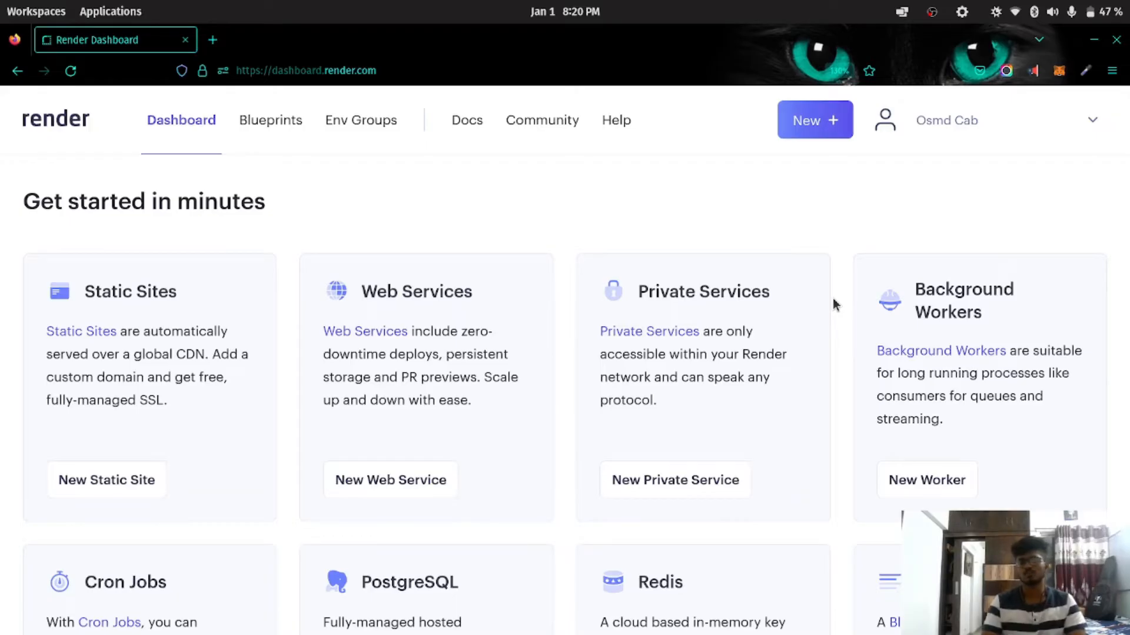
pyautogui.moveTo(841, 312)
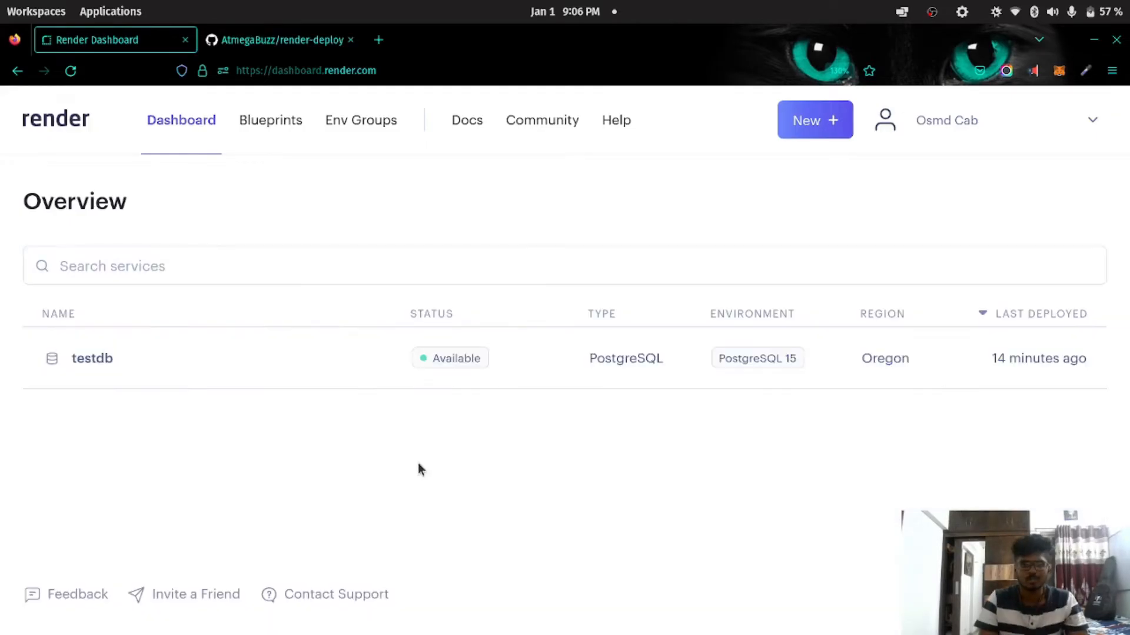
pyautogui.moveTo(522, 446)
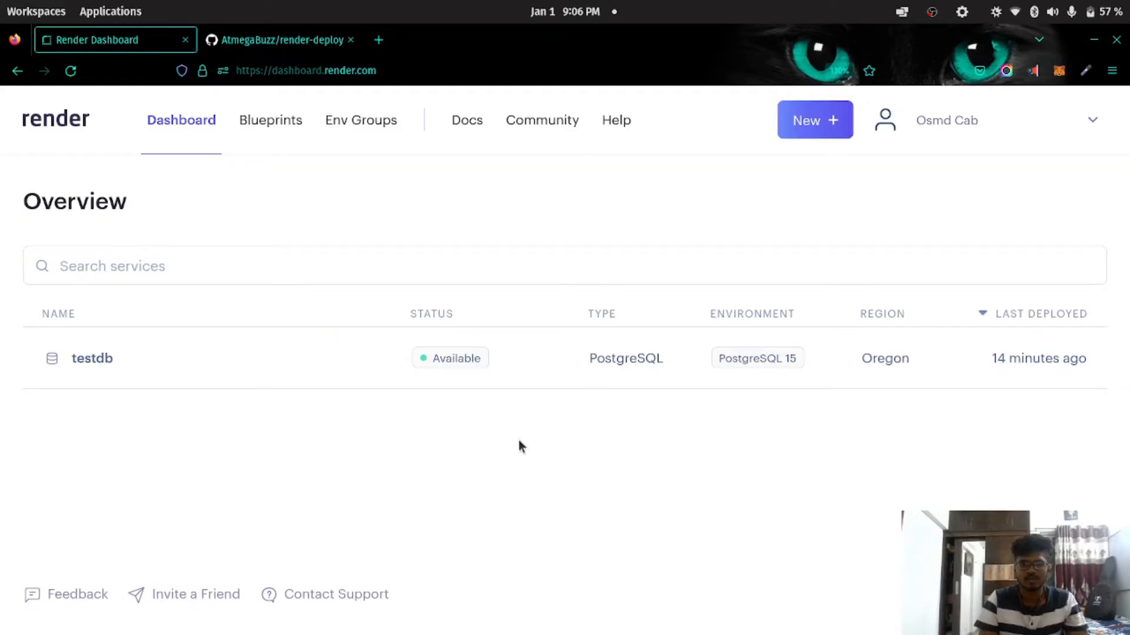
# - Fill a new Render PostgreSQL form with name testdb and review the Free instance type
pyautogui.click(814, 120)
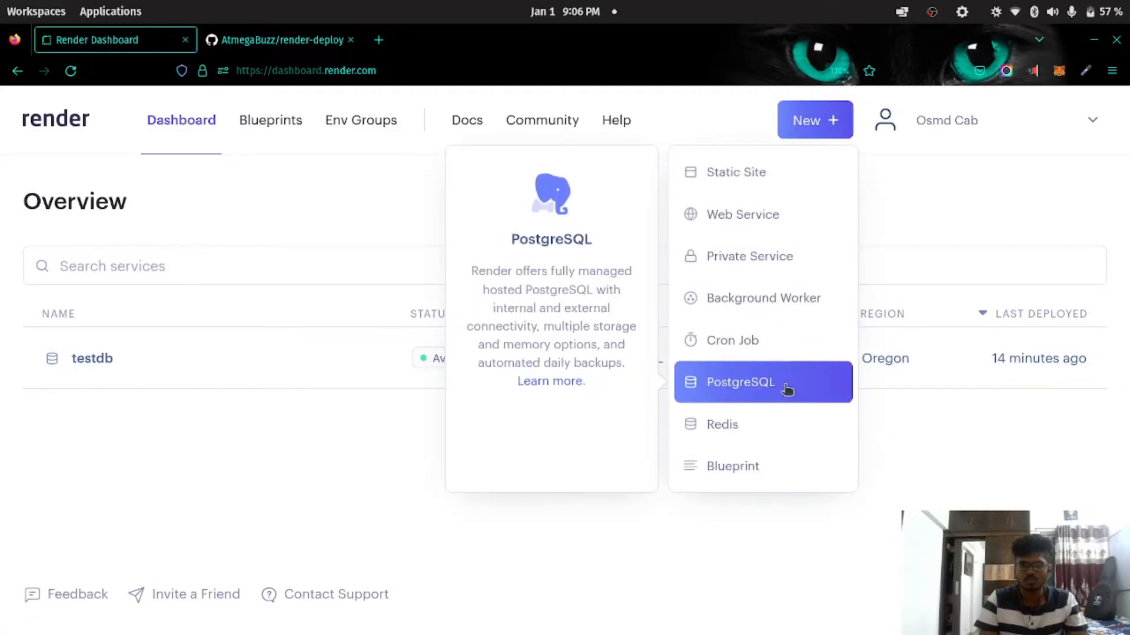
pyautogui.click(740, 381)
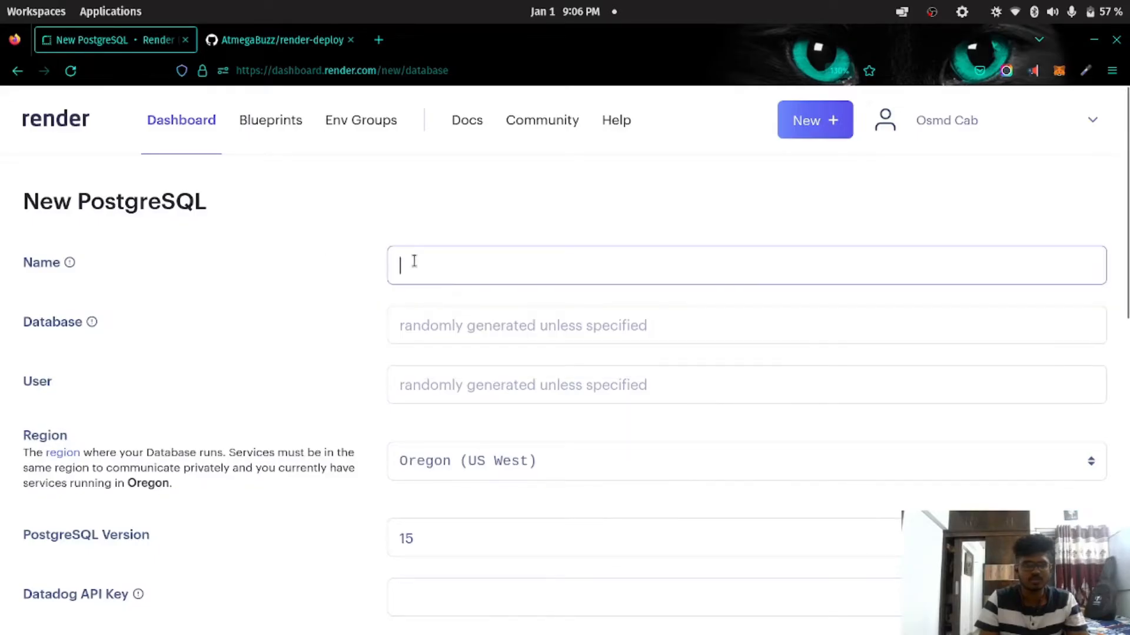
pyautogui.write('test')
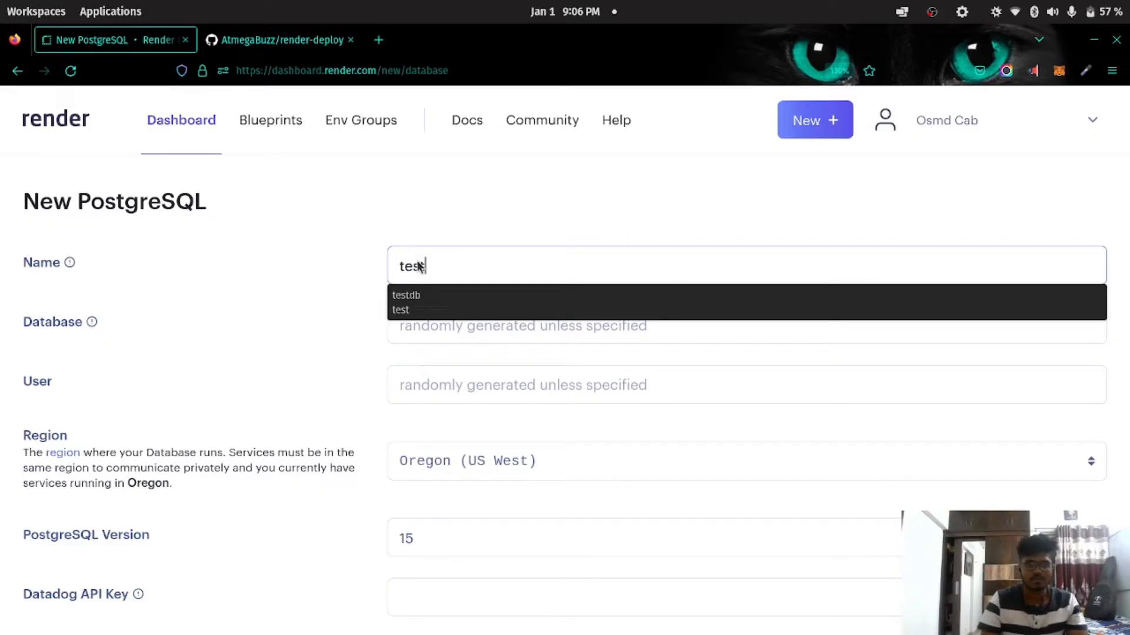
pyautogui.scroll(-3)
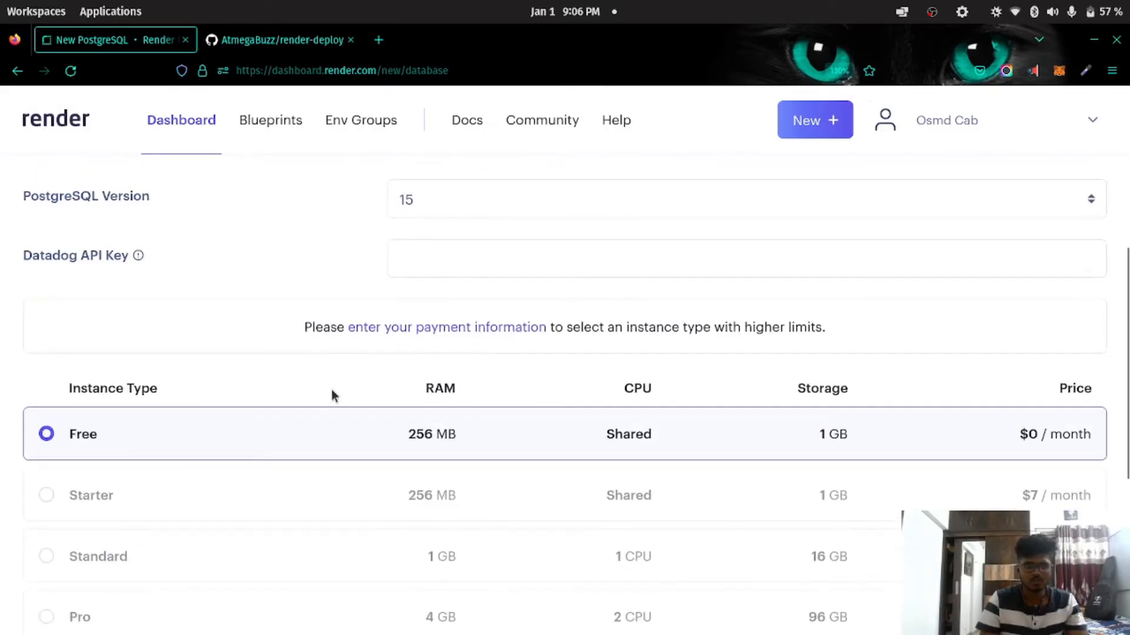
pyautogui.scroll(3)
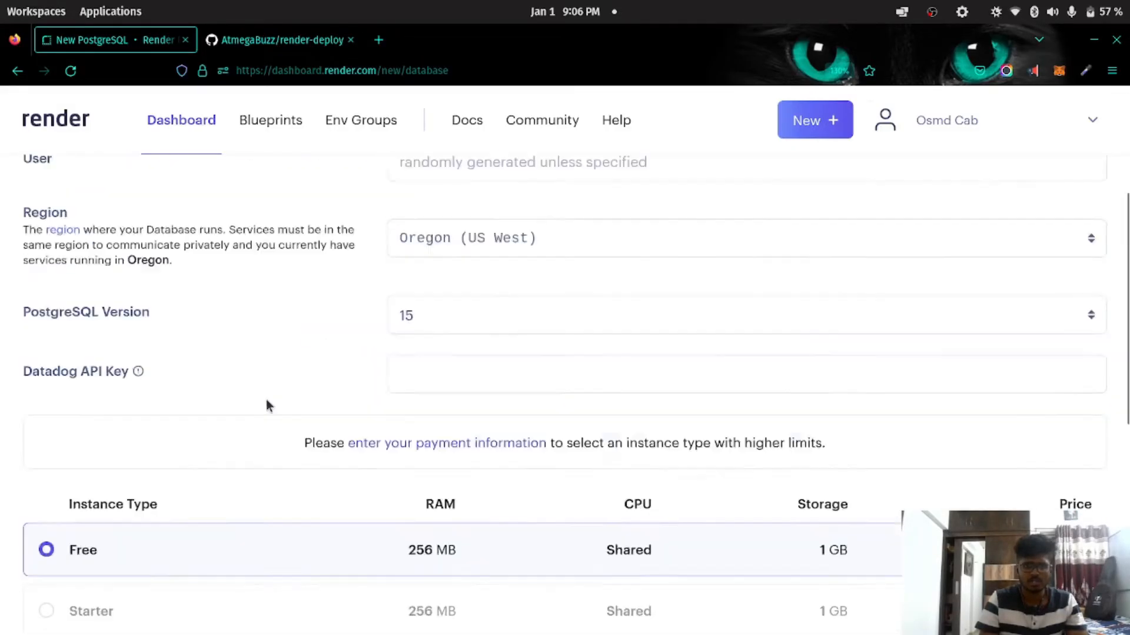
pyautogui.scroll(3)
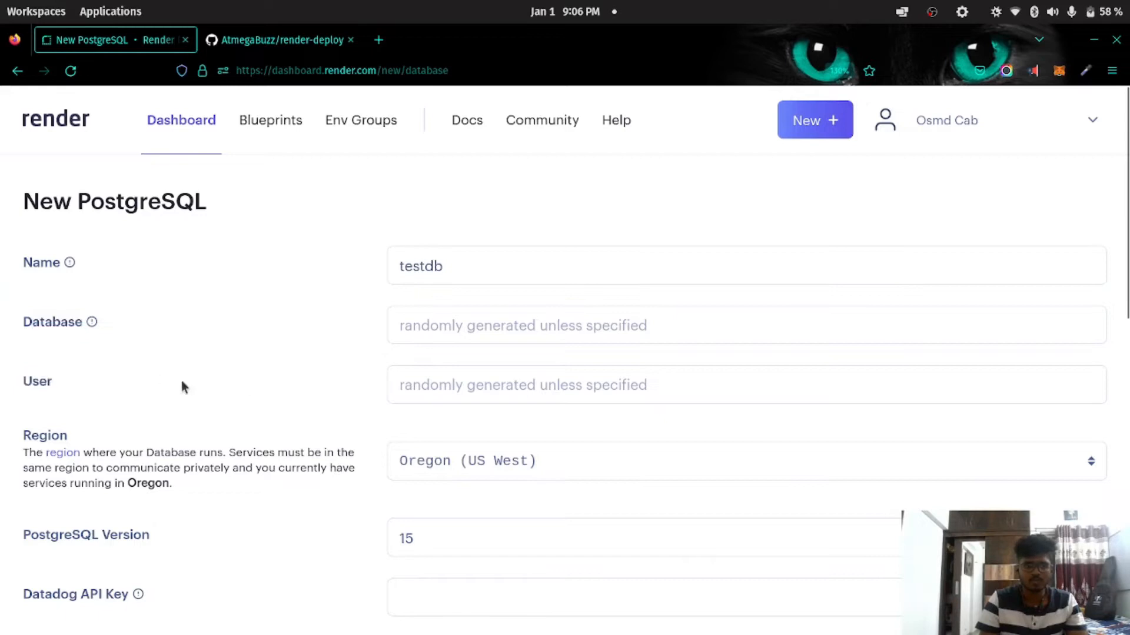
pyautogui.scroll(-3)
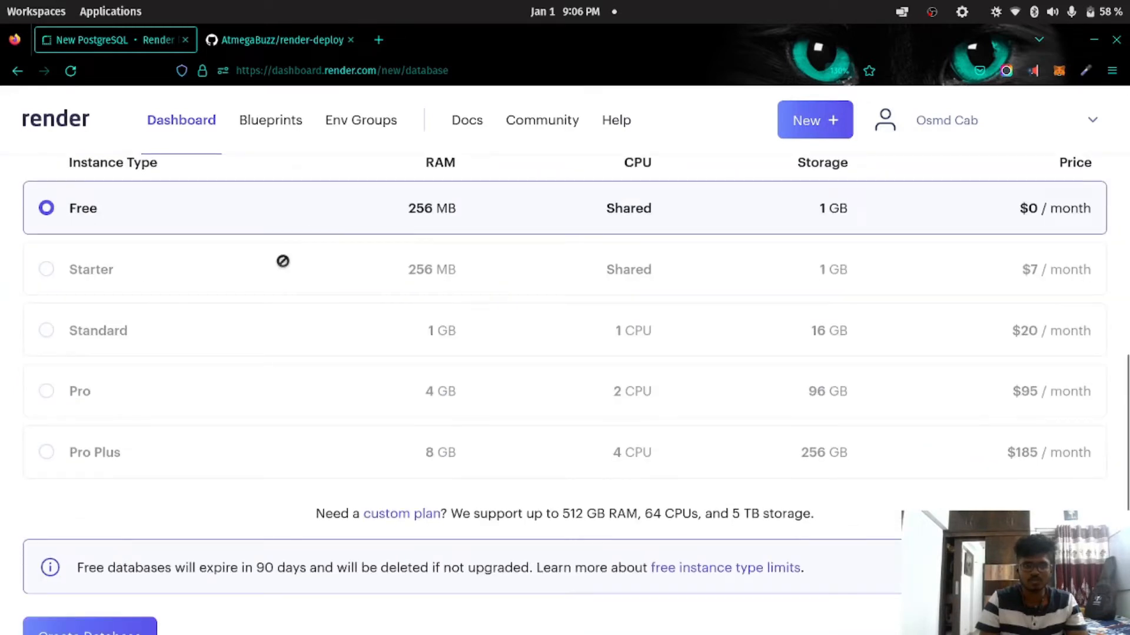
pyautogui.scroll(-3)
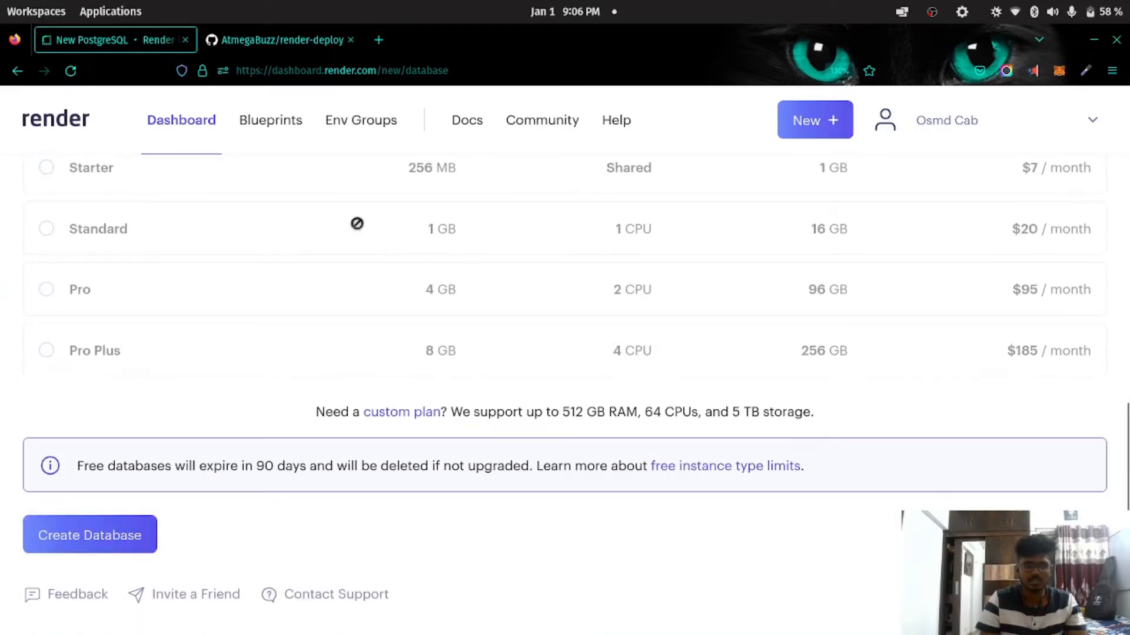
pyautogui.moveTo(50, 123)
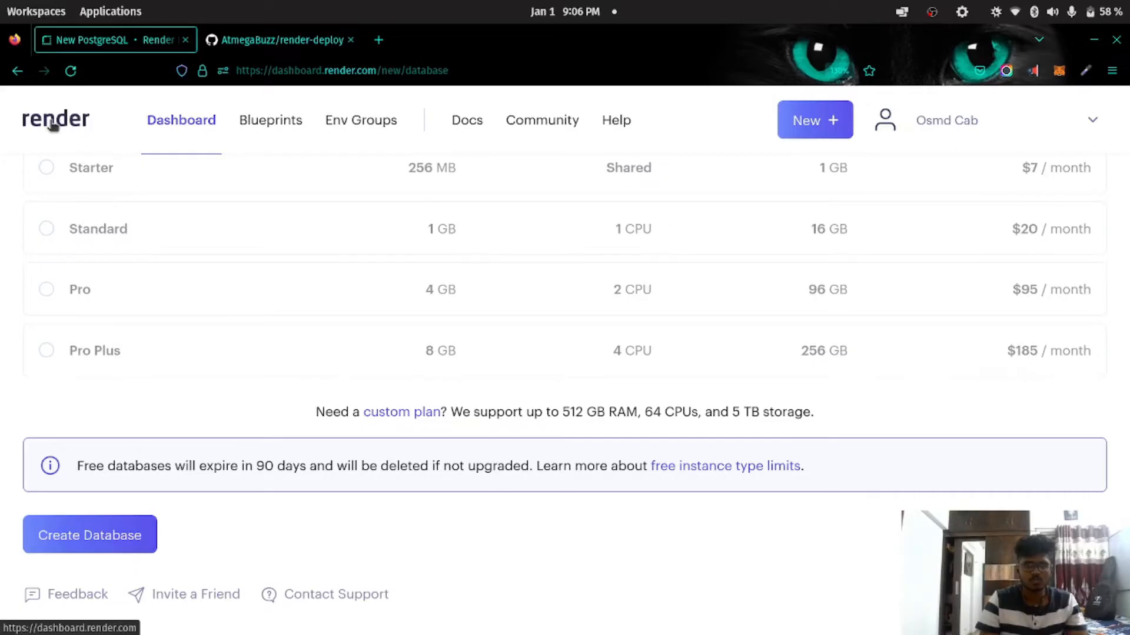
# - Open the existing testdb database from Overview, review its Connections, then switch to VS Code
pyautogui.click(89, 535)
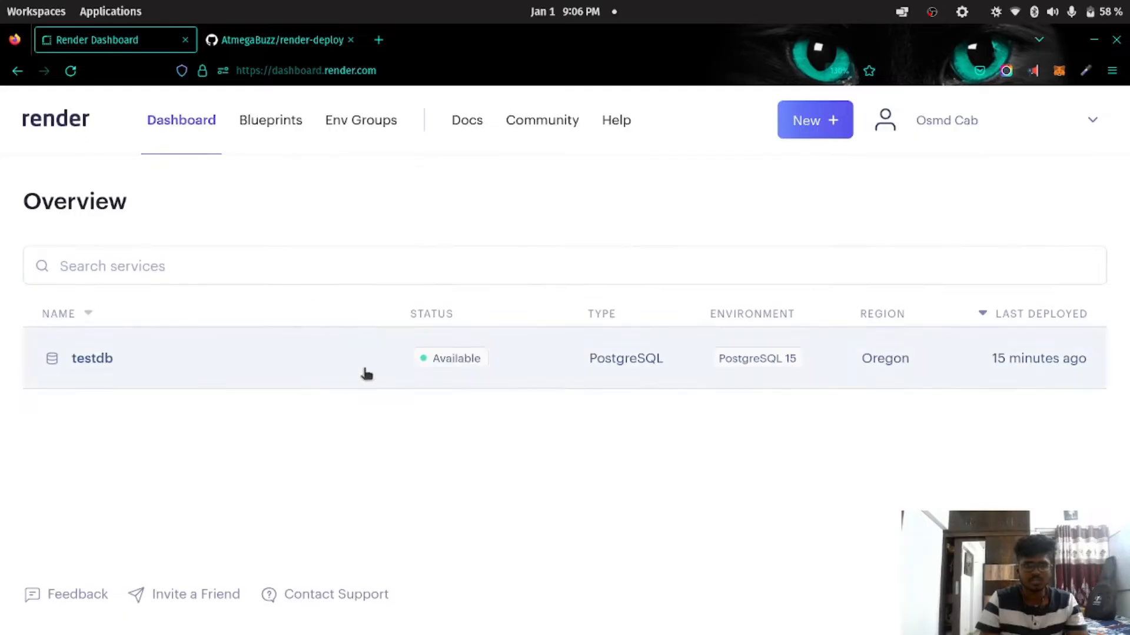
pyautogui.click(92, 358)
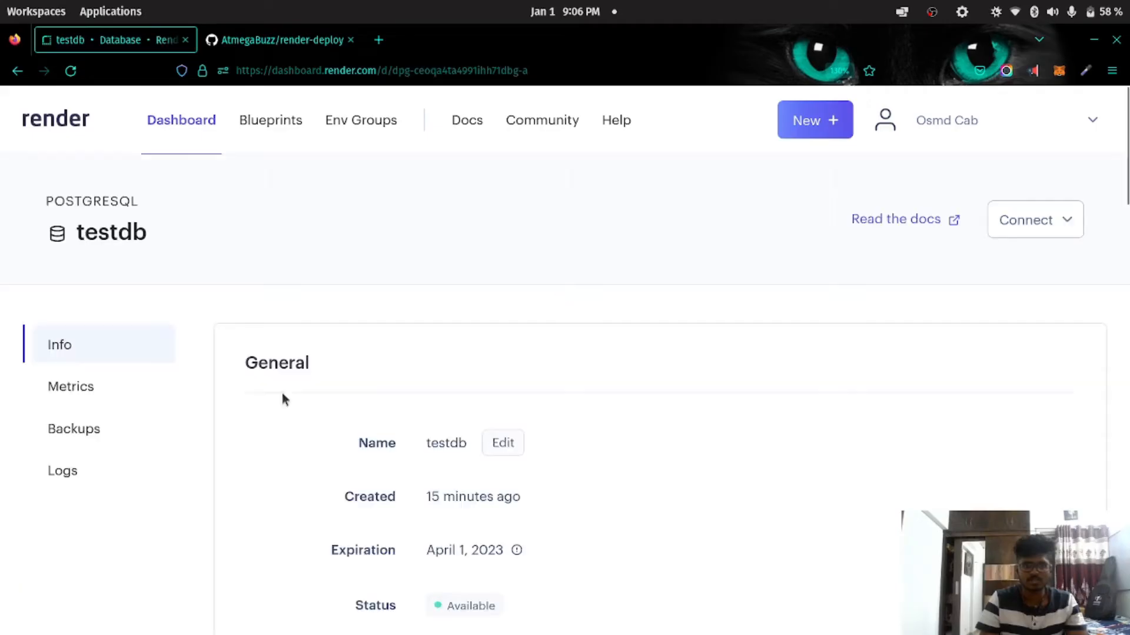
pyautogui.scroll(-3)
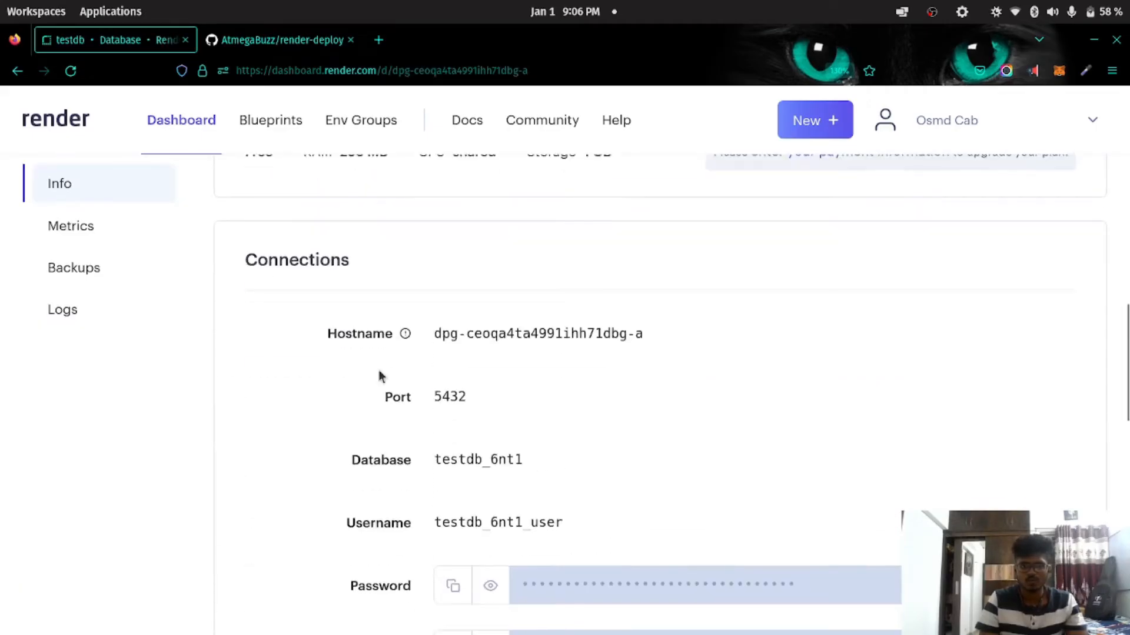
pyautogui.scroll(-3)
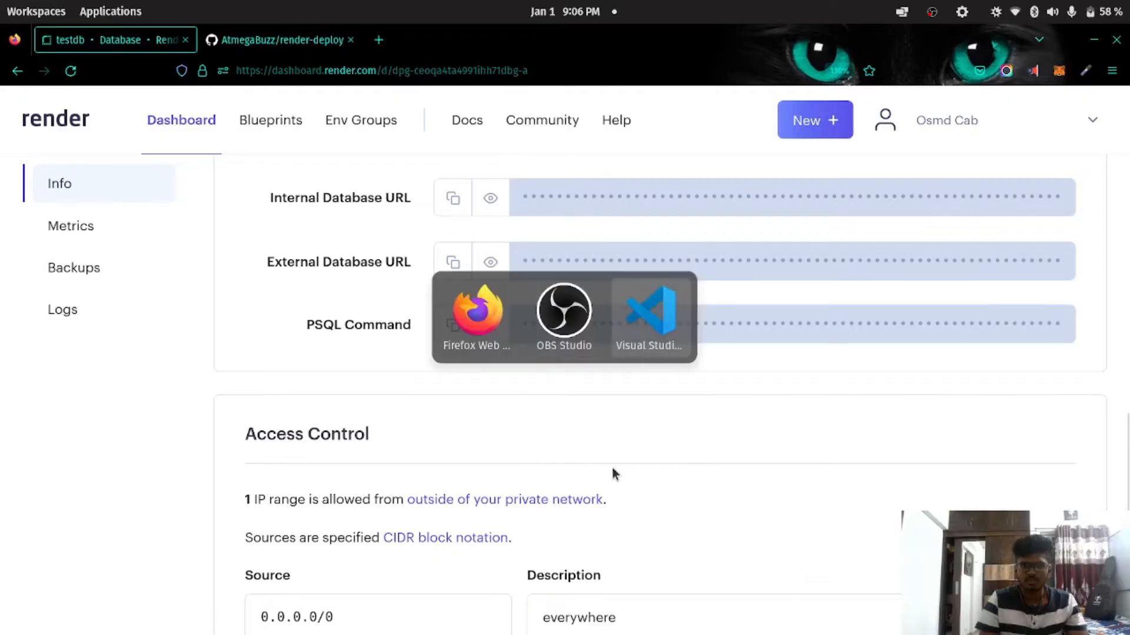
pyautogui.click(649, 314)
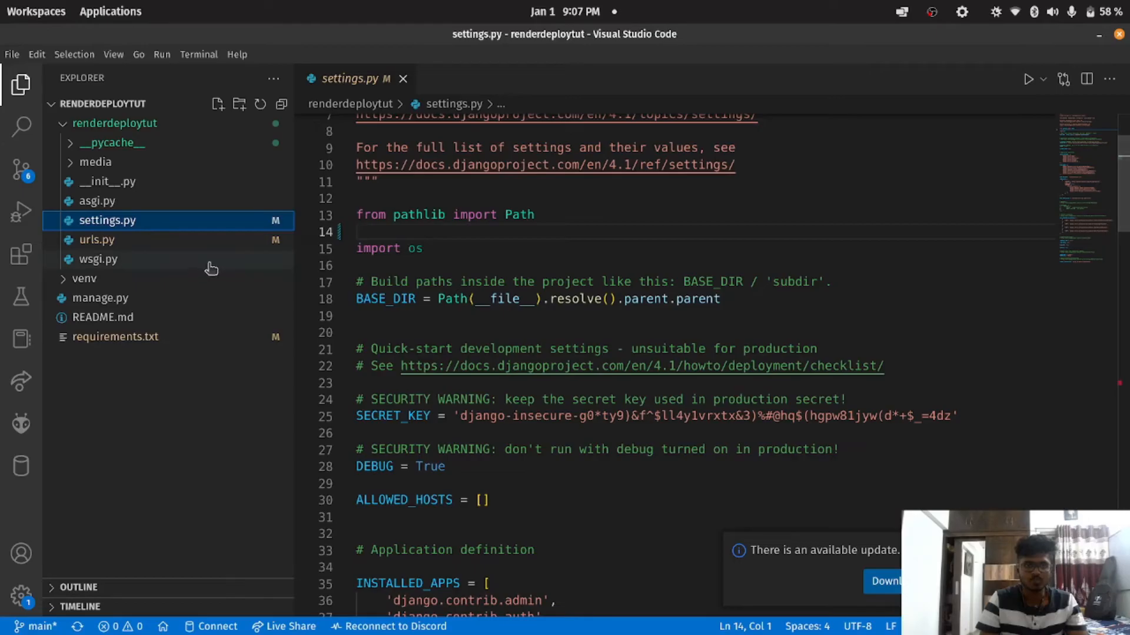
# - In urls.py, import staticfiles_urlpatterns and add 'urlpatterns += staticfiles_urlpatterns()', then save
pyautogui.click(97, 240)
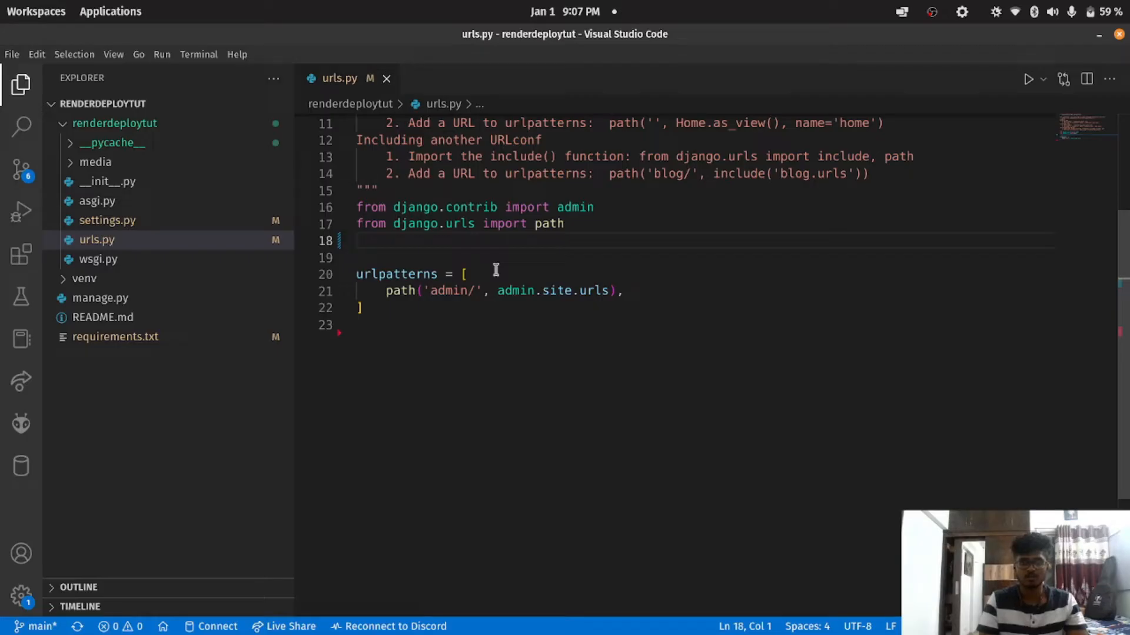
pyautogui.moveTo(463, 255)
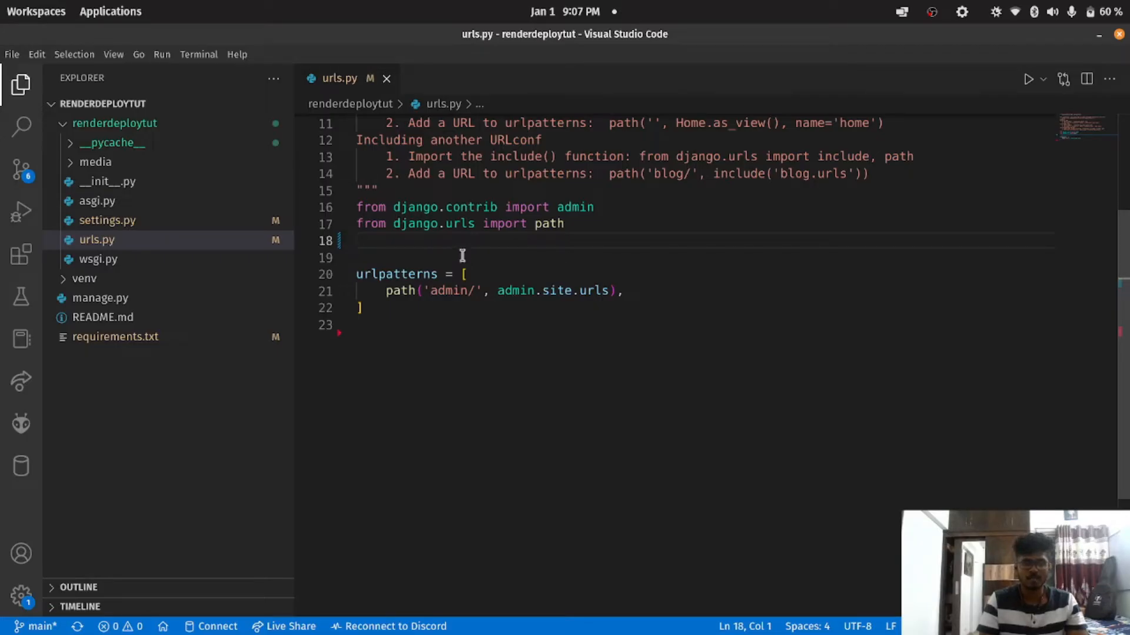
pyautogui.moveTo(443, 245)
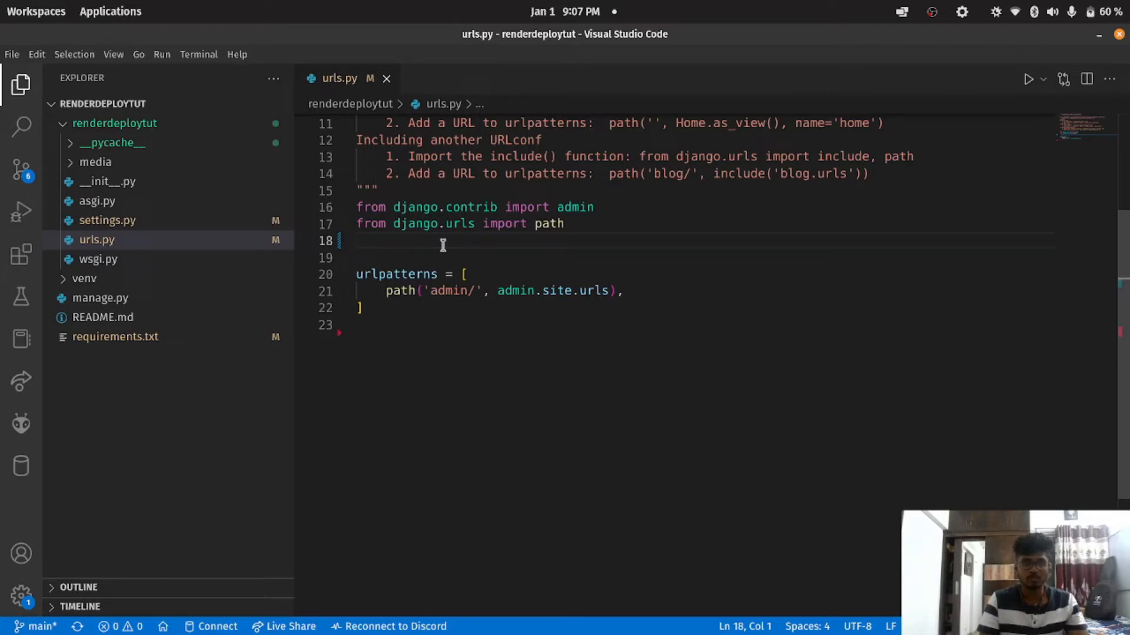
pyautogui.write('from')
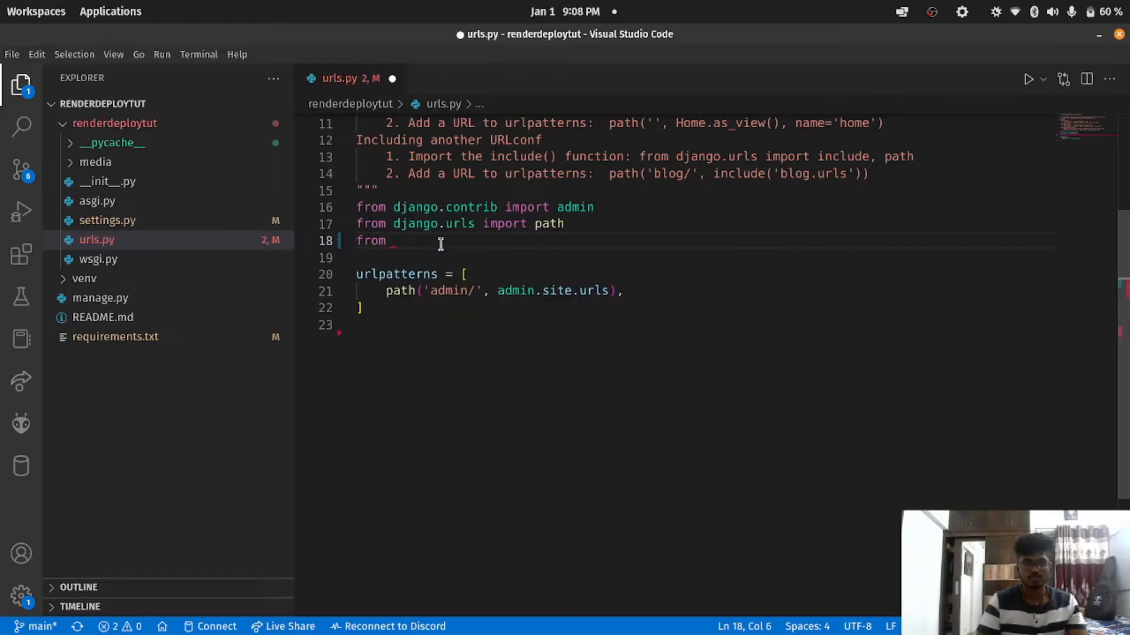
pyautogui.write('django')
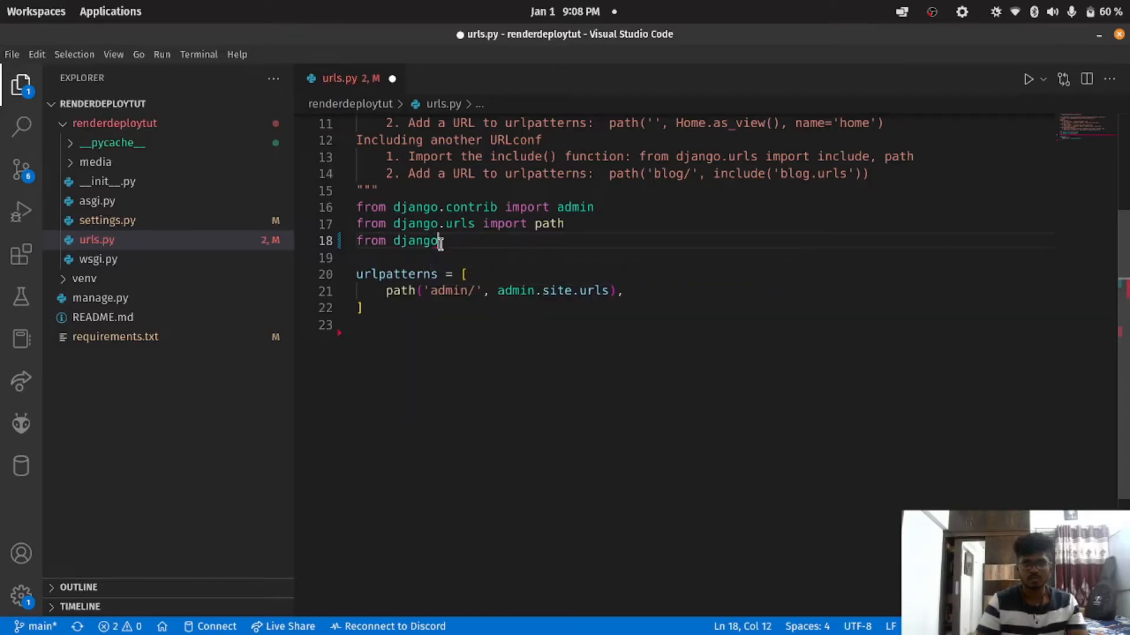
pyautogui.write('.contrib')
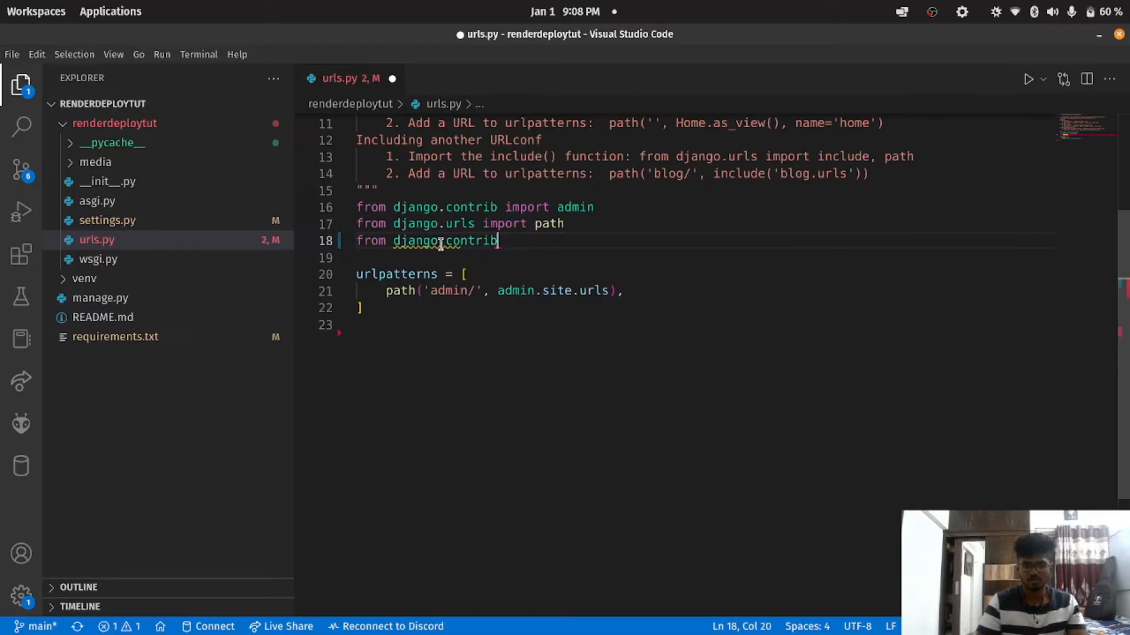
pyautogui.write('.staticfiles.')
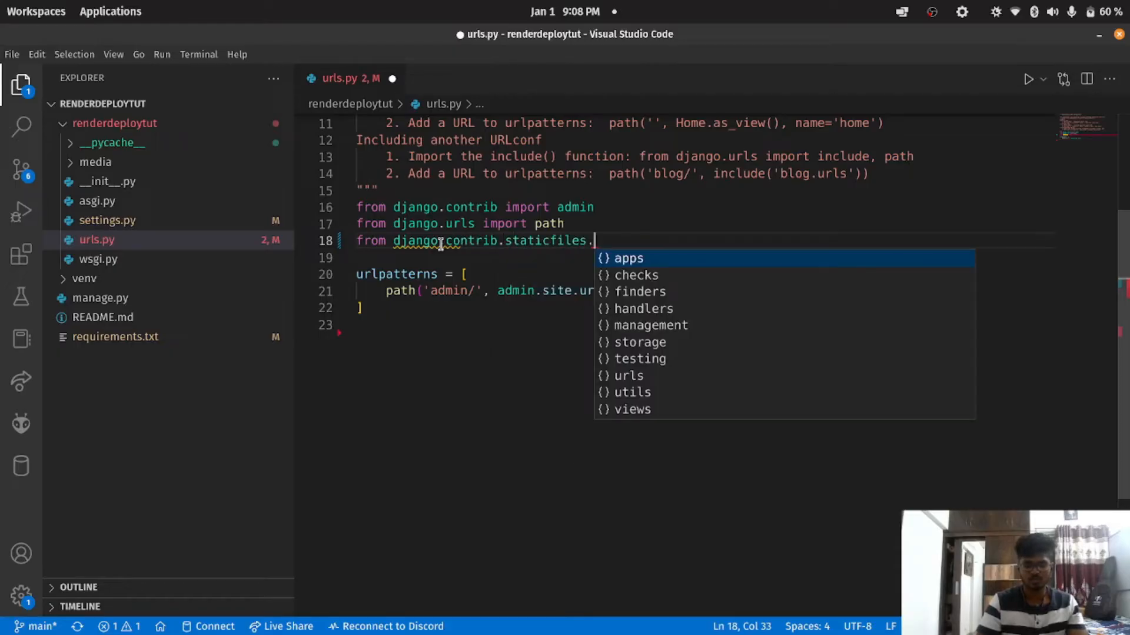
pyautogui.write('urls import')
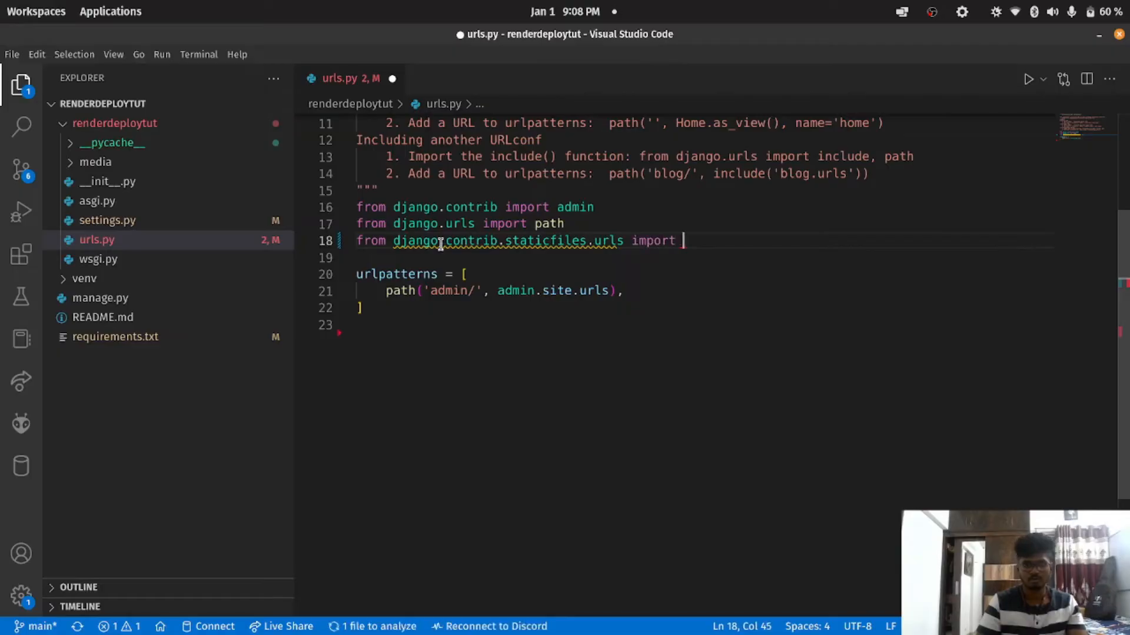
pyautogui.write('staticfiles_urlpatterns')
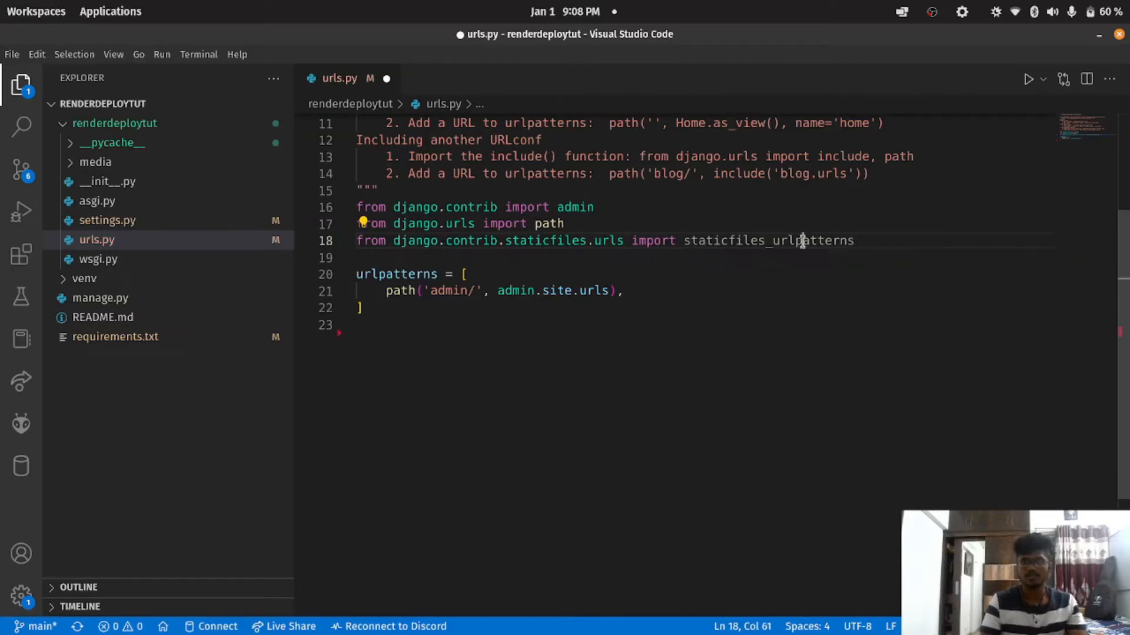
pyautogui.write('urlpatterns')
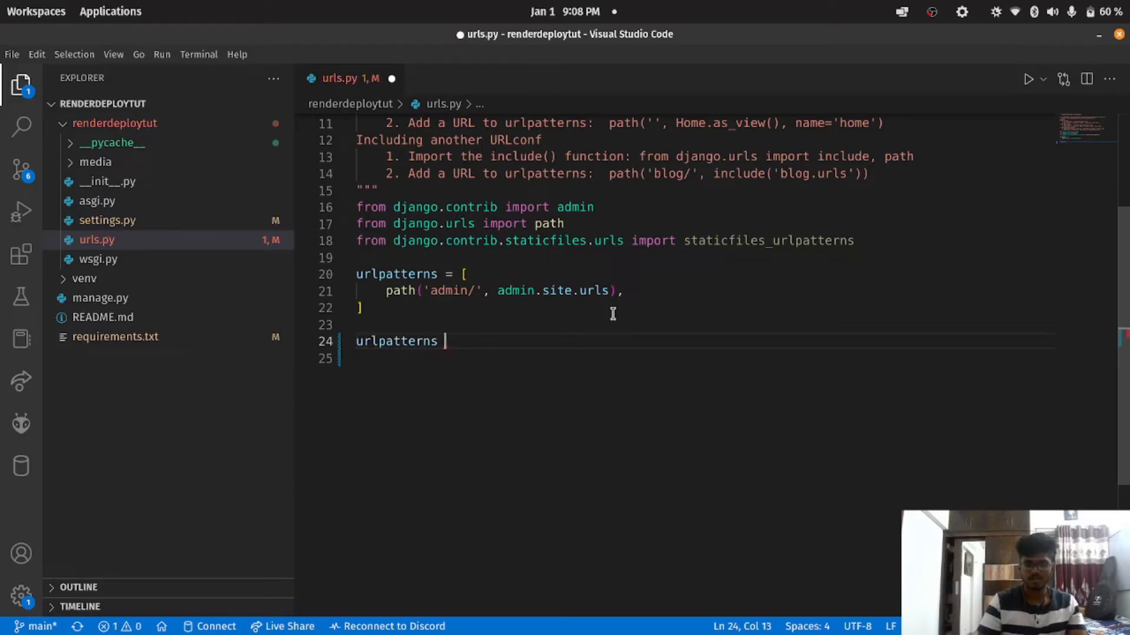
pyautogui.write('+=')
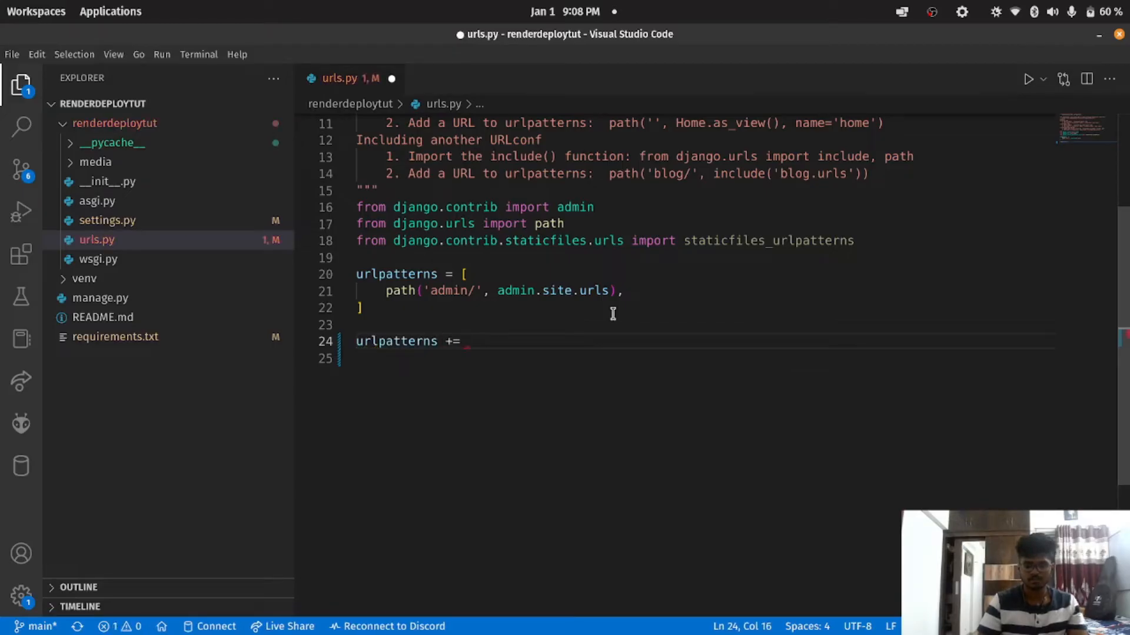
pyautogui.write('staticfiles_urlpatterns()')
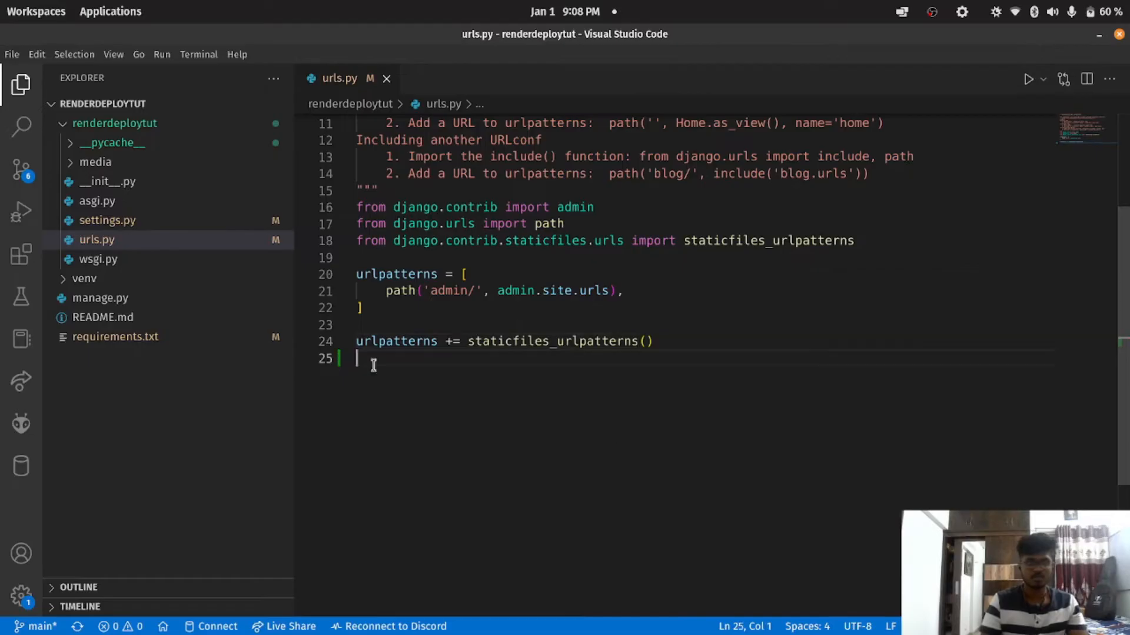
# - In settings.py's Database section, type 'DATABASES = {' below the commented SQLite block
pyautogui.click(107, 219)
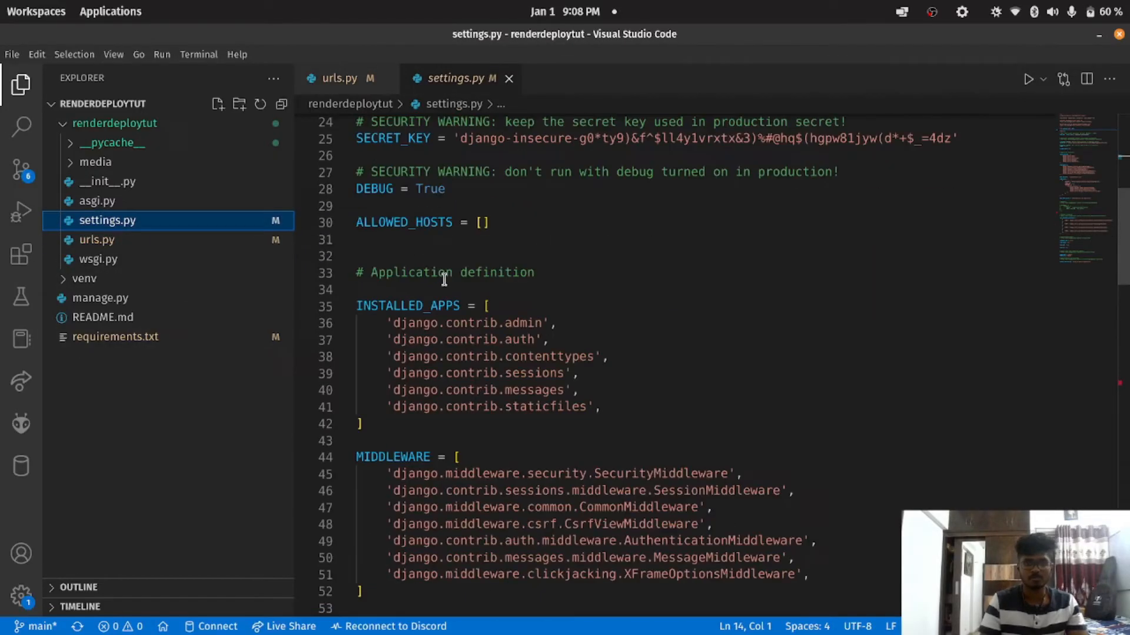
pyautogui.scroll(-3)
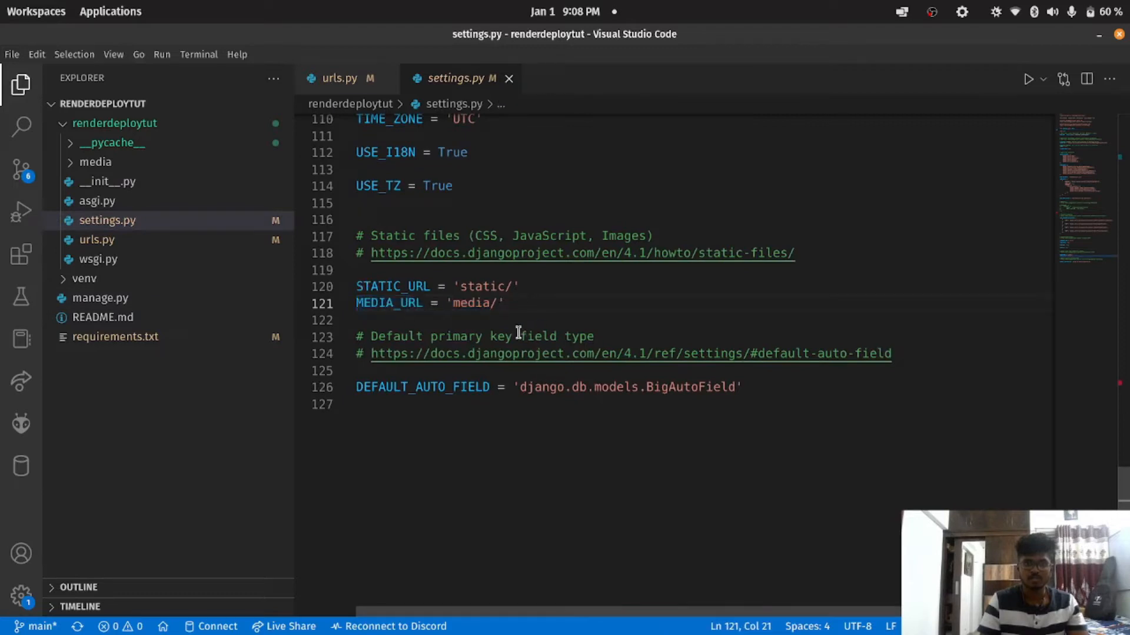
pyautogui.scroll(3)
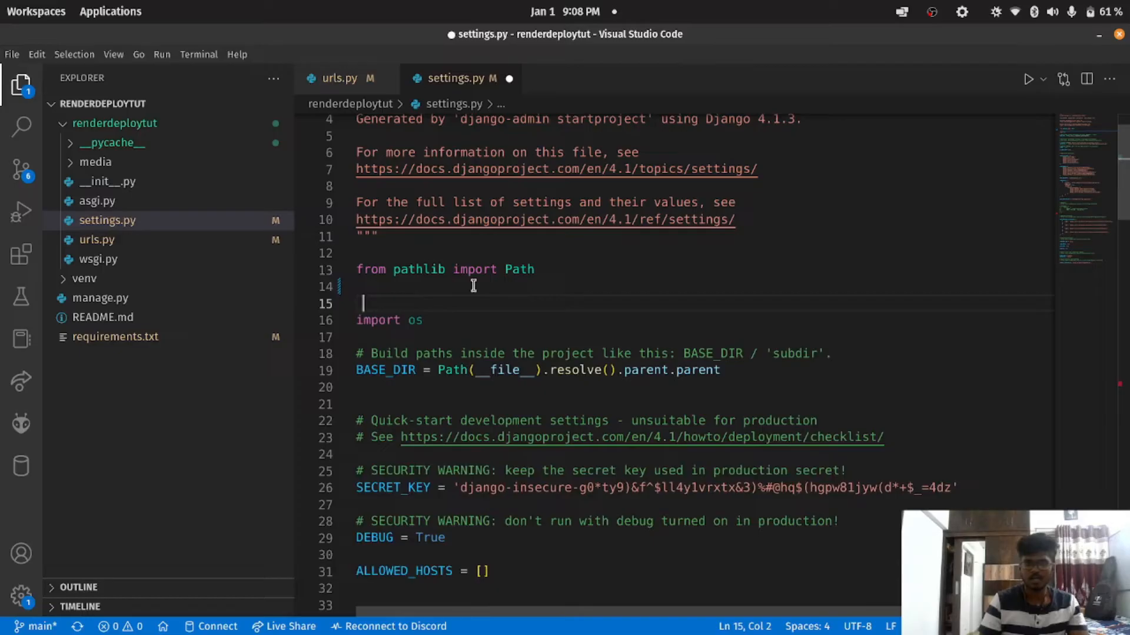
pyautogui.scroll(-3)
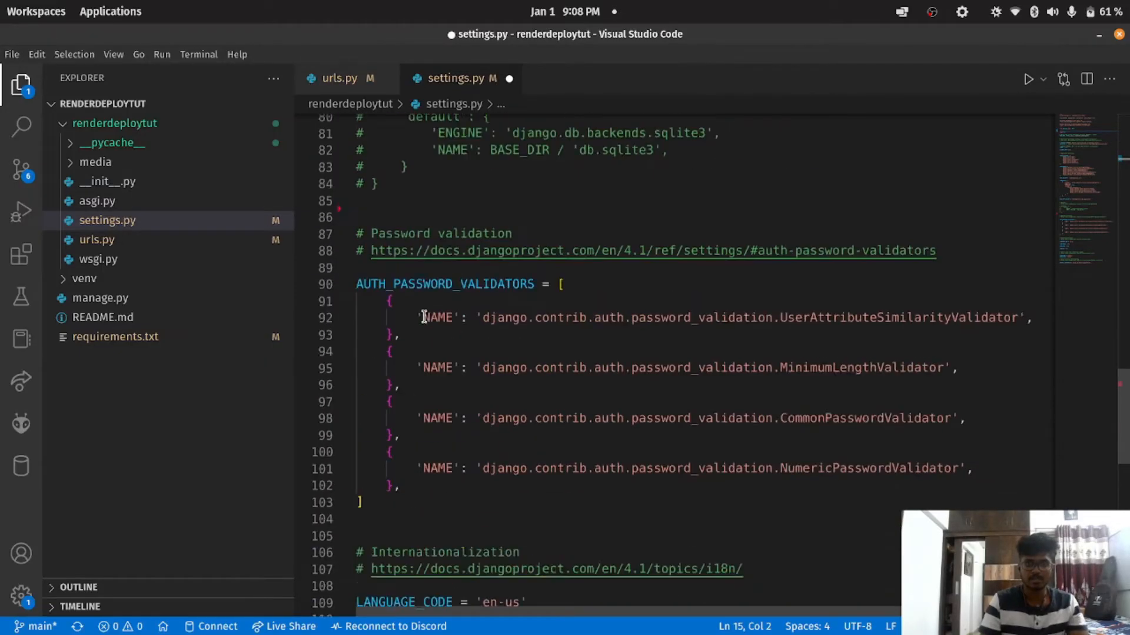
pyautogui.scroll(3)
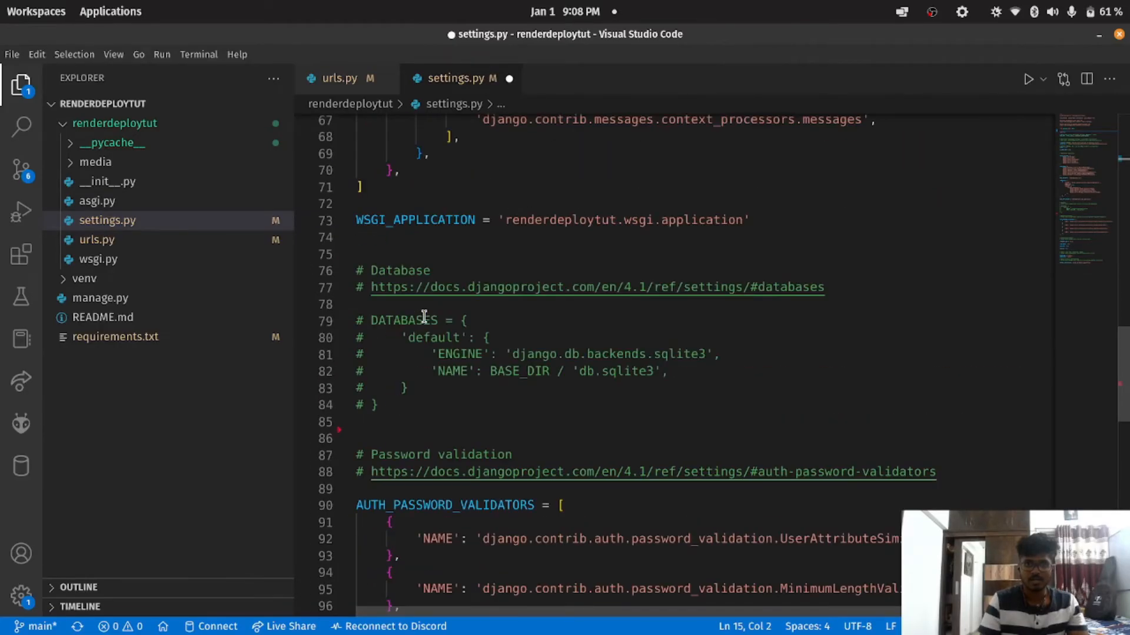
pyautogui.scroll(3)
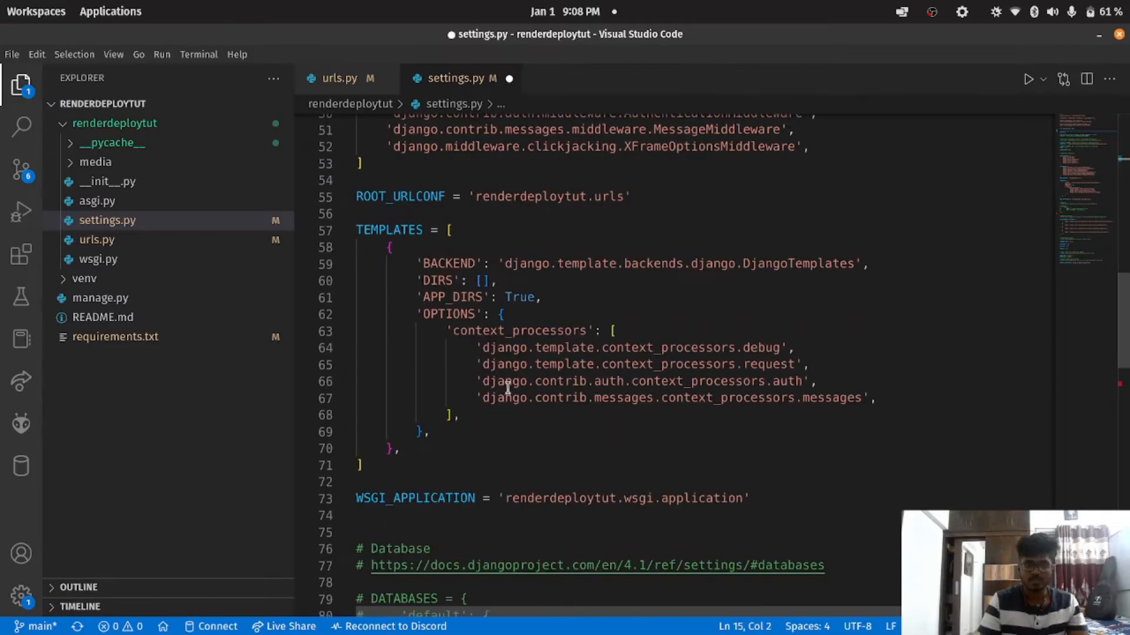
pyautogui.scroll(-3)
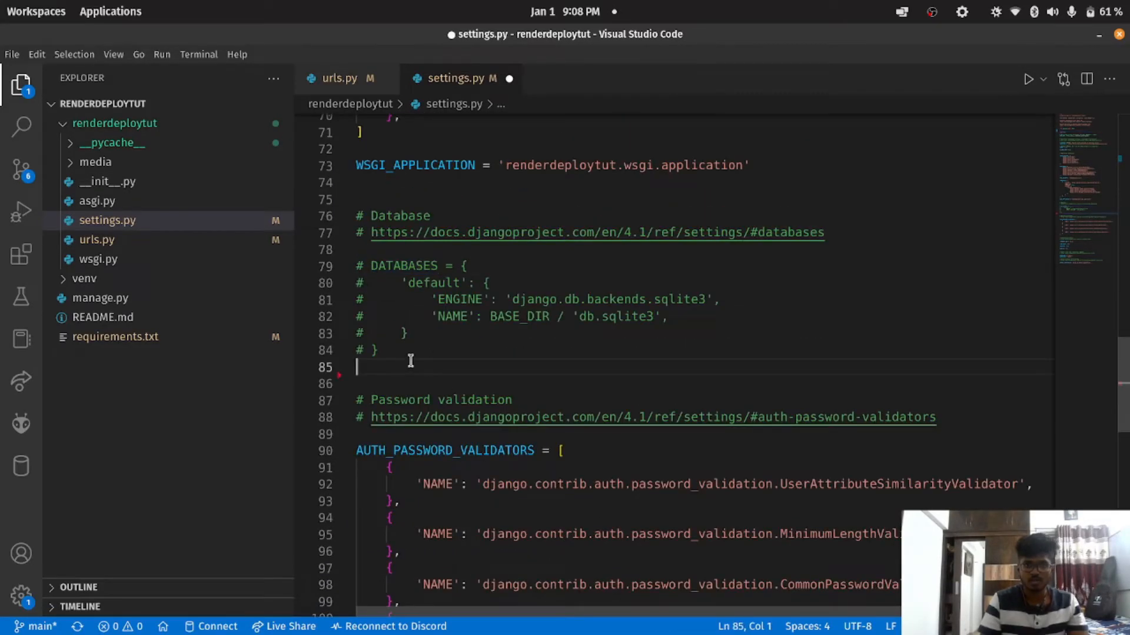
pyautogui.write('DATABASES = {')
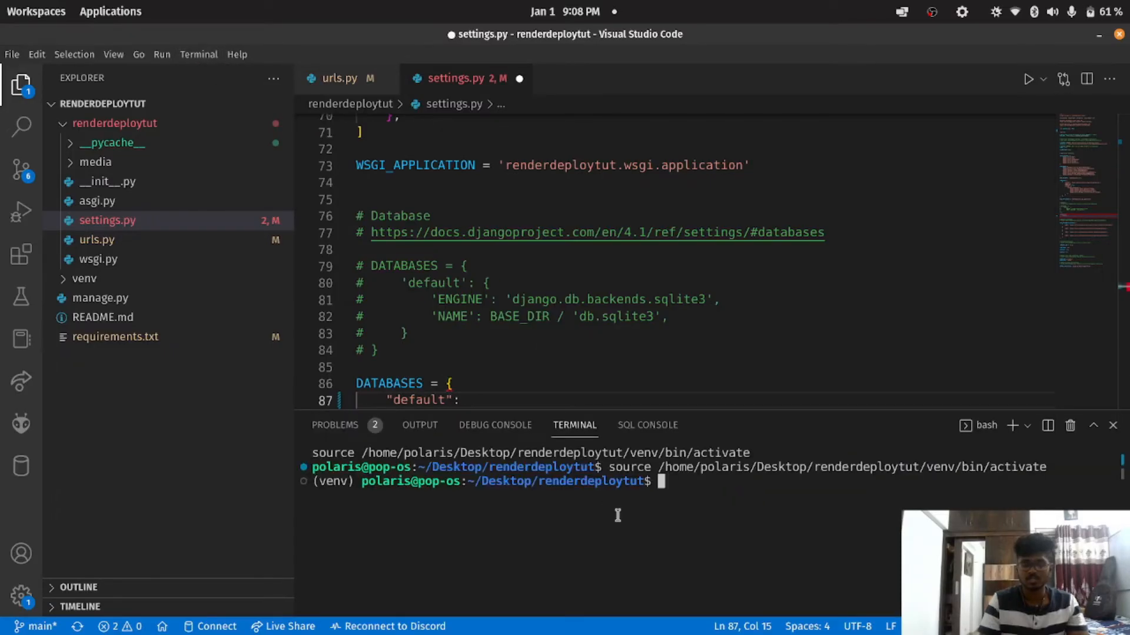
# - Install dj-database-url with pip and begin the gunicorn install in the terminal
pyautogui.write('pip instal')
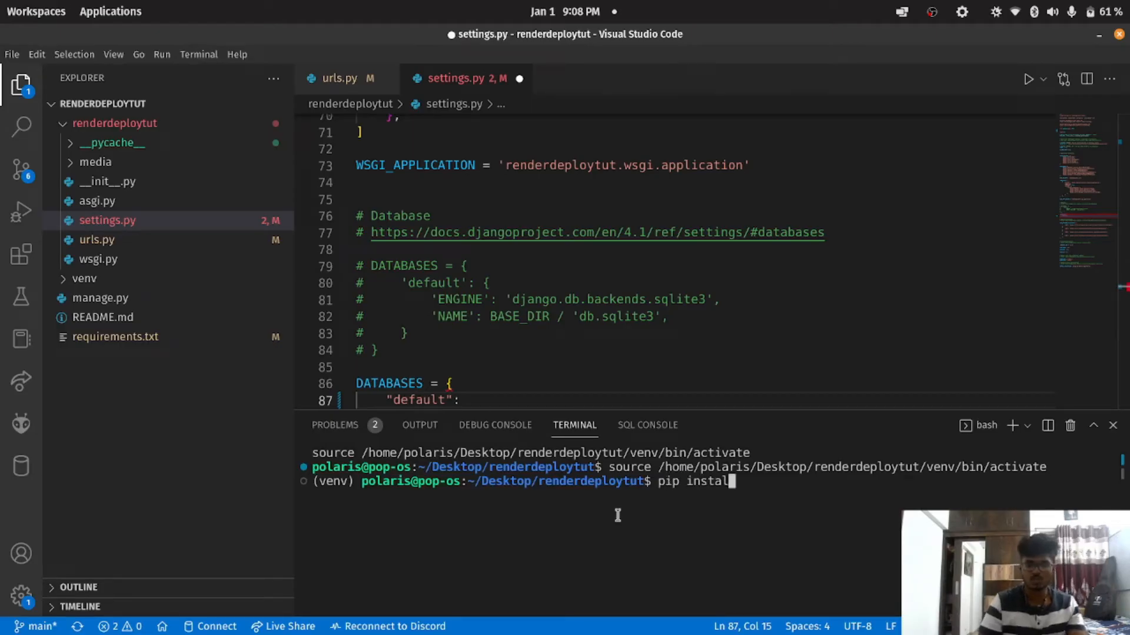
pyautogui.write('dj-da')
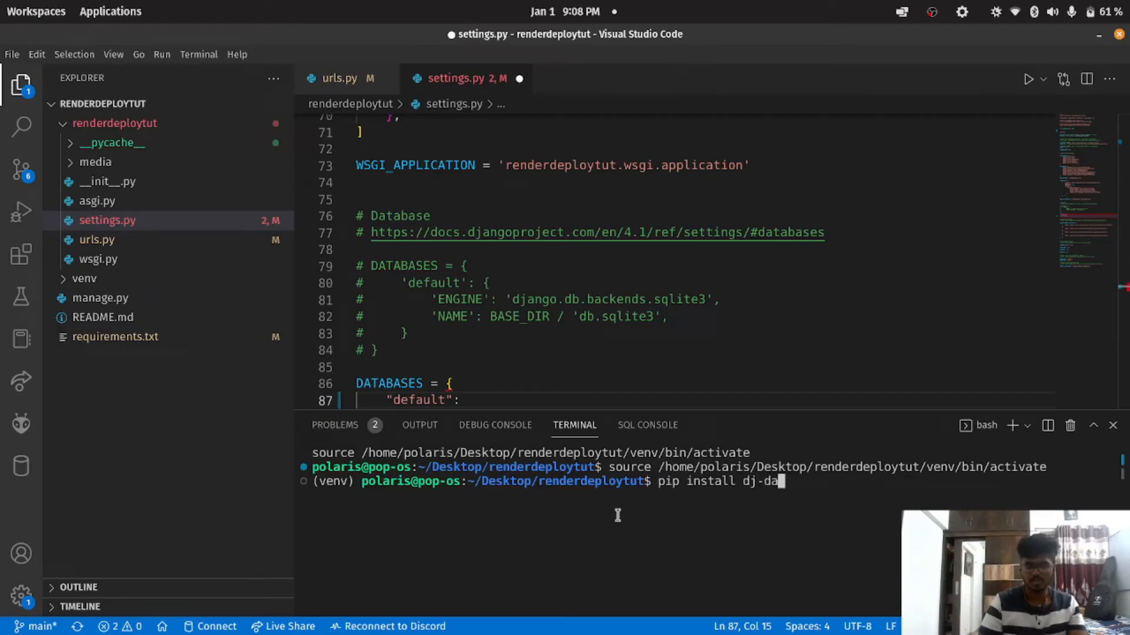
pyautogui.write('tabase-')
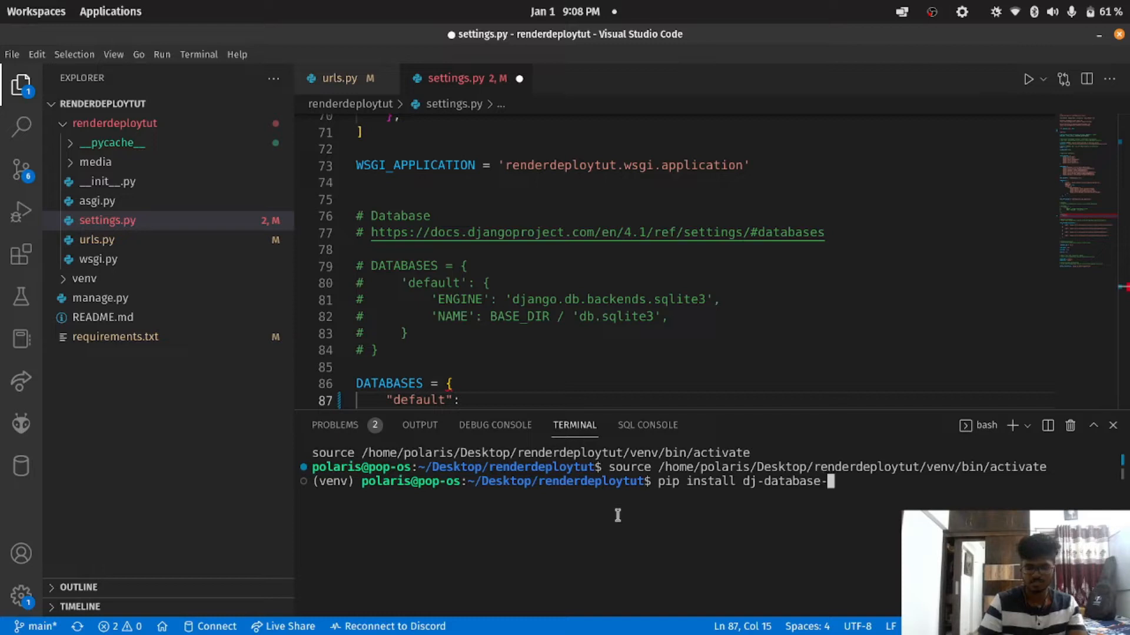
pyautogui.press('Return')
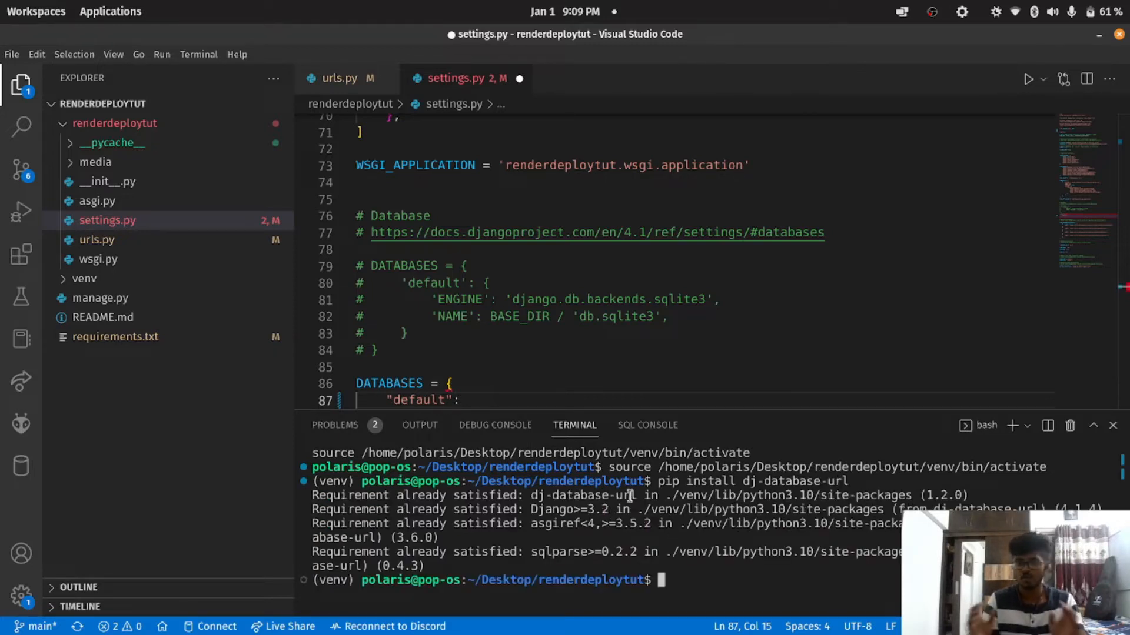
pyautogui.moveTo(475, 295)
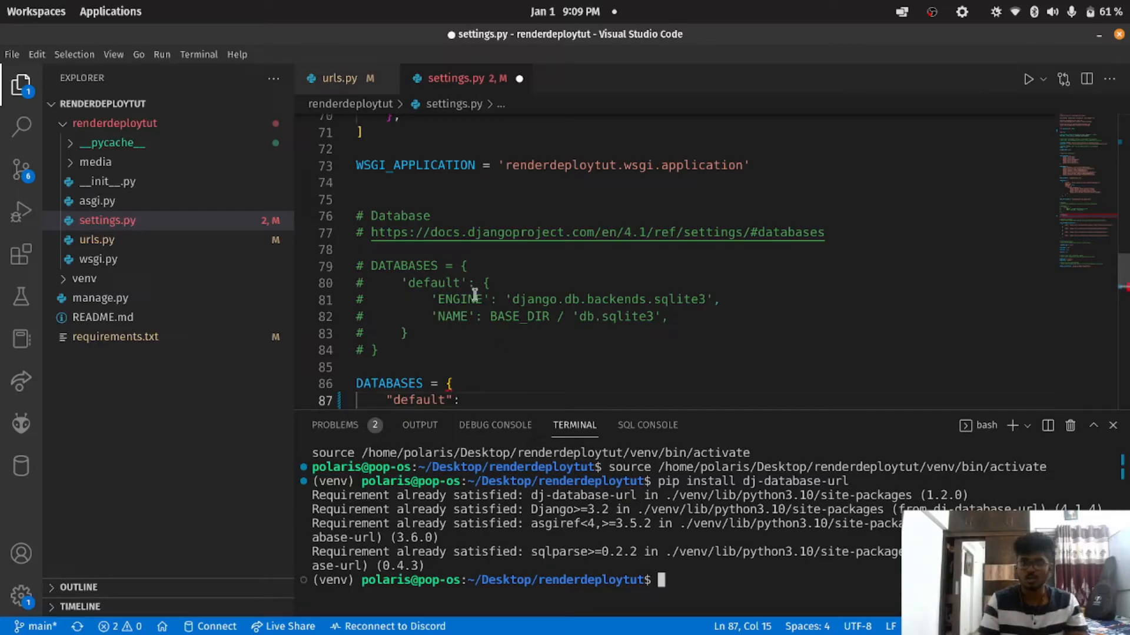
pyautogui.click(400, 334)
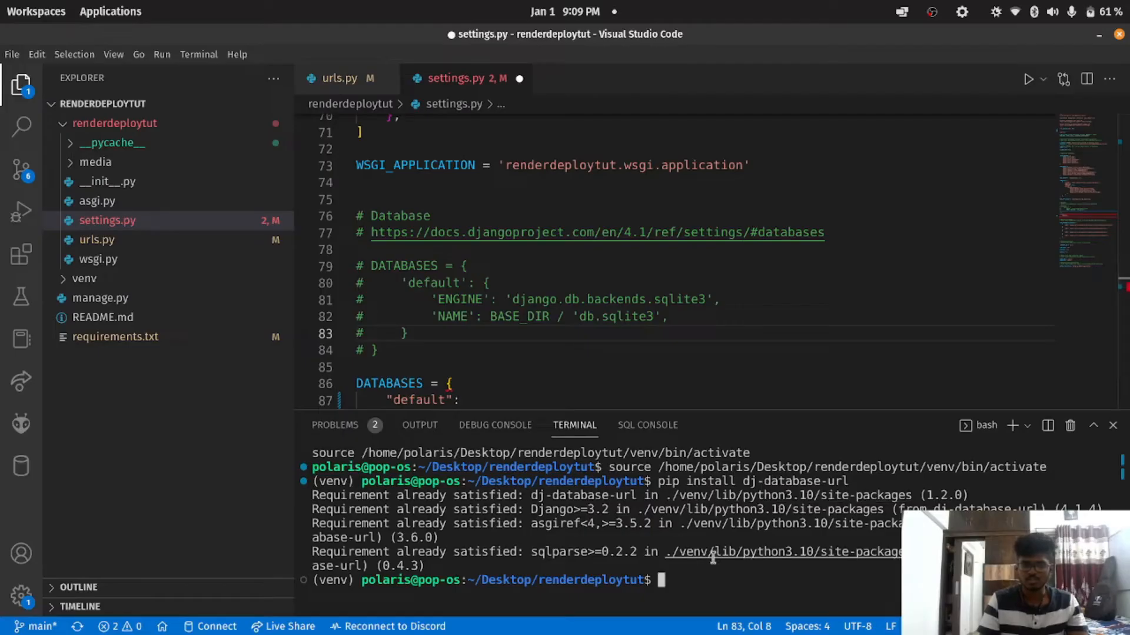
pyautogui.write('pip install gunicorn')
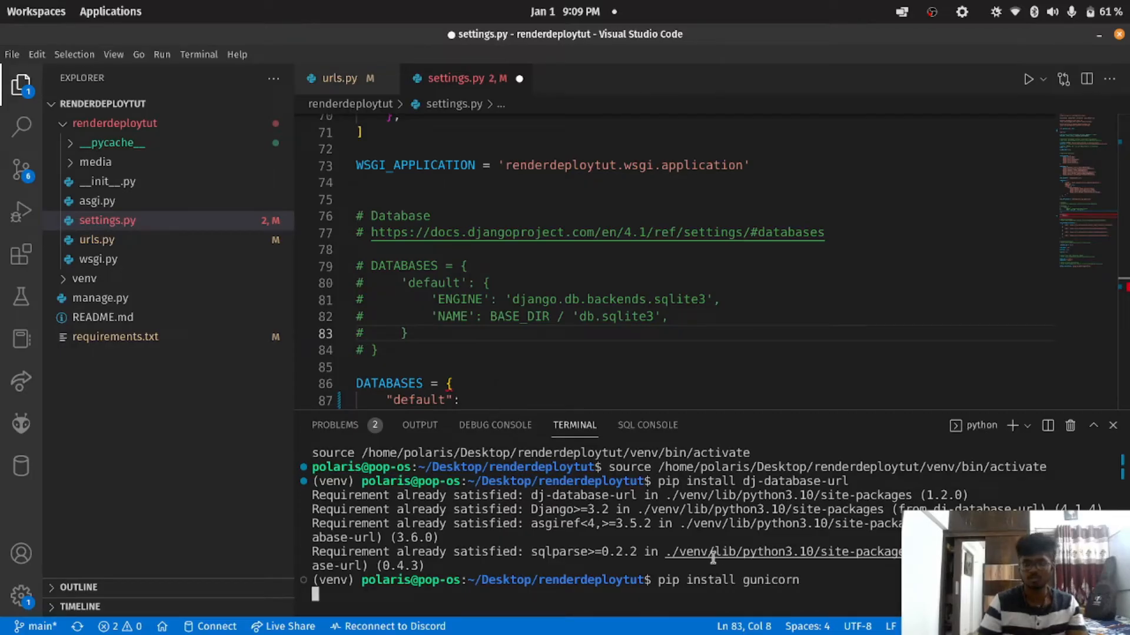
# - Check requirements.txt lists the packages, then start an import at the top of settings.py
pyautogui.click(116, 337)
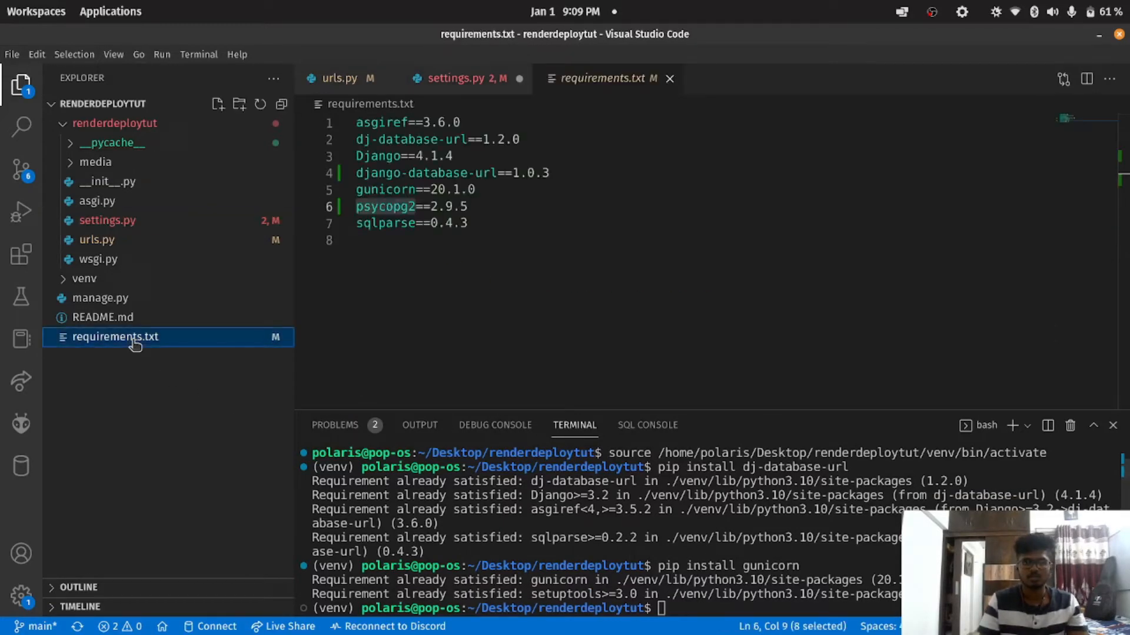
pyautogui.click(607, 265)
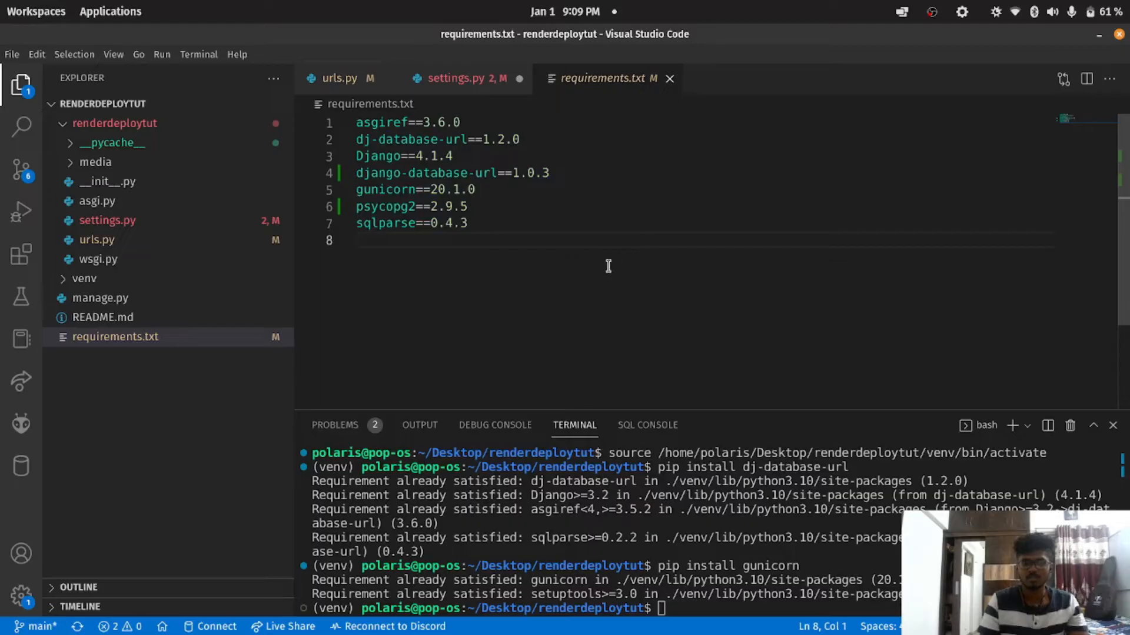
pyautogui.moveTo(530, 240)
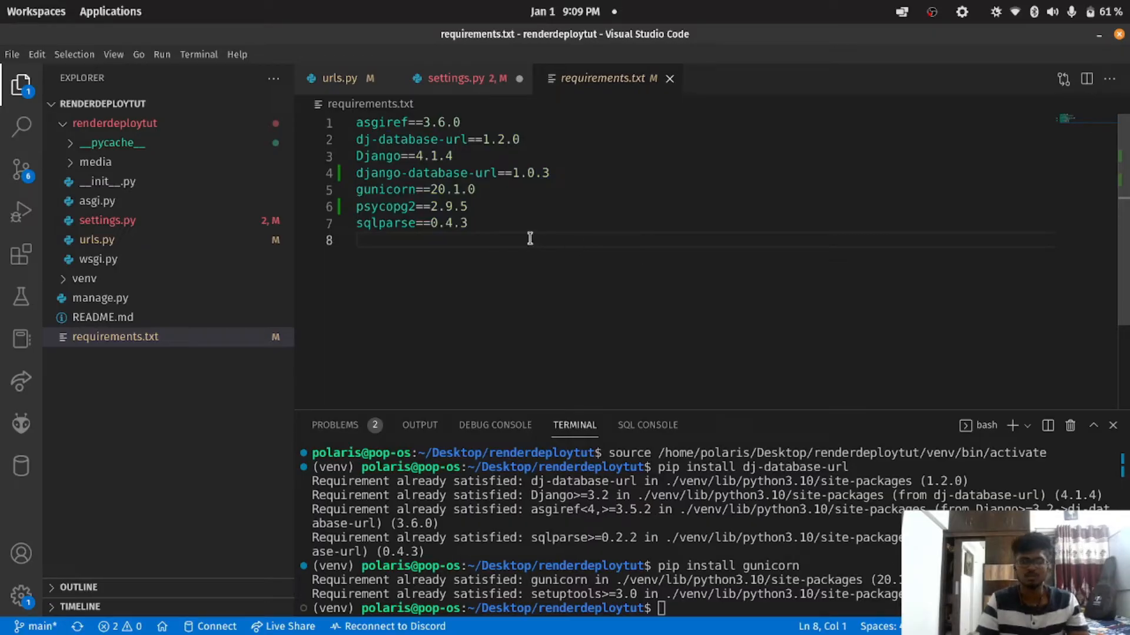
pyautogui.click(455, 77)
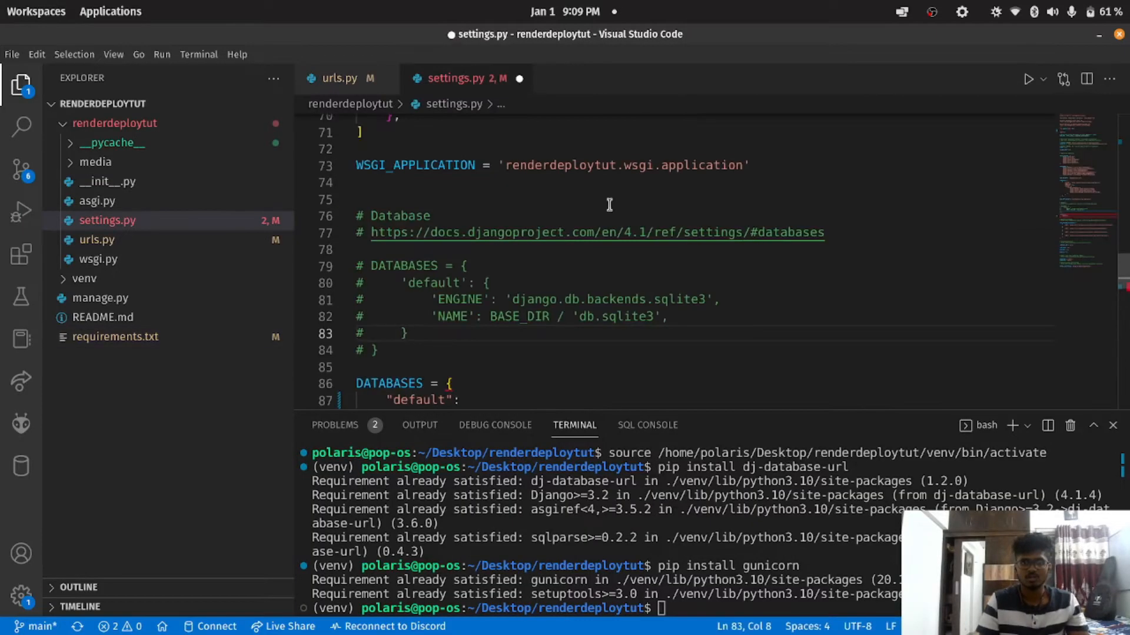
pyautogui.scroll(3)
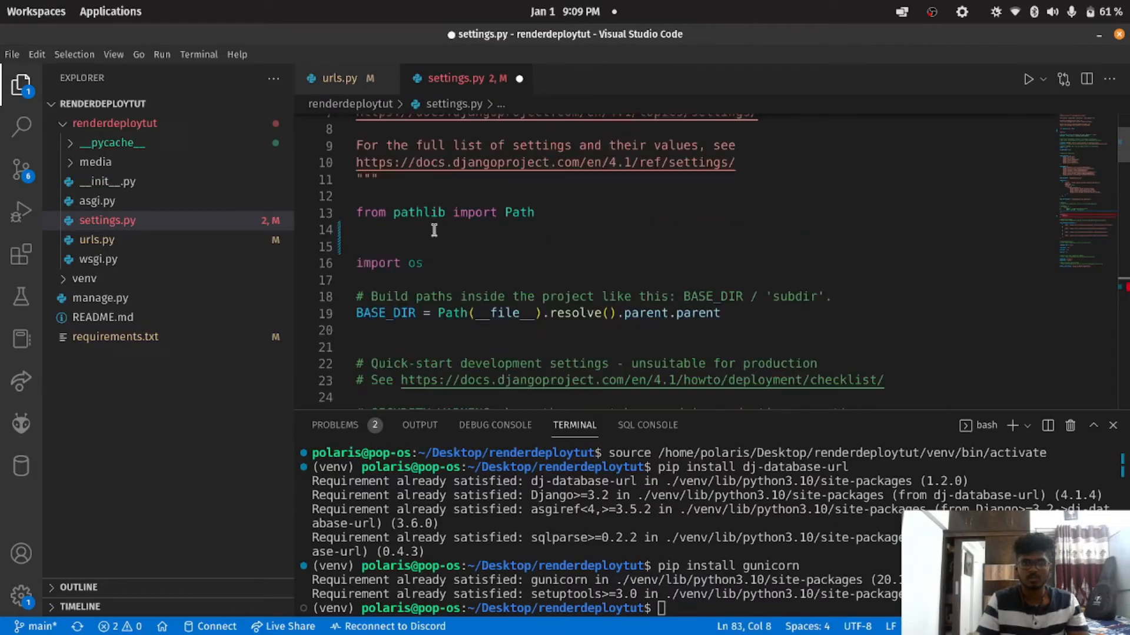
pyautogui.write('im')
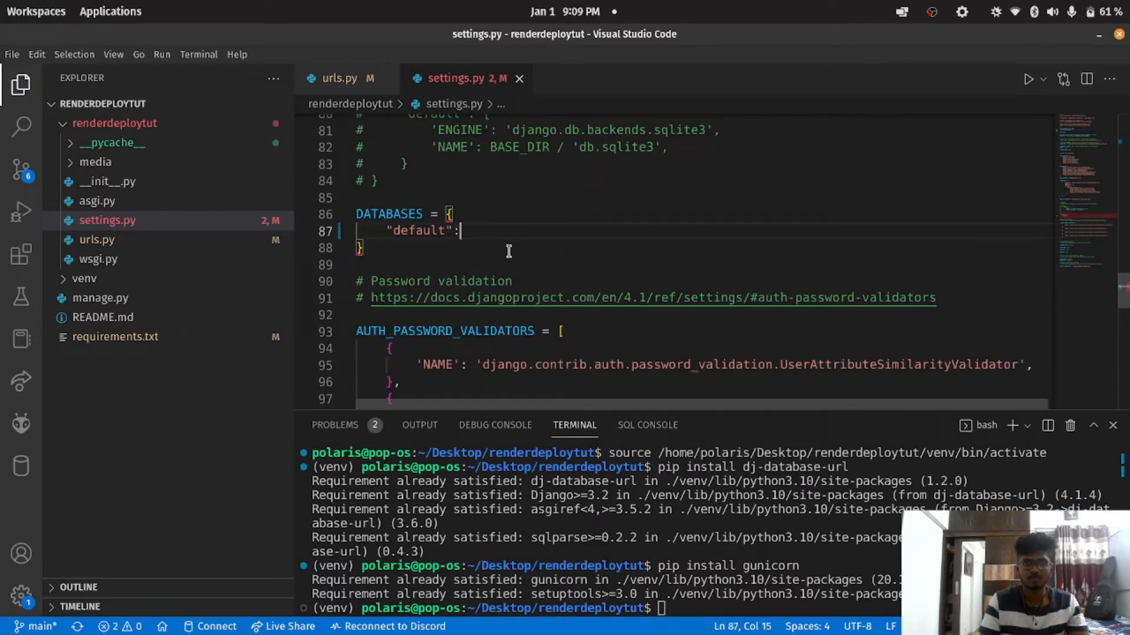
# - Set the default database to dj_database_url.parse(os.environ.get("DATABASE_URL")), save, and clear the terminal
pyautogui.write('dj_database_url')
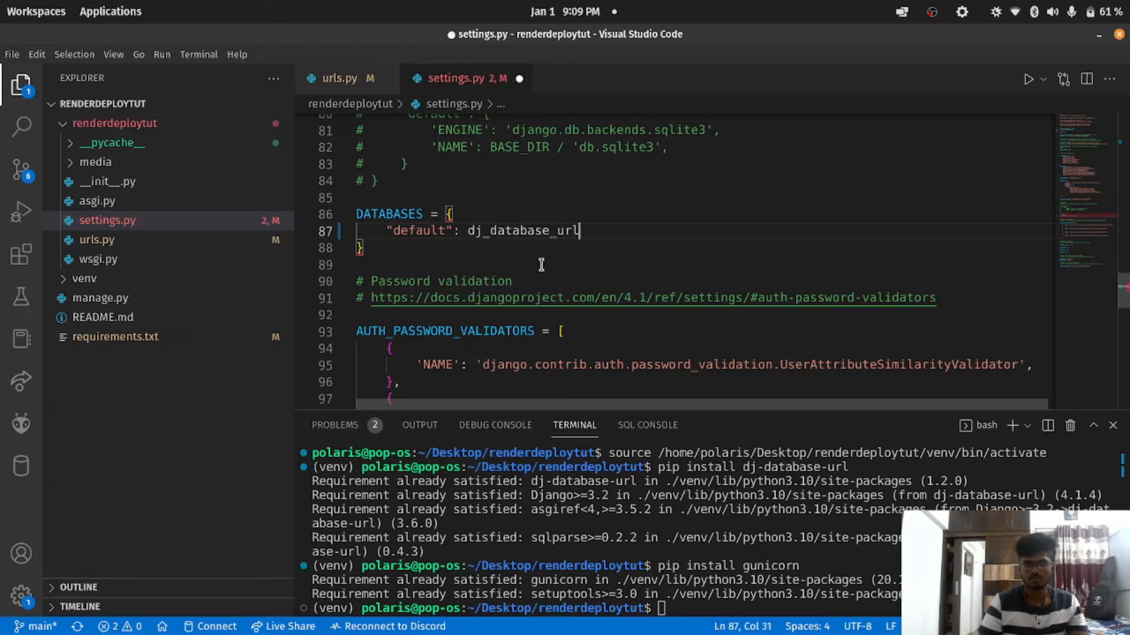
pyautogui.press('ctrl+s')
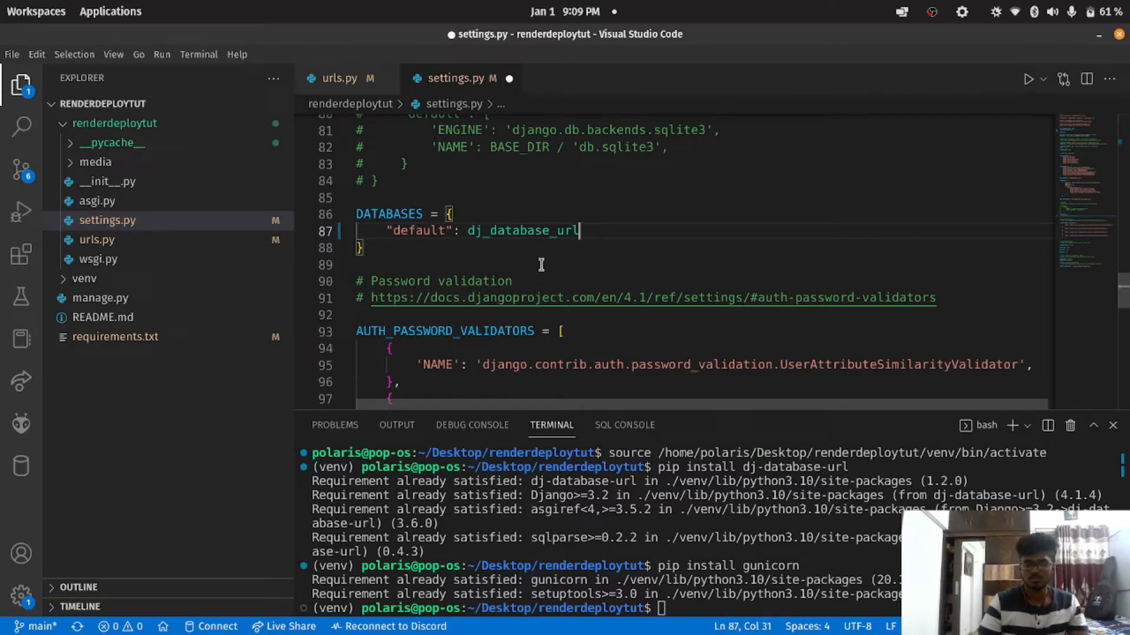
pyautogui.write('.parse()')
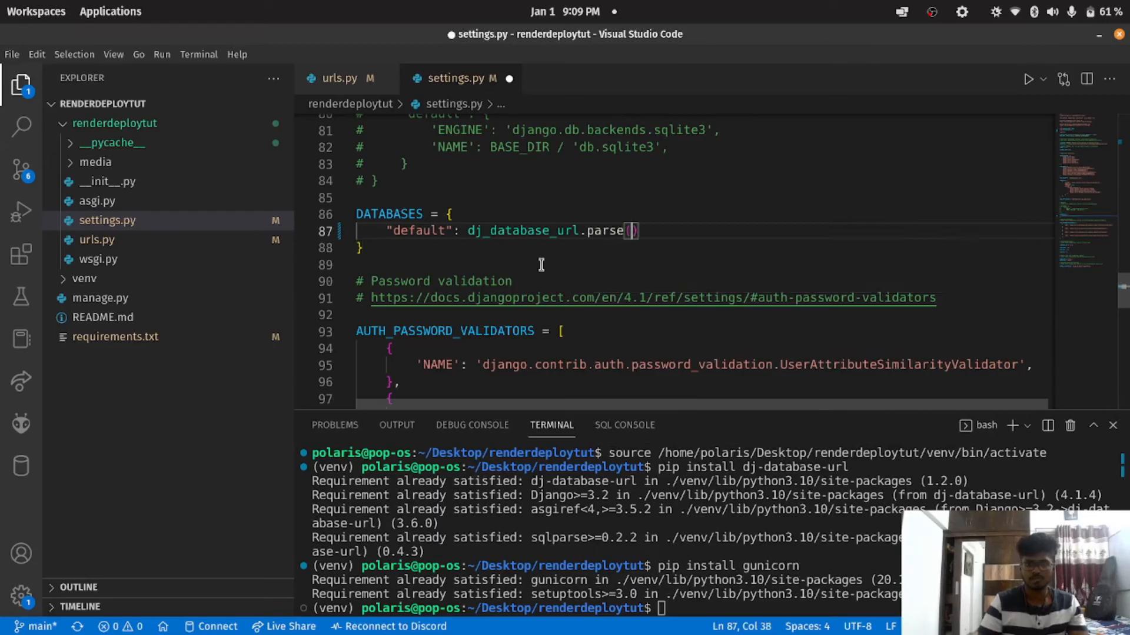
pyautogui.write('"')
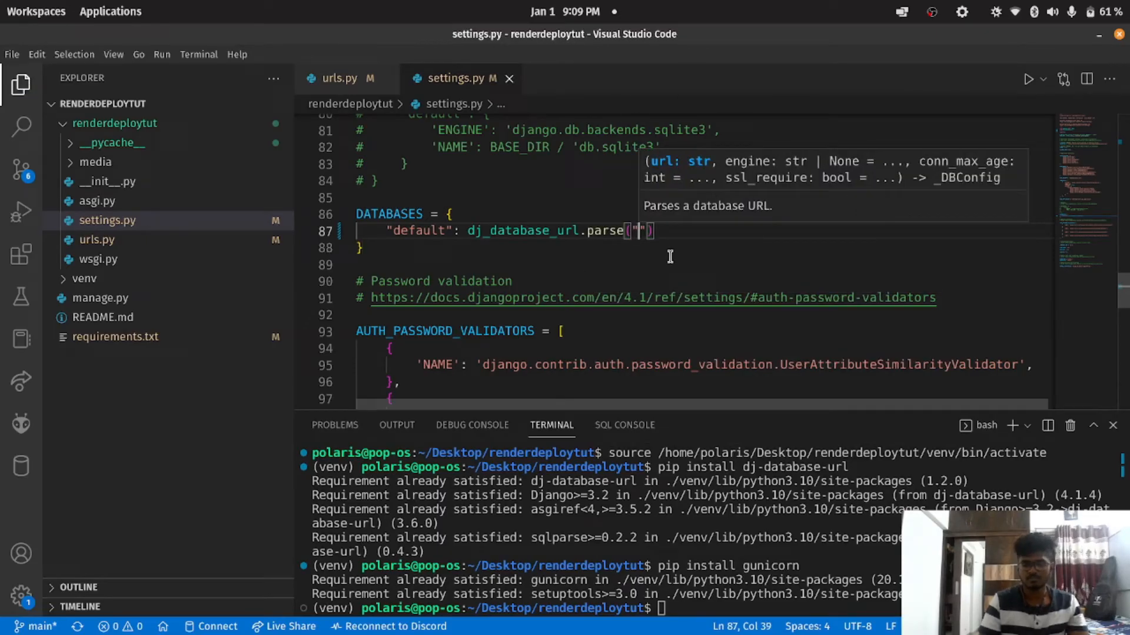
pyautogui.write('os')
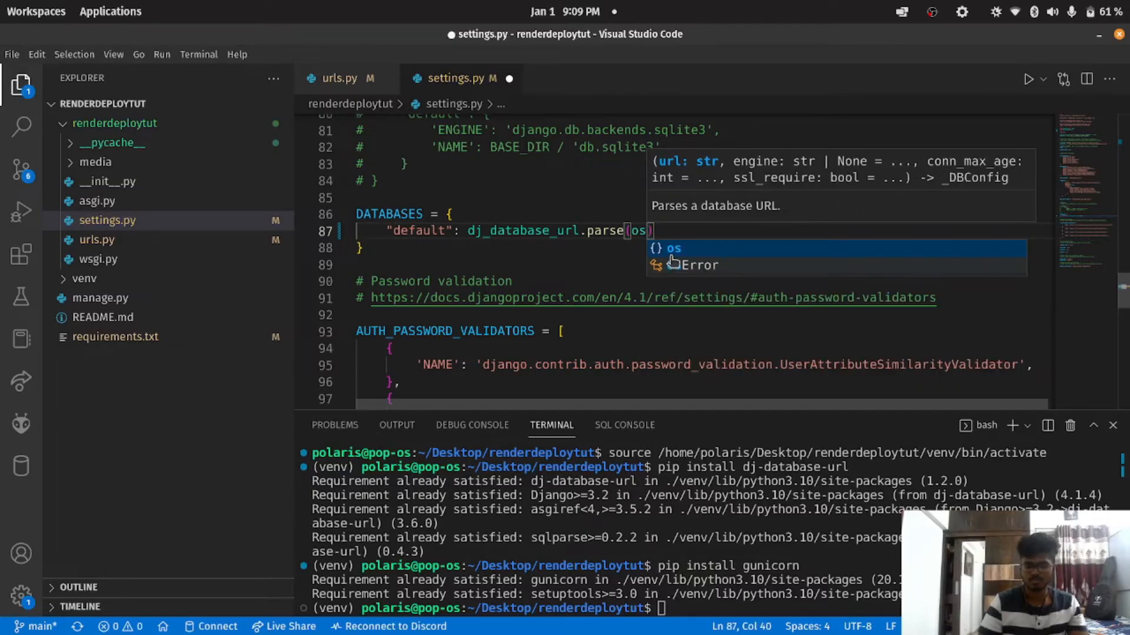
pyautogui.write('.g')
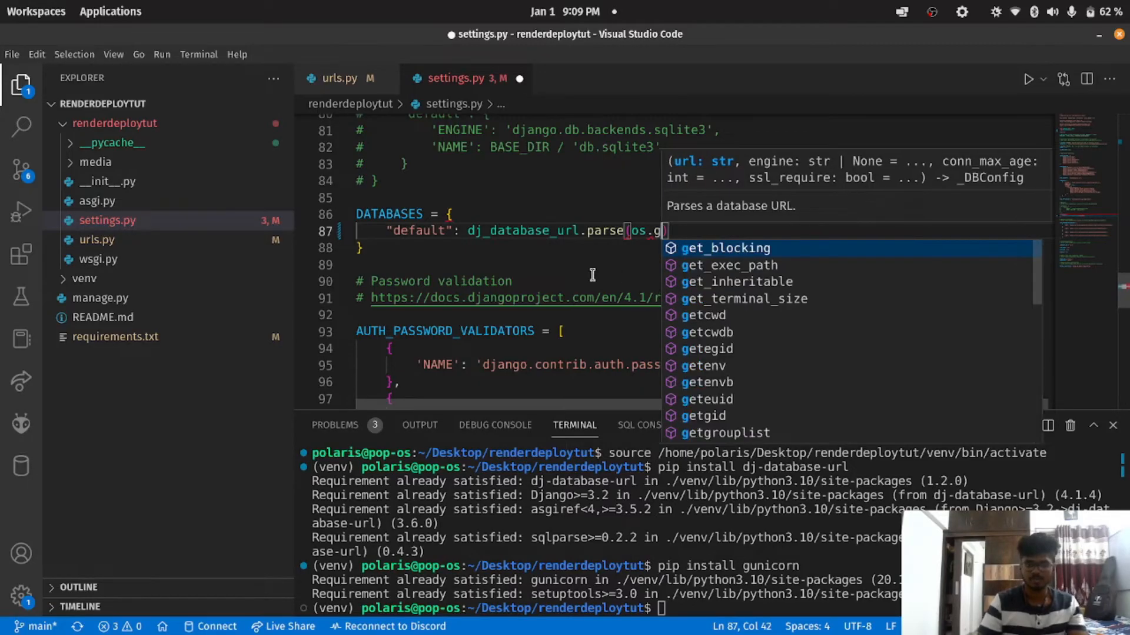
pyautogui.write('environ.get(""')
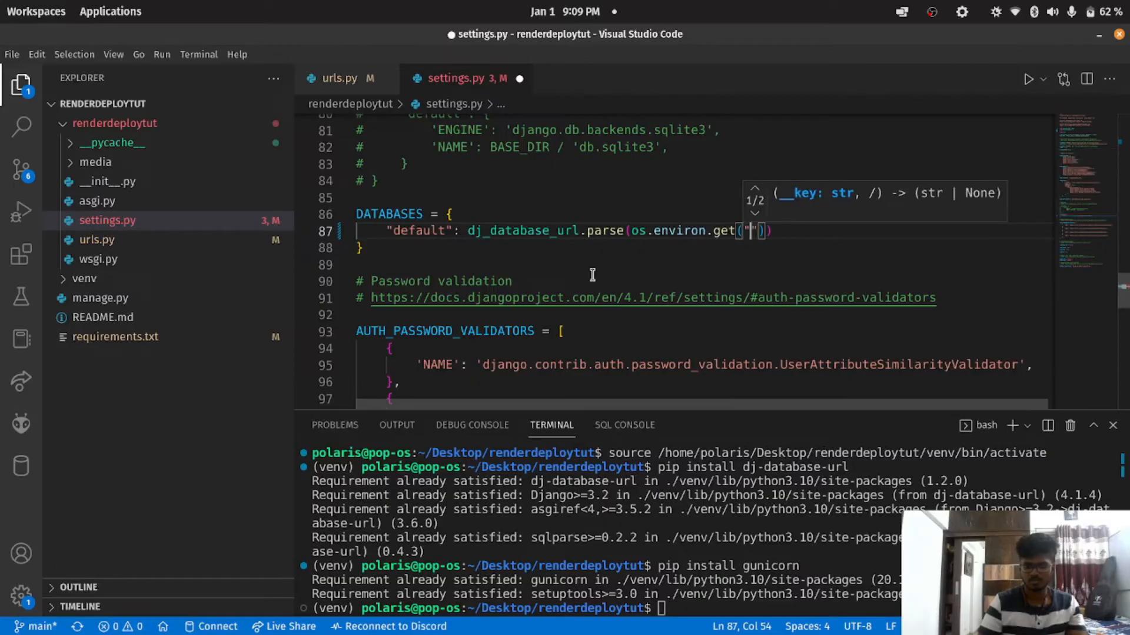
pyautogui.write('DATA')
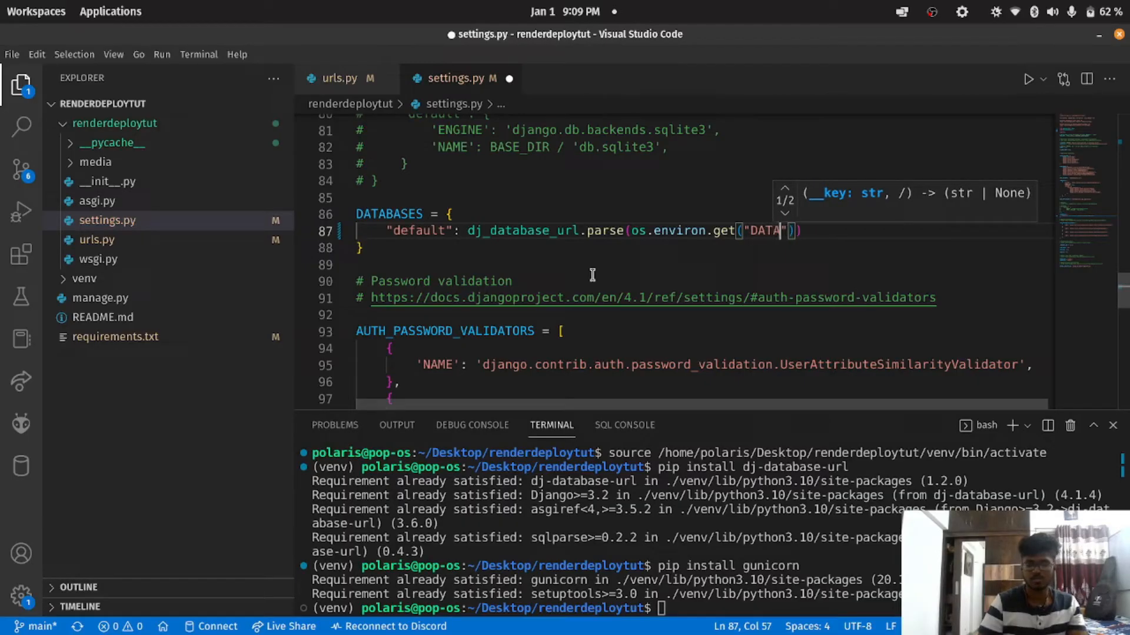
pyautogui.write('BASE_URL')
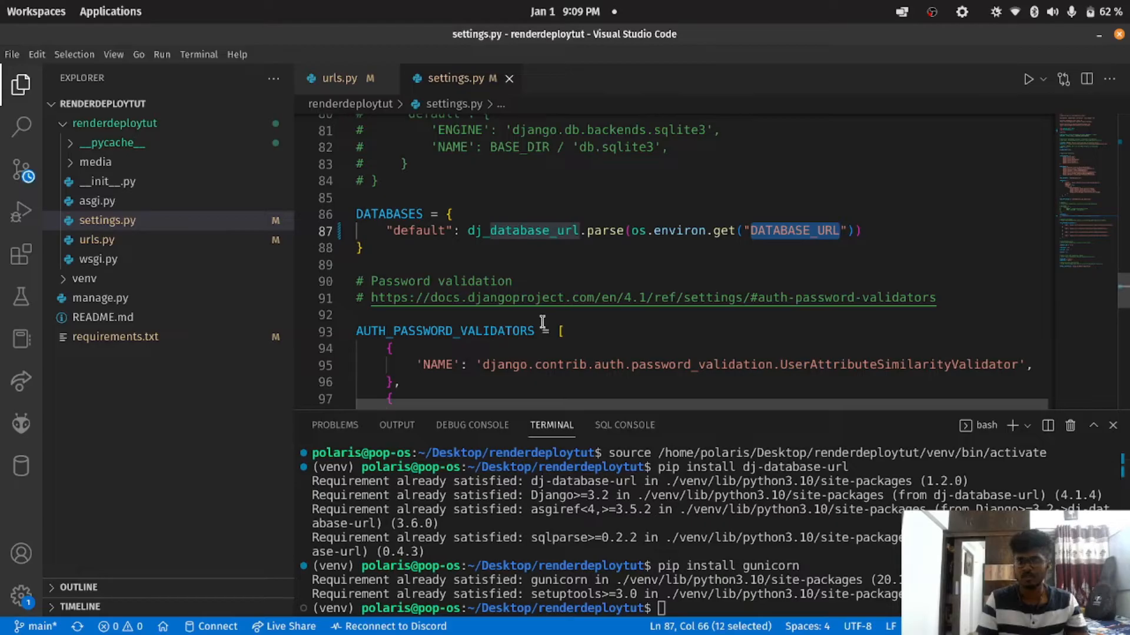
pyautogui.press('ctrl+l')
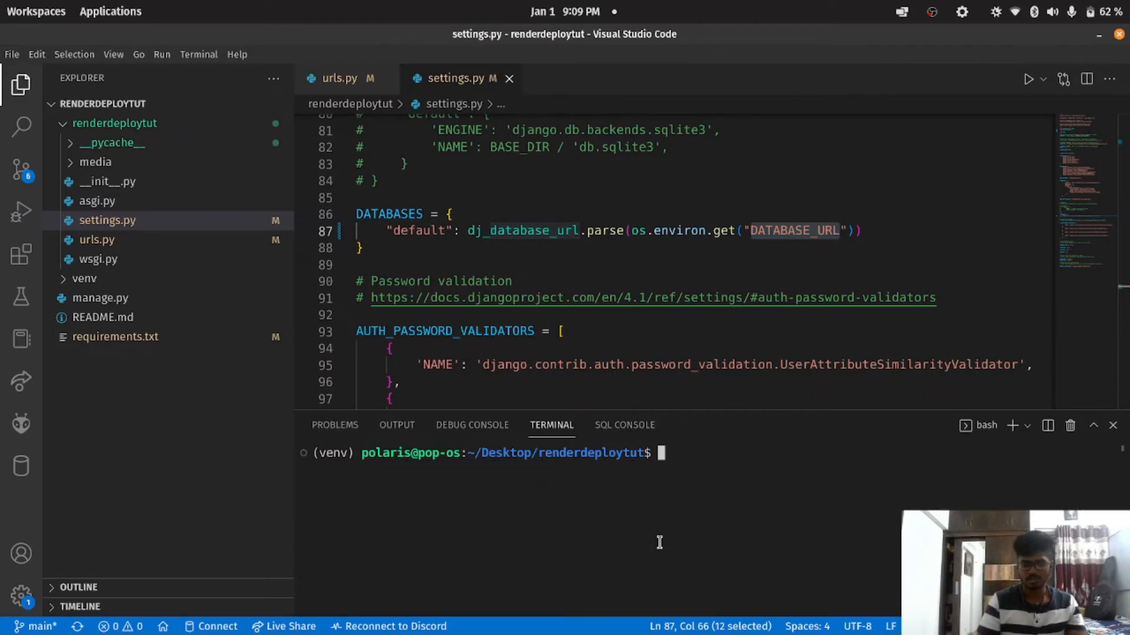
# - Export DATABASE_URL in the terminal and run python manage.py migrate
pyautogui.write('export')
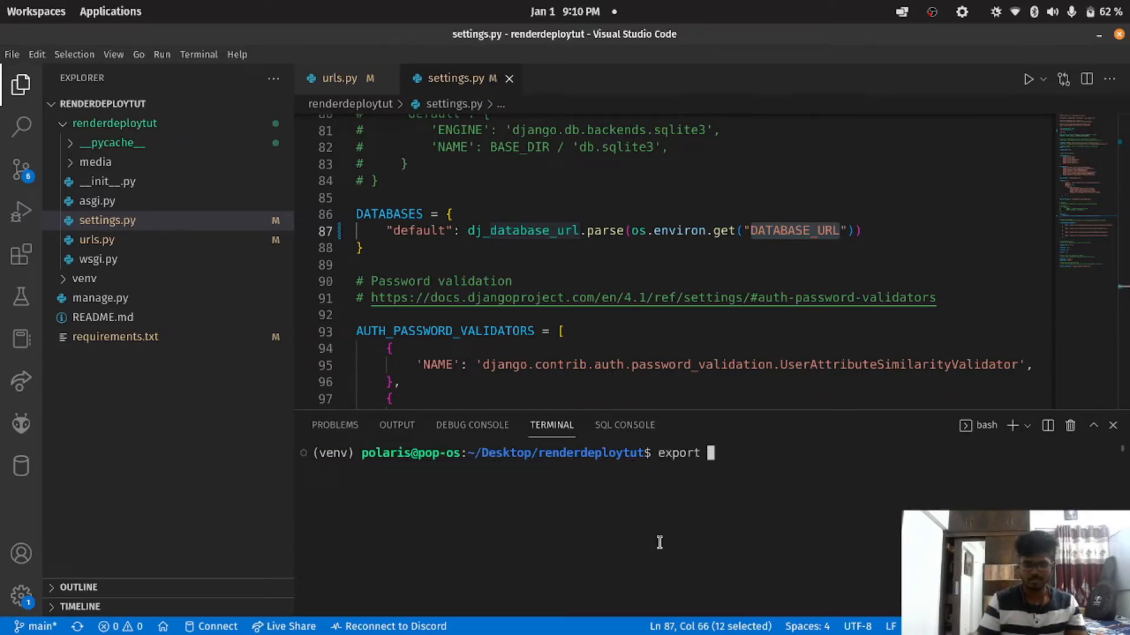
pyautogui.write('DATABASE_URL=')
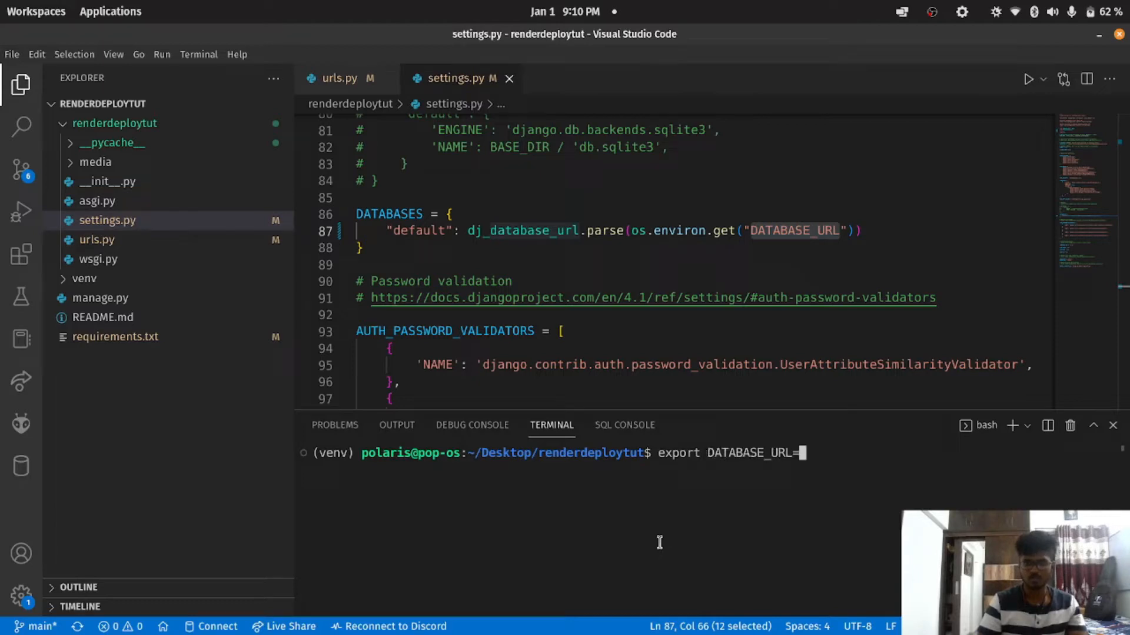
pyautogui.moveTo(753, 459)
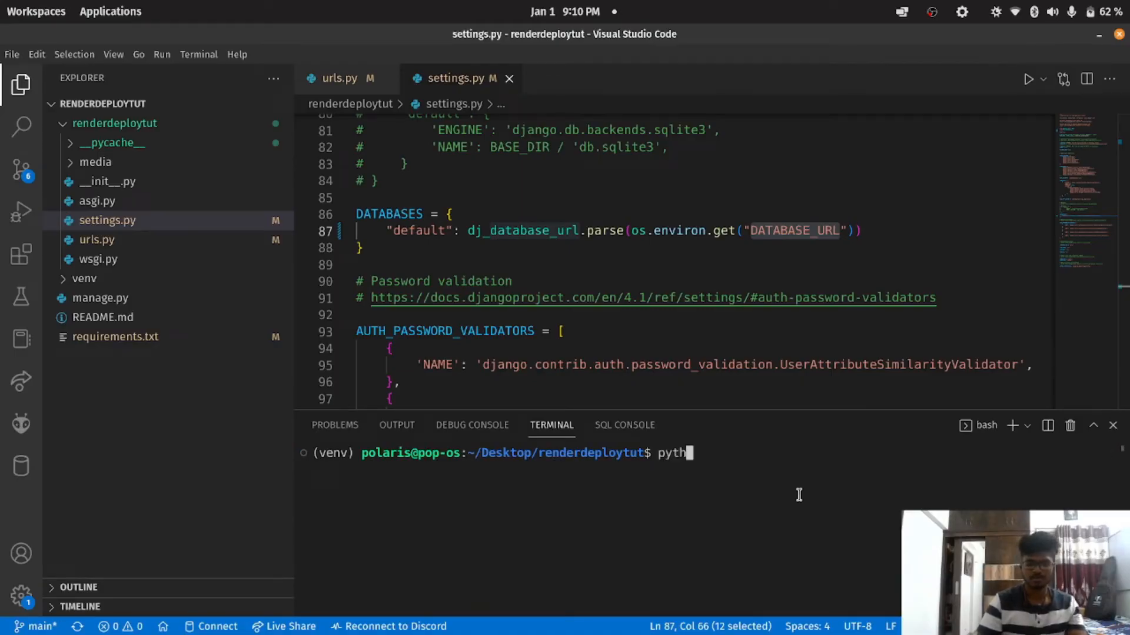
pyautogui.write('on manage.py migrate')
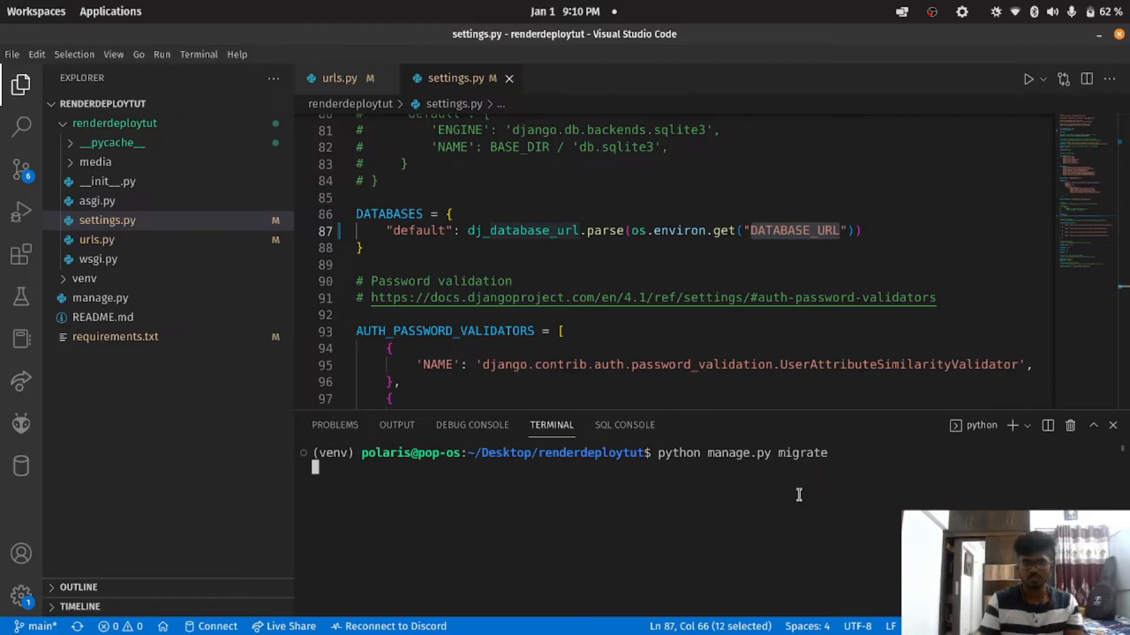
pyautogui.press('Return')
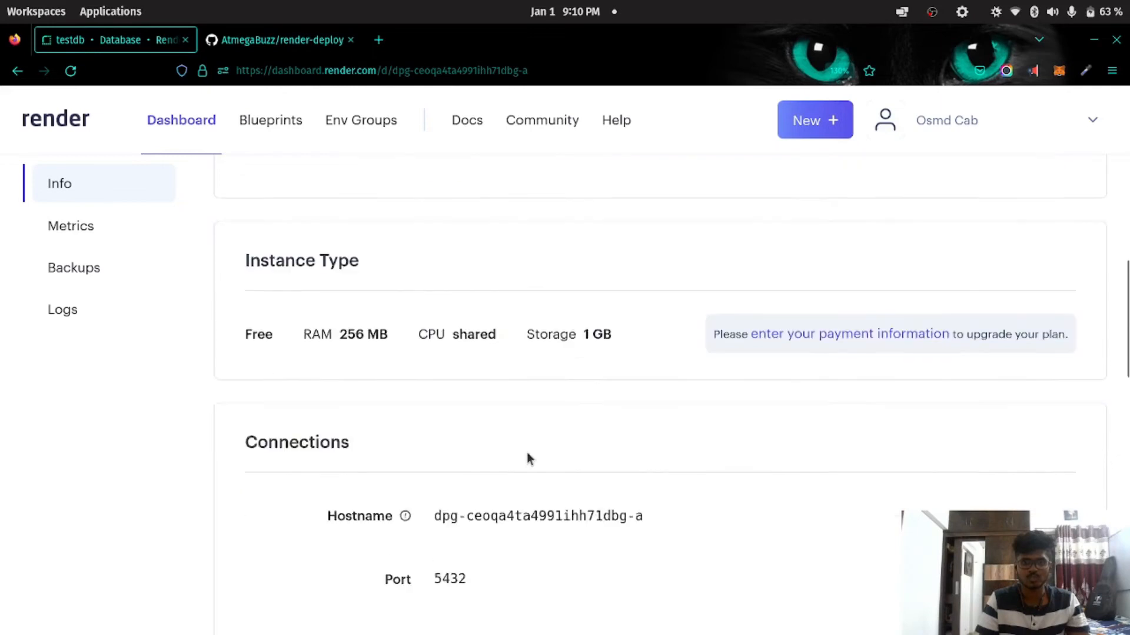
pyautogui.scroll(3)
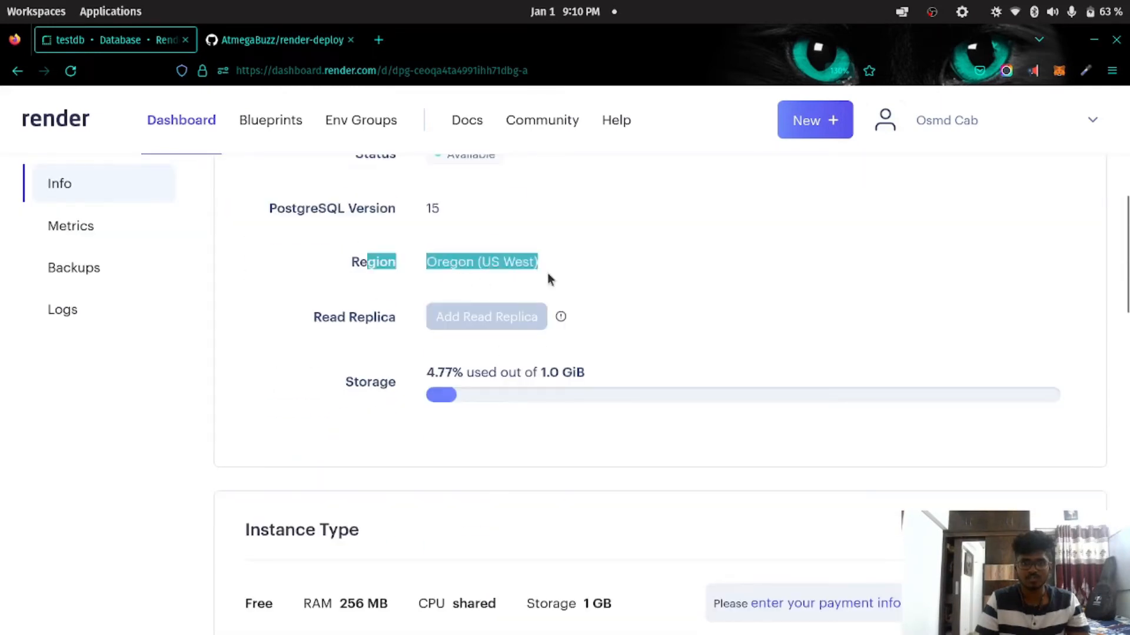
pyautogui.click(537, 286)
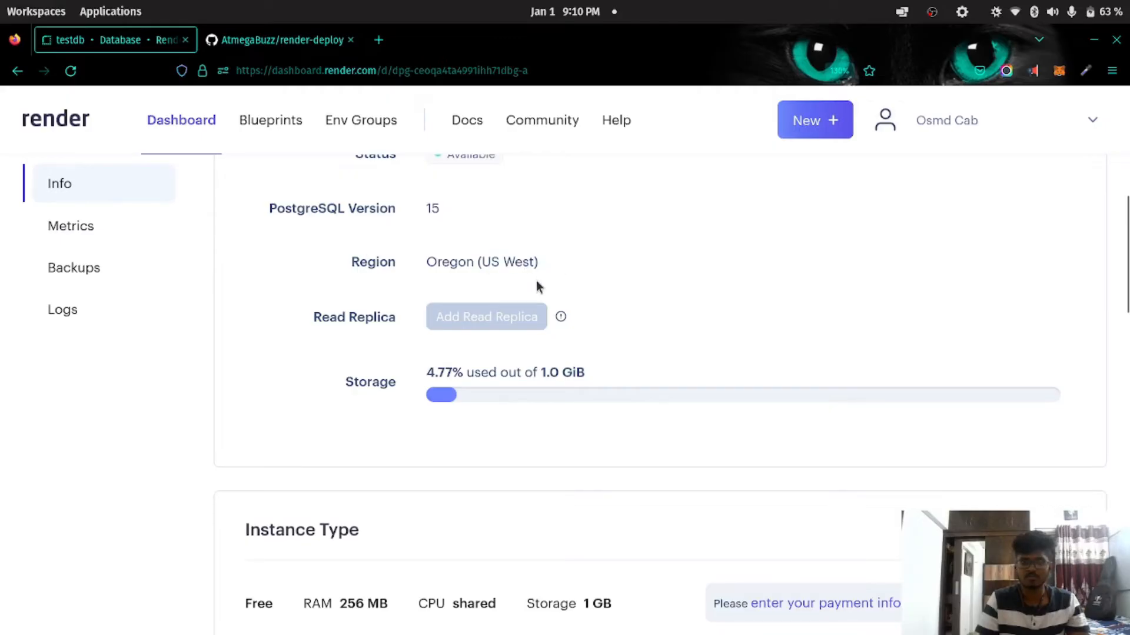
pyautogui.moveTo(479, 277)
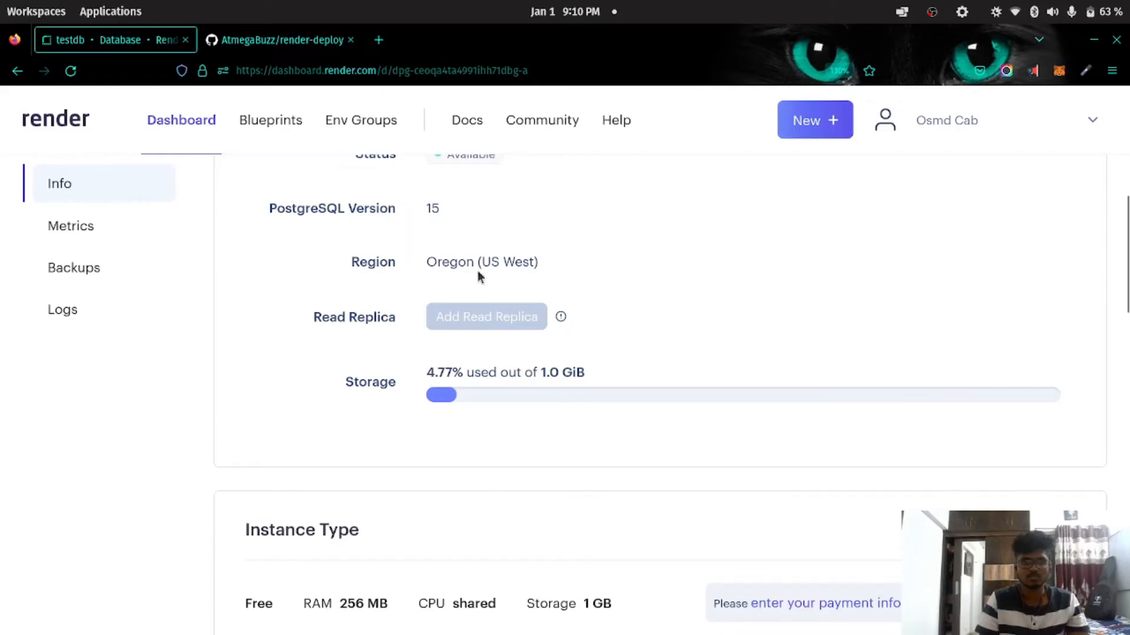
pyautogui.moveTo(503, 261)
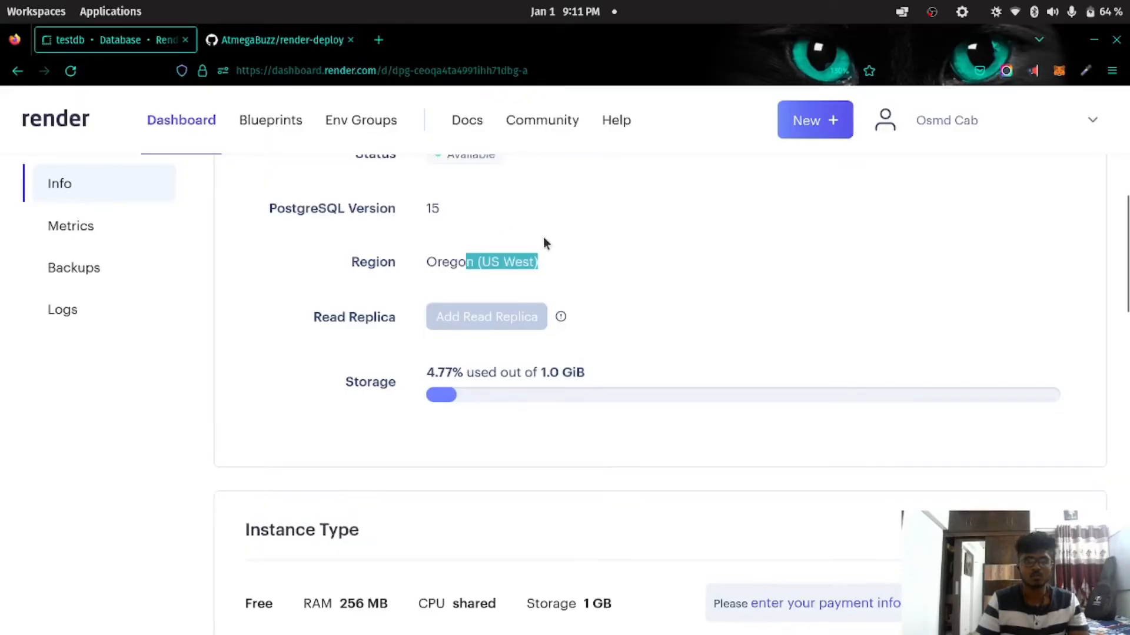
# - Choose New > Web Service from Render's dashboard, then switch back to VS Code
pyautogui.click(813, 120)
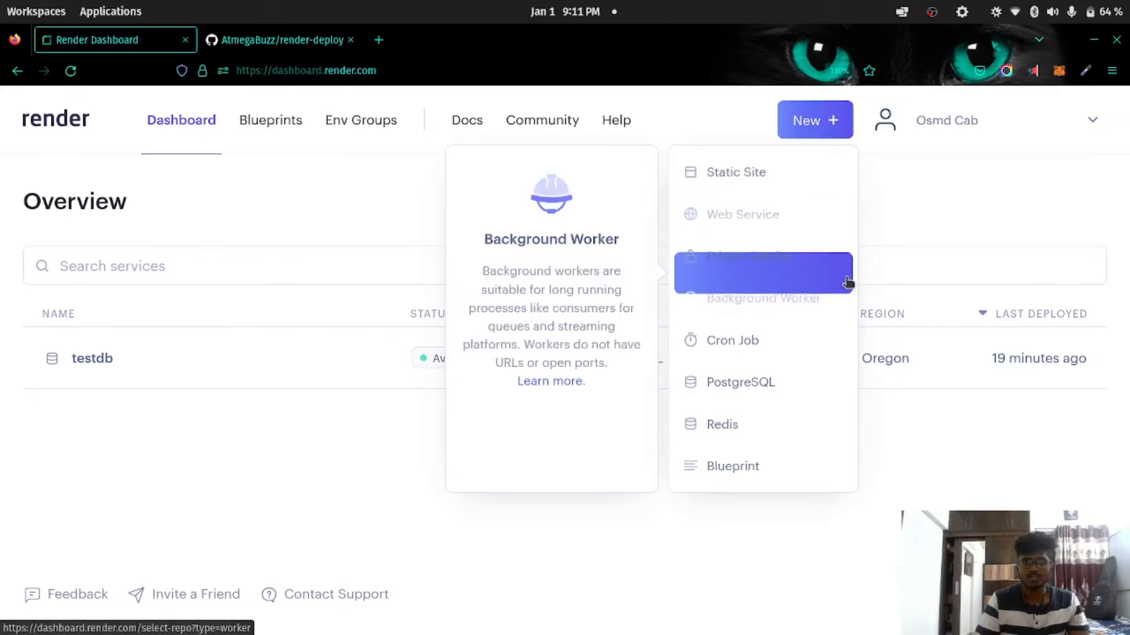
pyautogui.click(742, 214)
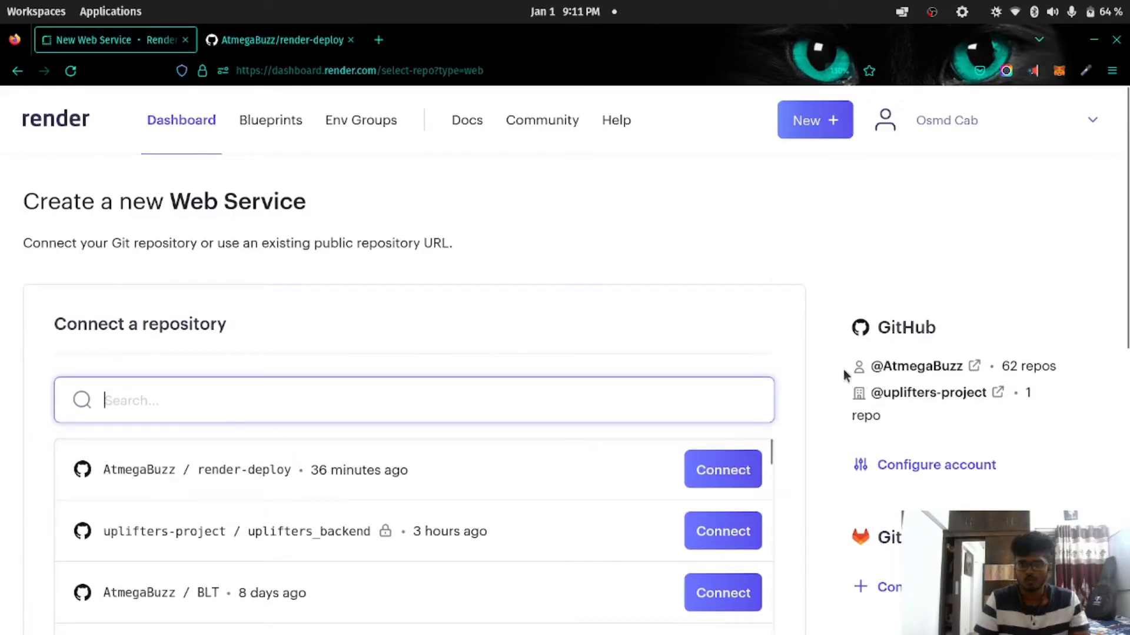
pyautogui.moveTo(916, 372)
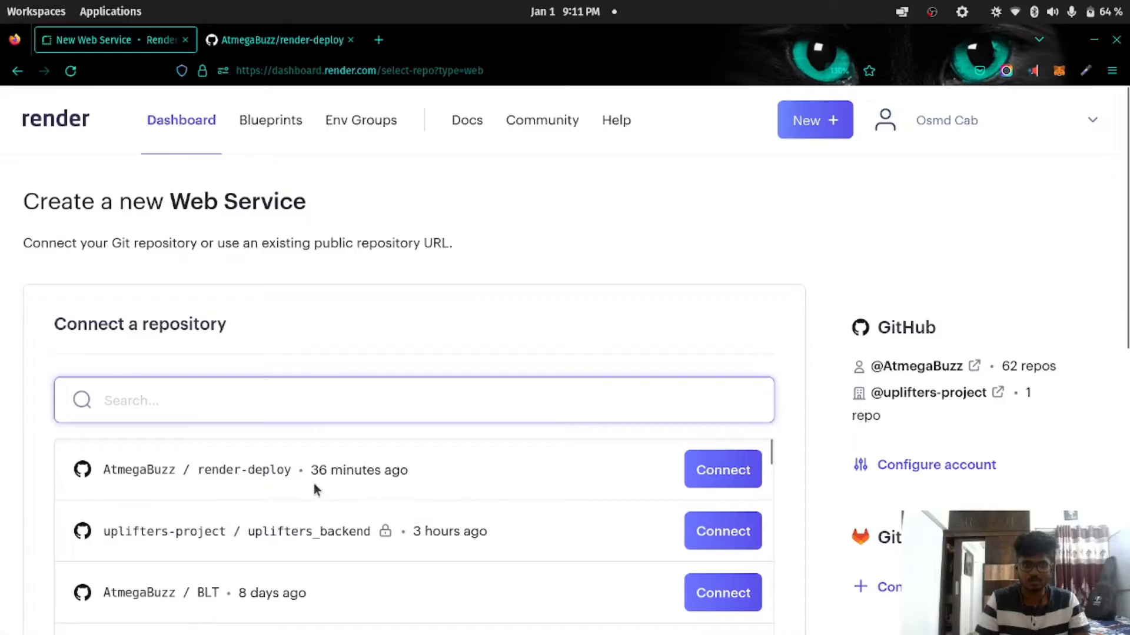
pyautogui.click(281, 40)
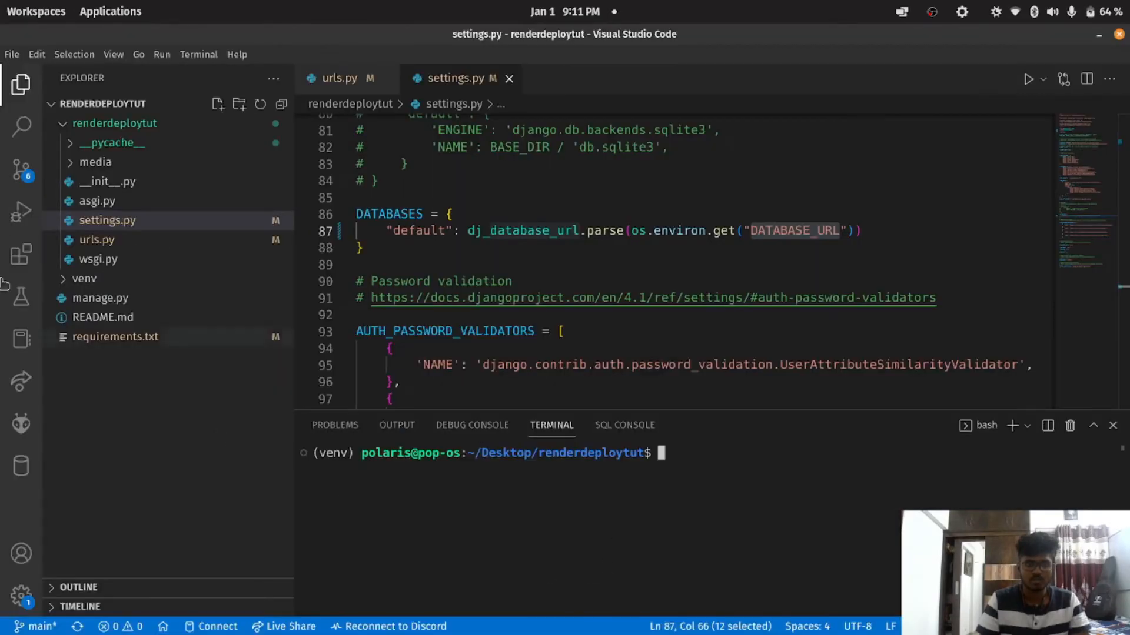
# - Run git add ., git commit -m "test" and git push origin main
pyautogui.write('git add .')
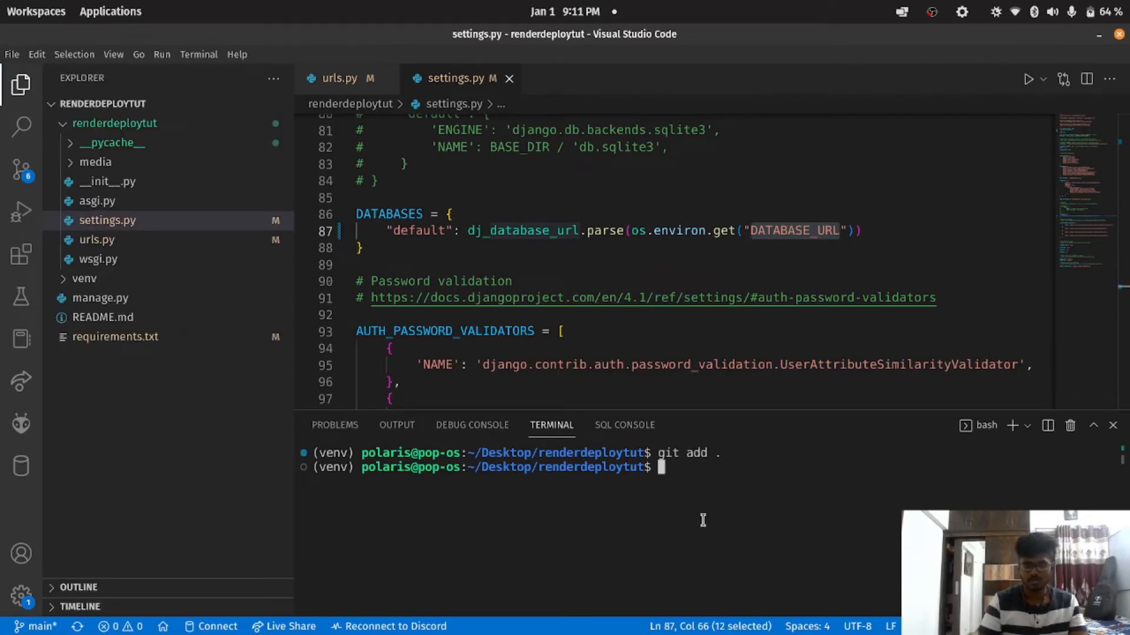
pyautogui.write('git commit -m "test')
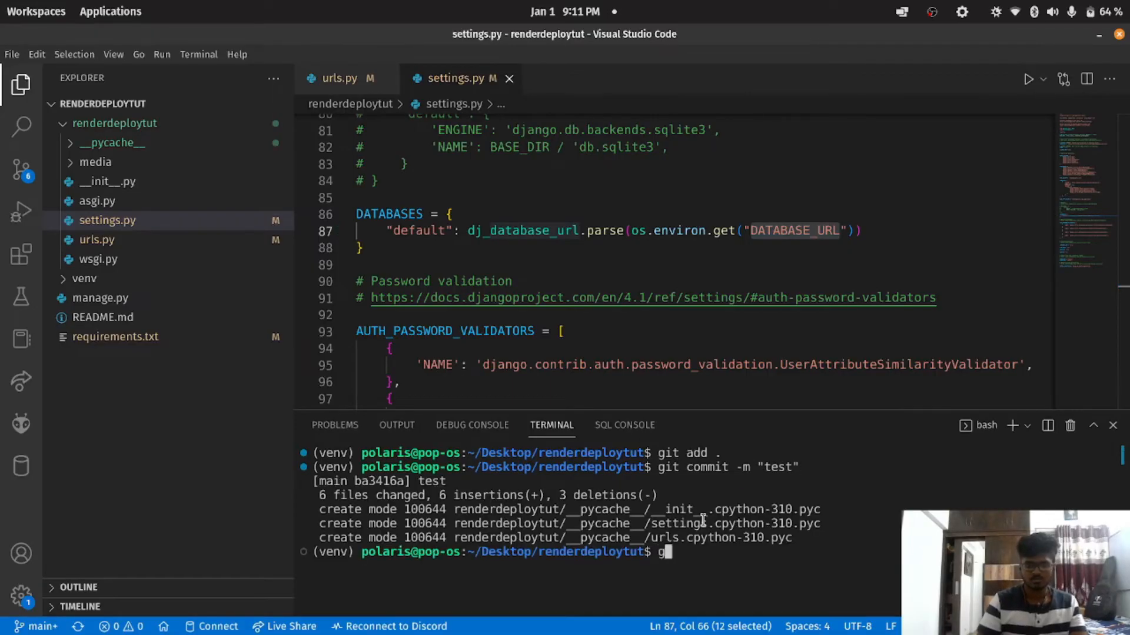
pyautogui.write('it push origin')
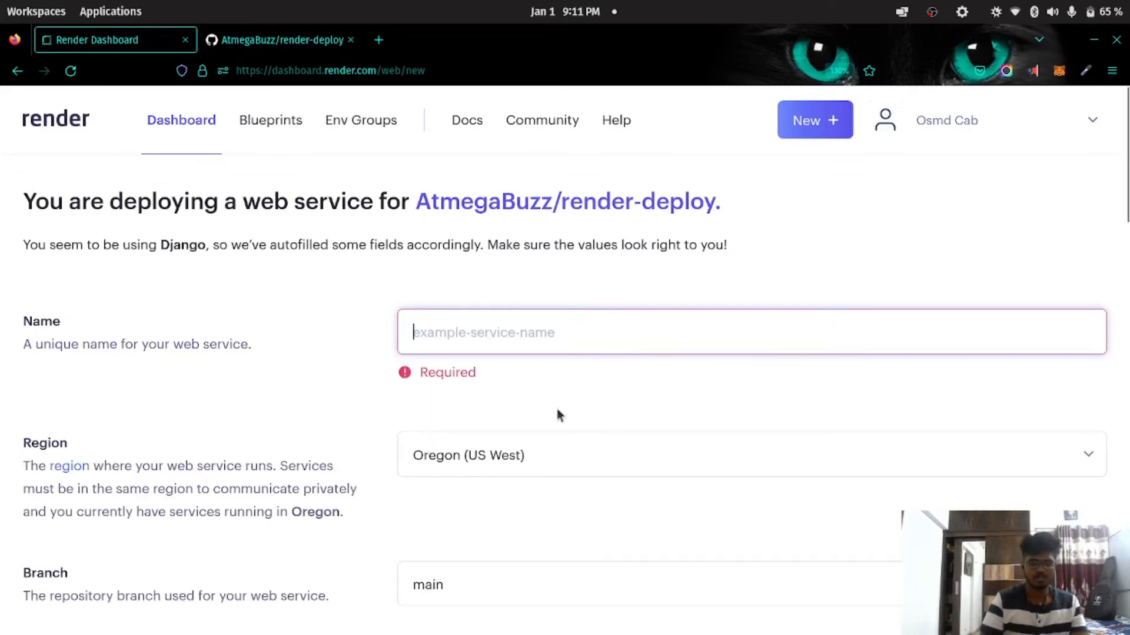
# - Name the web service testapp with start command 'gunicorn renderdeploytut:application', keeping the Free instance
pyautogui.write('testapp')
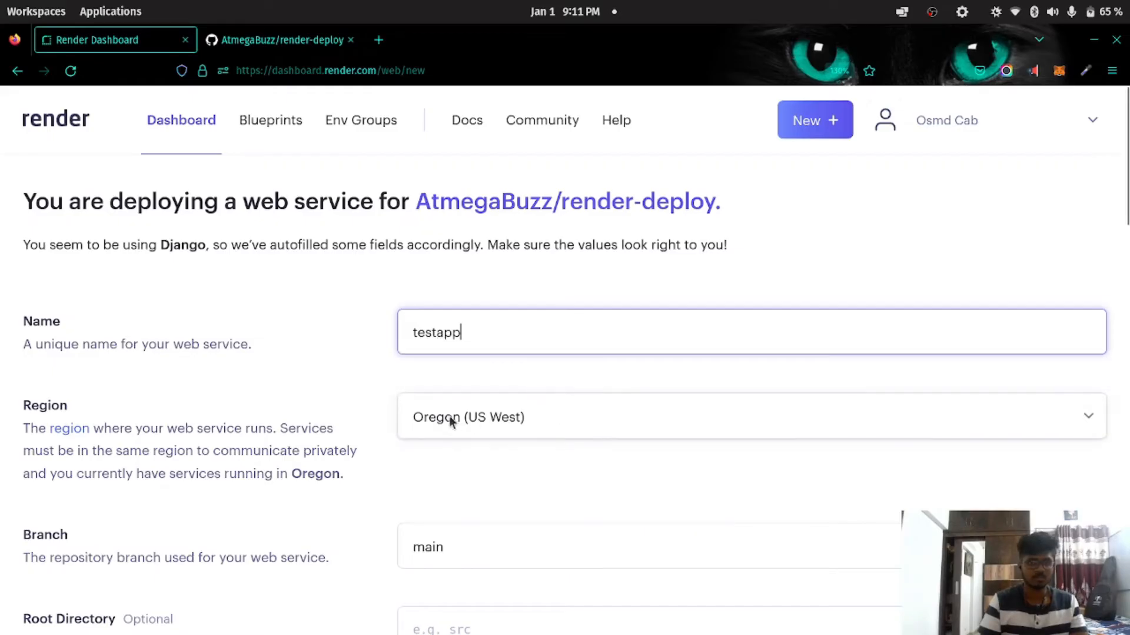
pyautogui.scroll(-3)
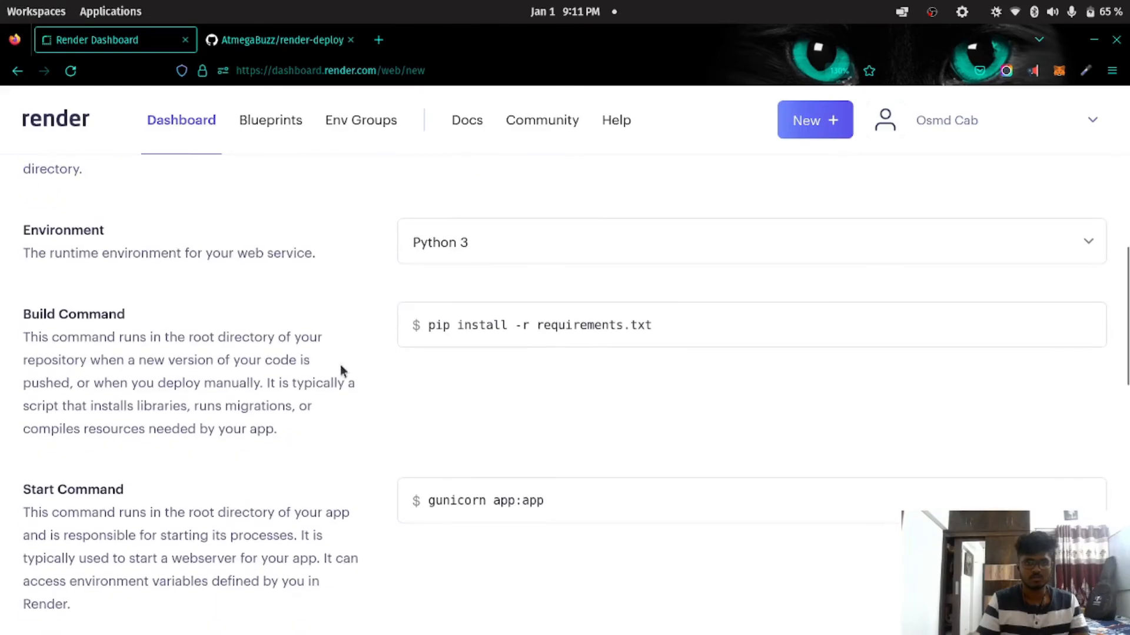
pyautogui.doubleClick(504, 388)
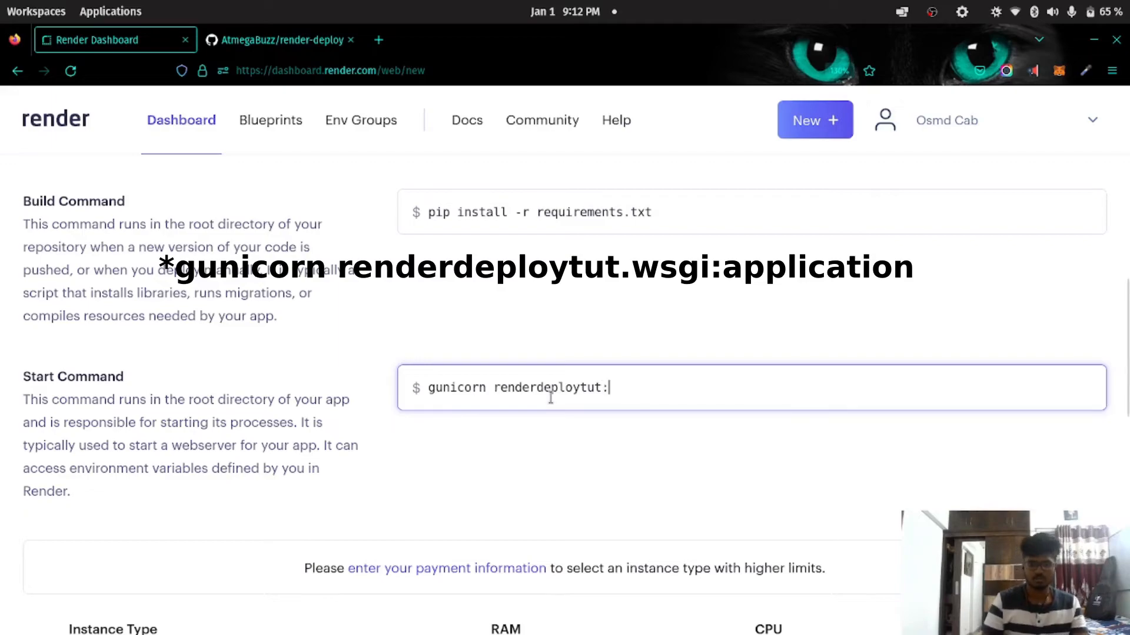
pyautogui.write('applica')
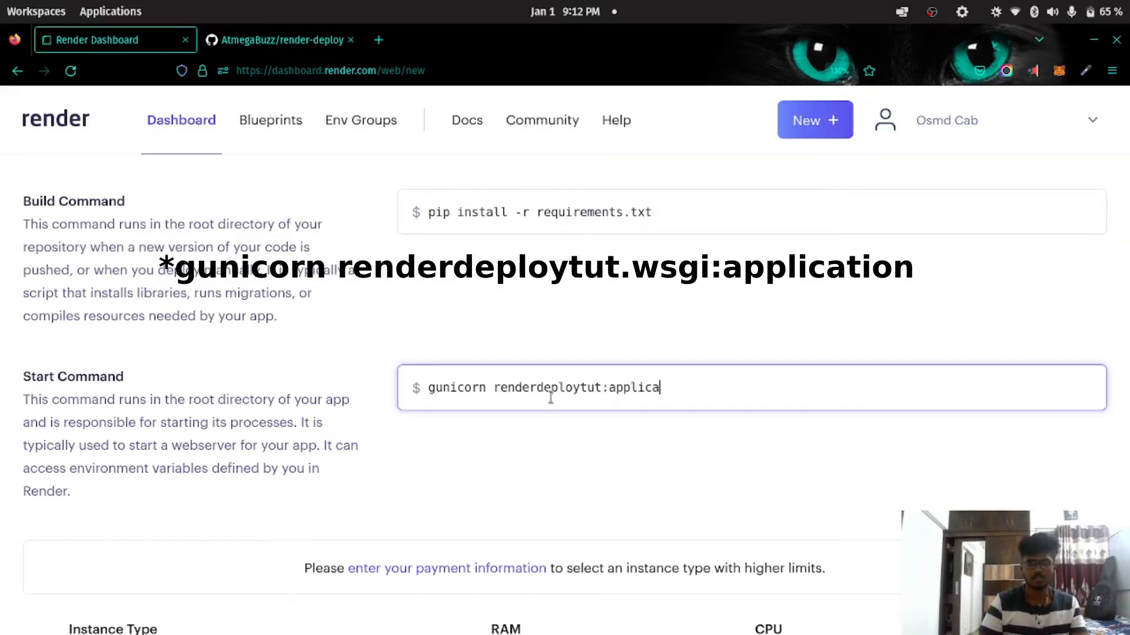
pyautogui.write('tion')
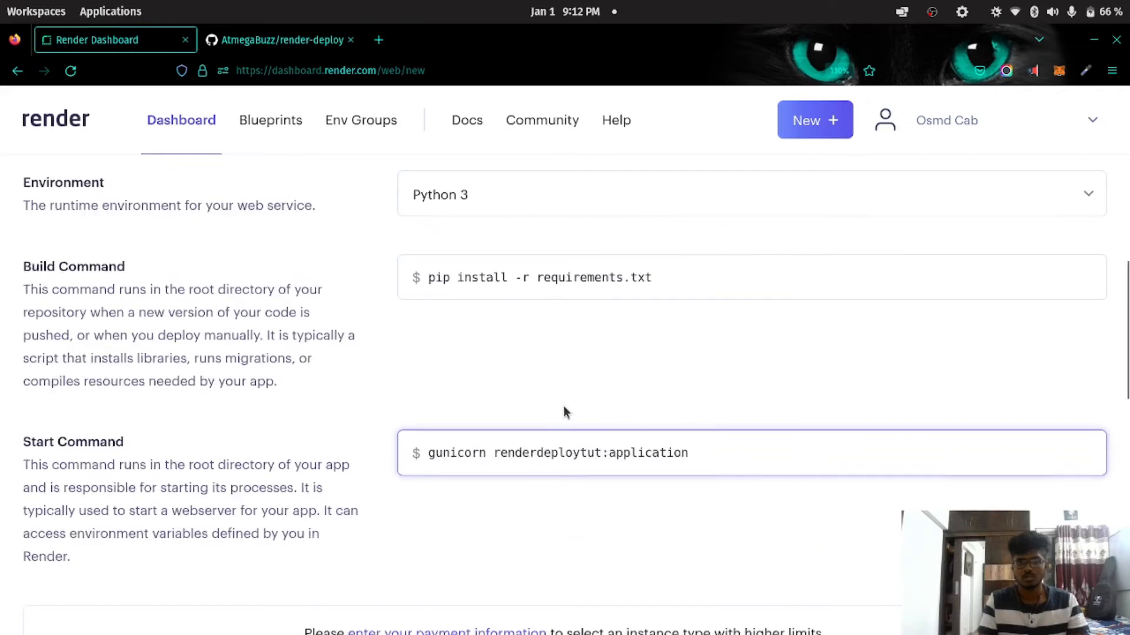
pyautogui.scroll(-3)
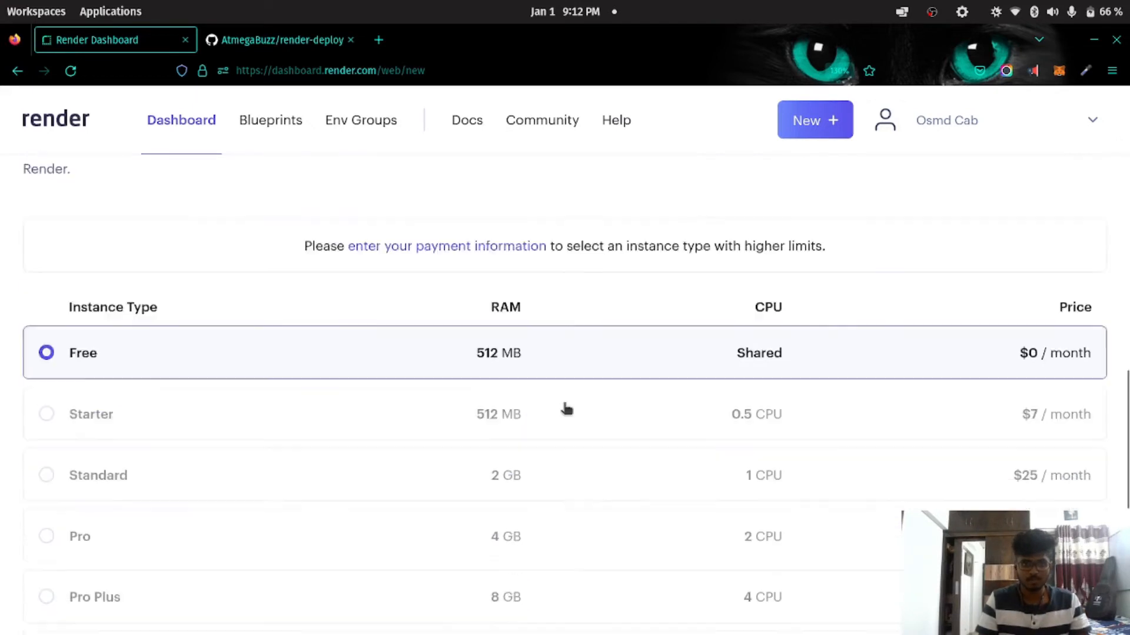
pyautogui.scroll(-3)
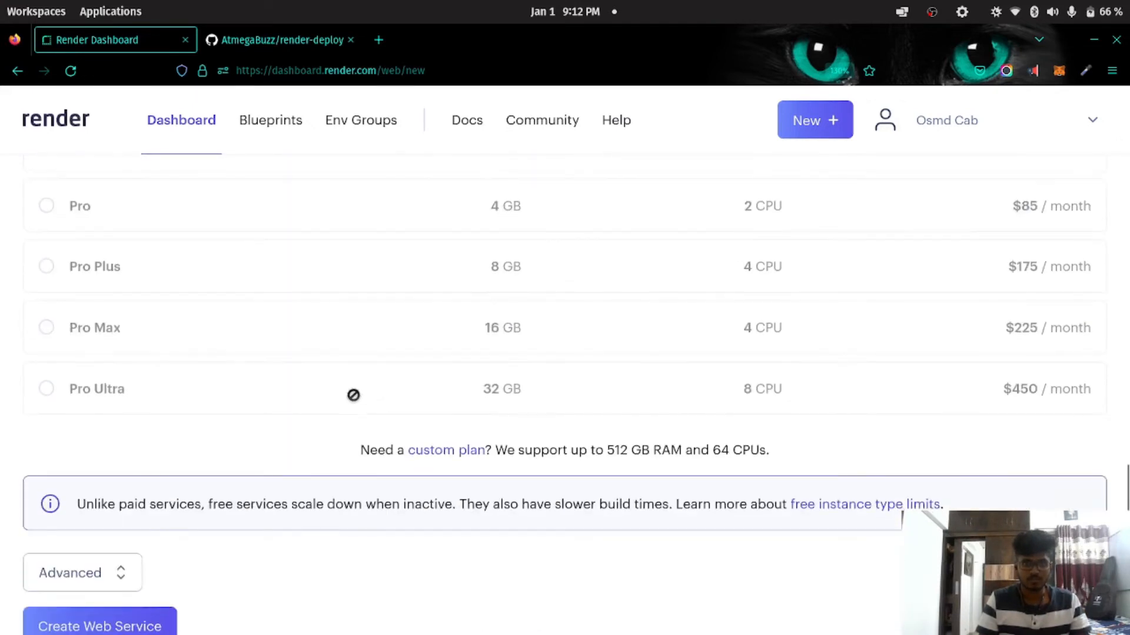
pyautogui.scroll(-3)
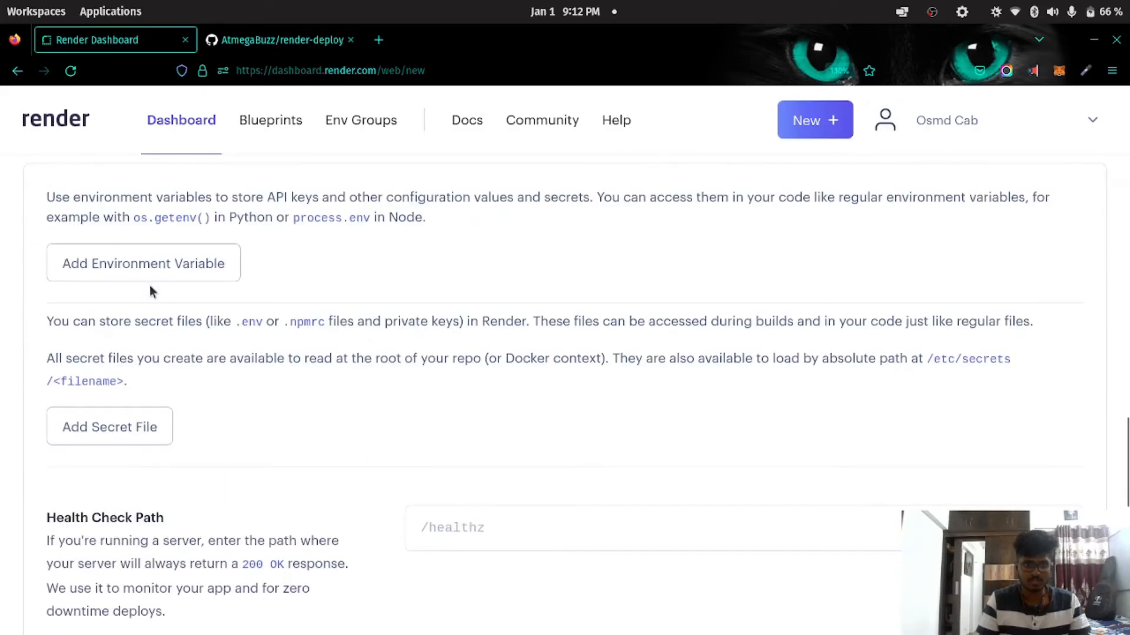
# - Add environment variable PYTHON_VERSION = 3.10.6, plus a DATABASE_URL key with no value yet
pyautogui.click(142, 263)
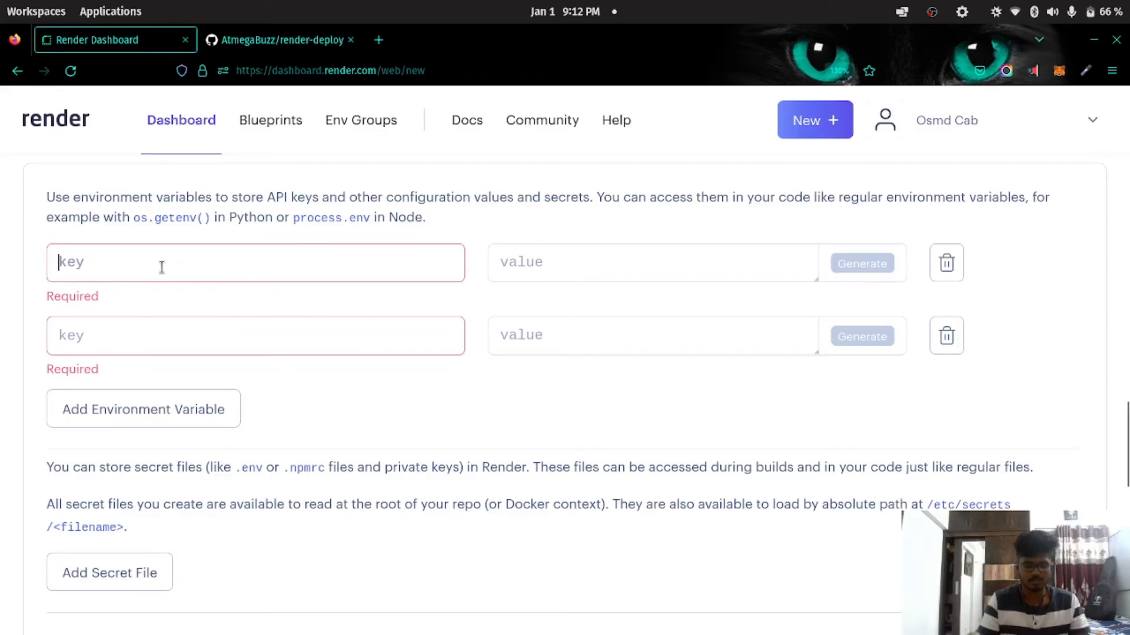
pyautogui.write('PYTHON_VERSION')
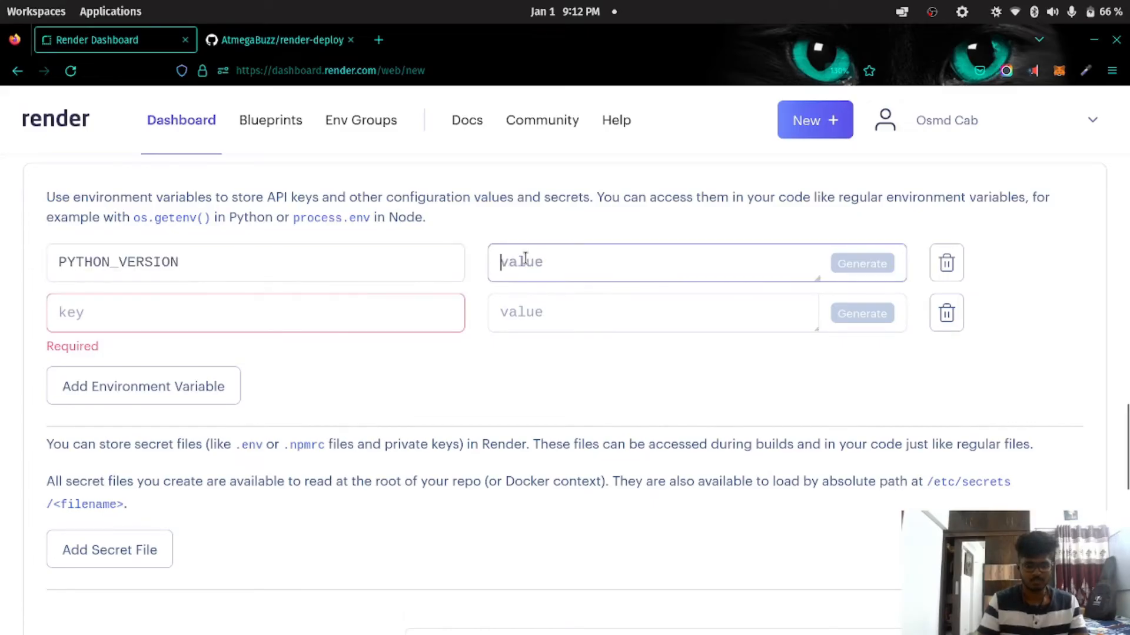
pyautogui.write('3.10.')
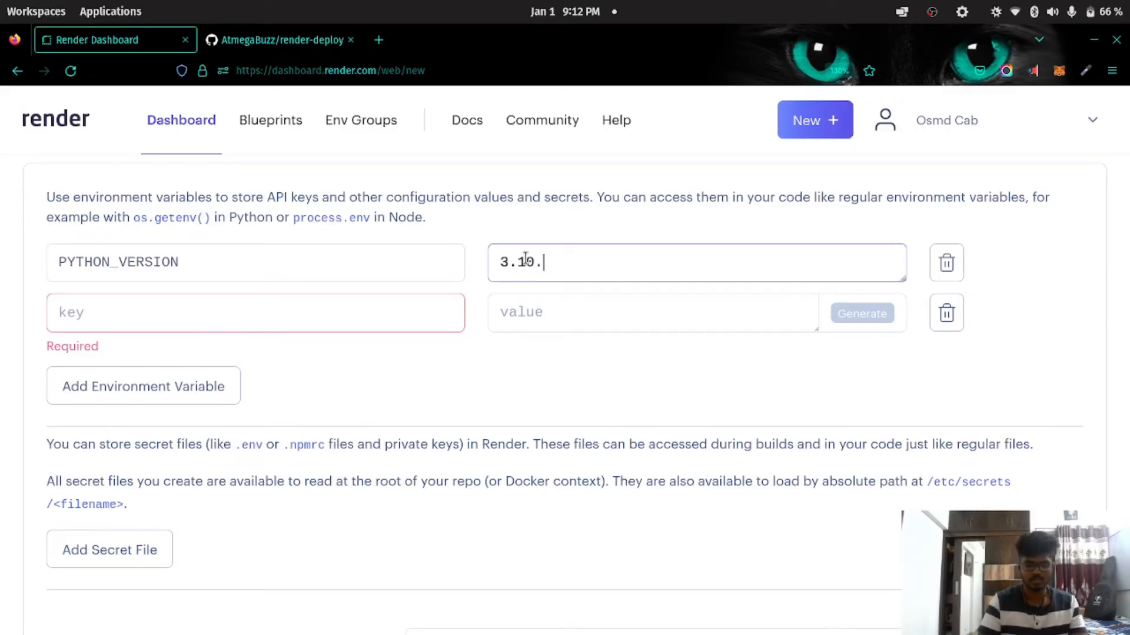
pyautogui.write('6')
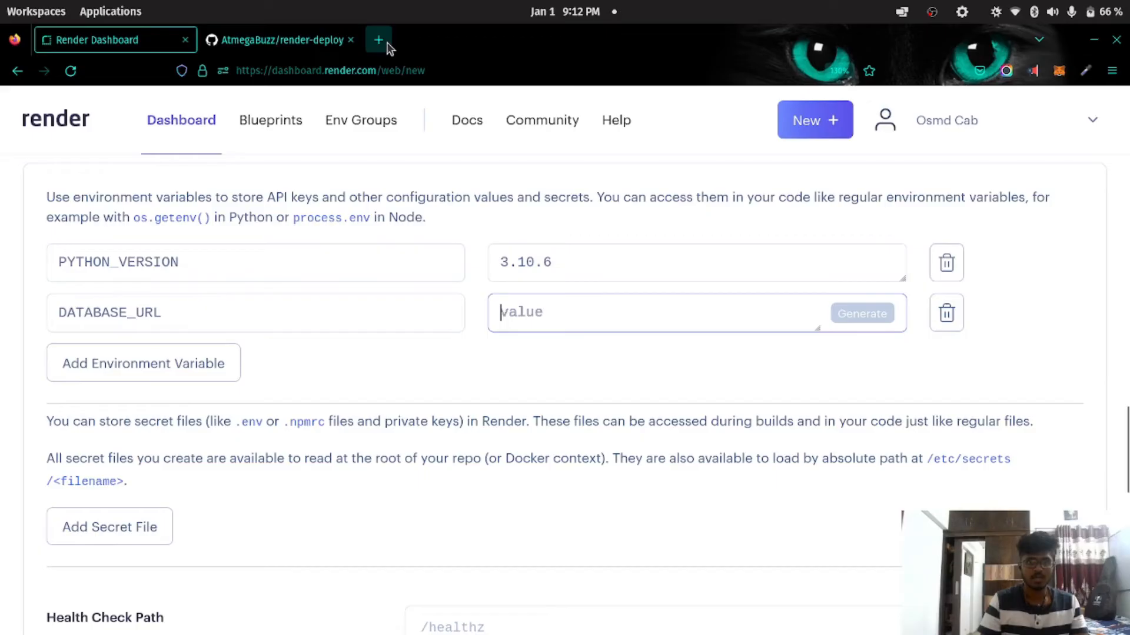
pyautogui.click(378, 39)
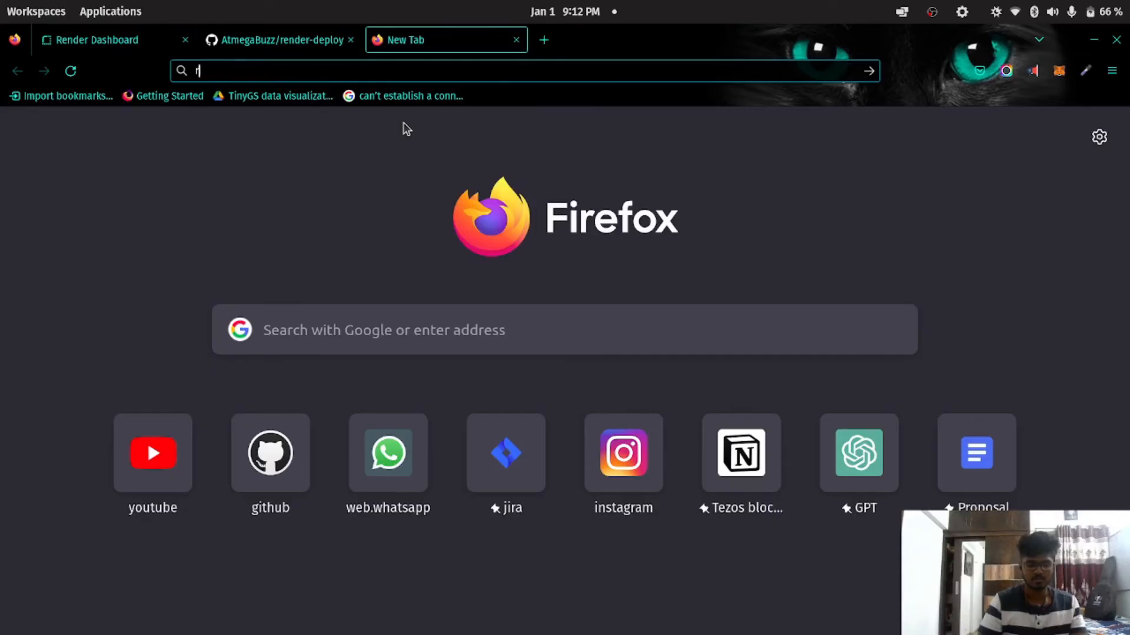
# - Copy the testdb database's Internal Database URL from Render
pyautogui.press('Return')
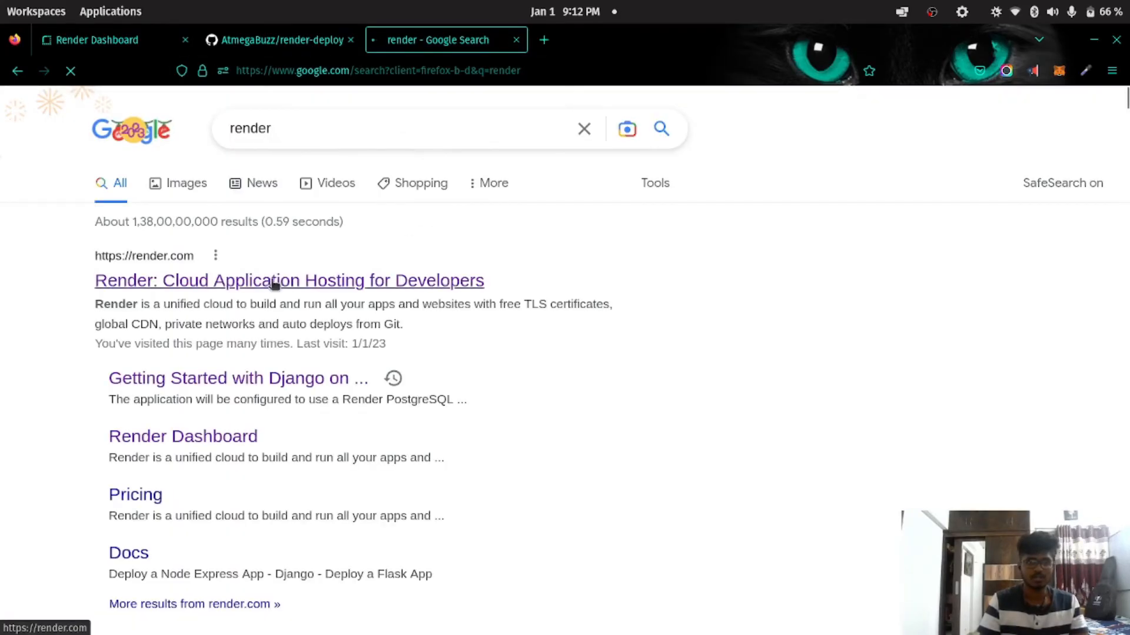
pyautogui.click(288, 280)
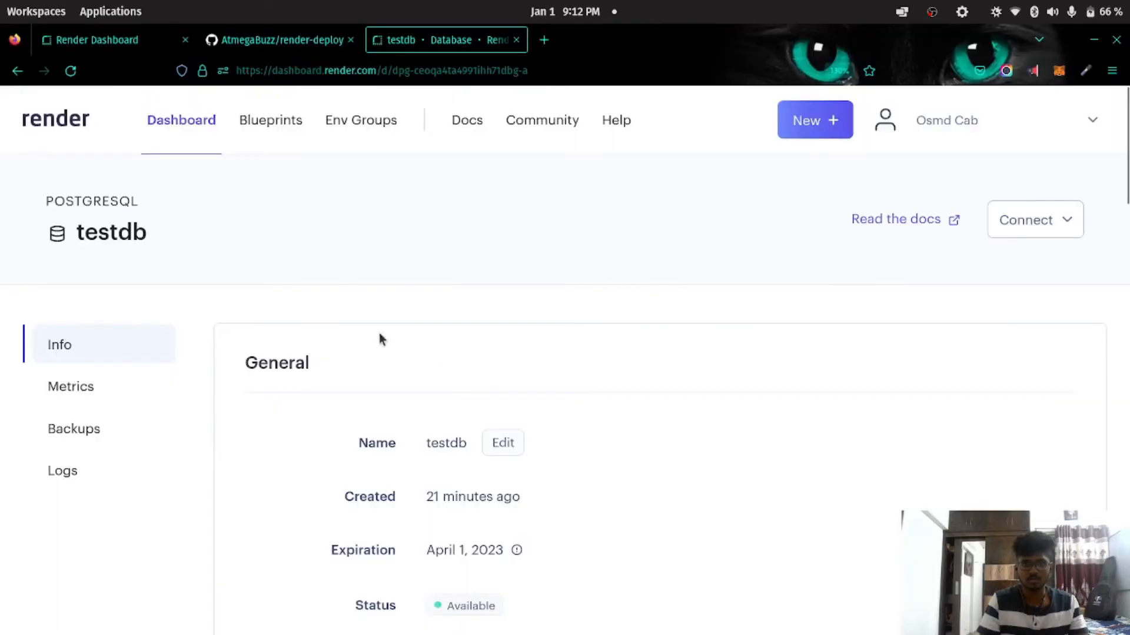
pyautogui.scroll(-3)
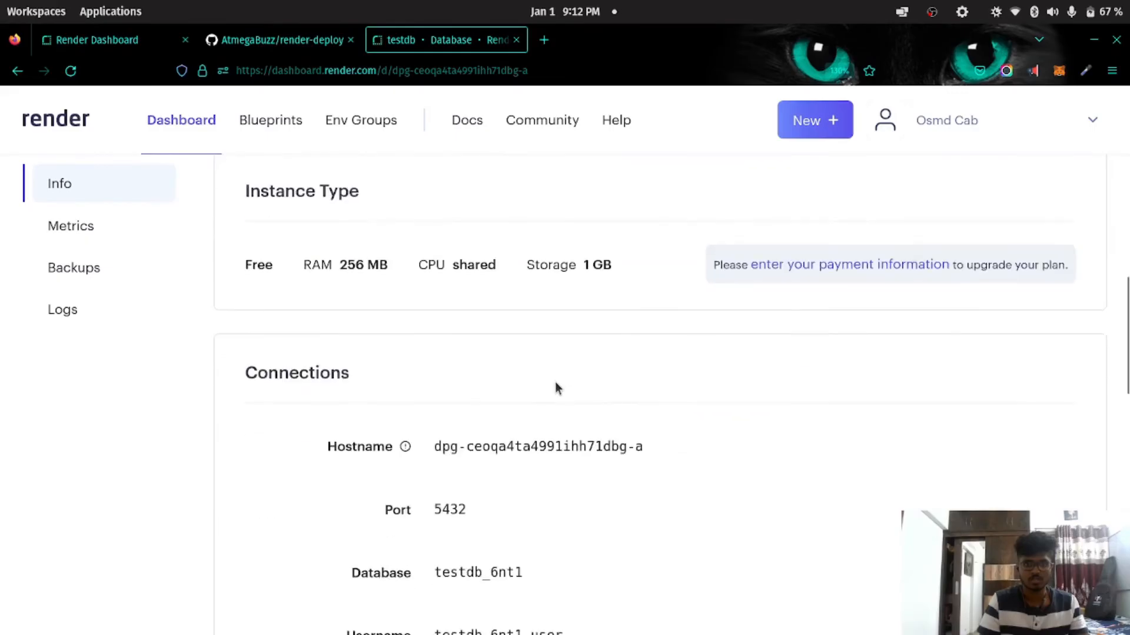
pyautogui.click(453, 310)
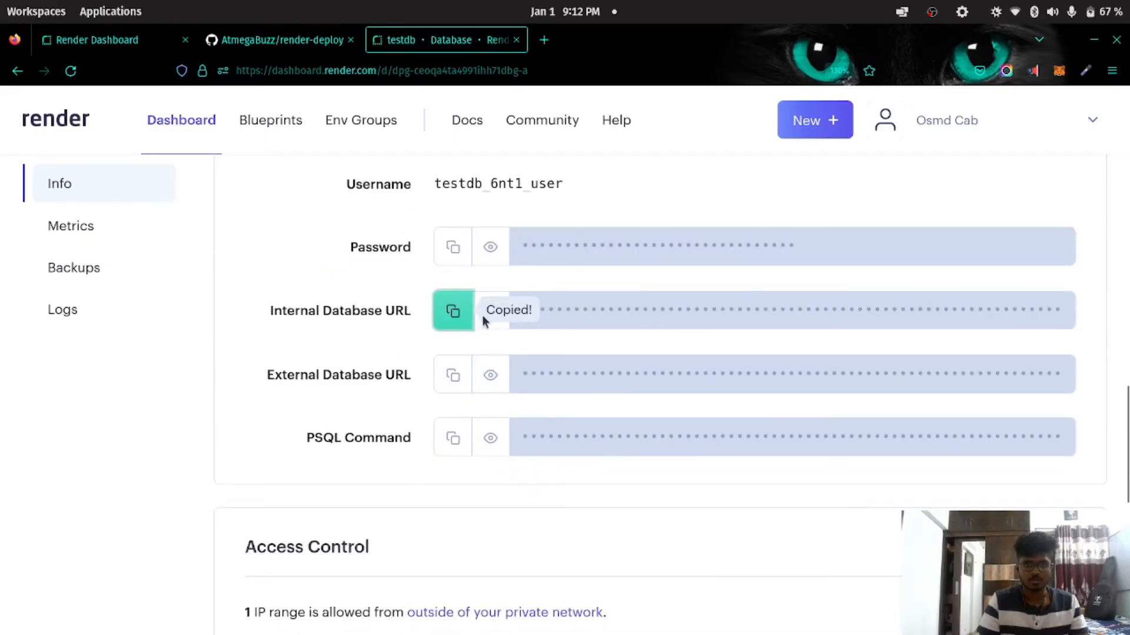
# - Return to the web service form and submit it with Create Web Service
pyautogui.click(115, 40)
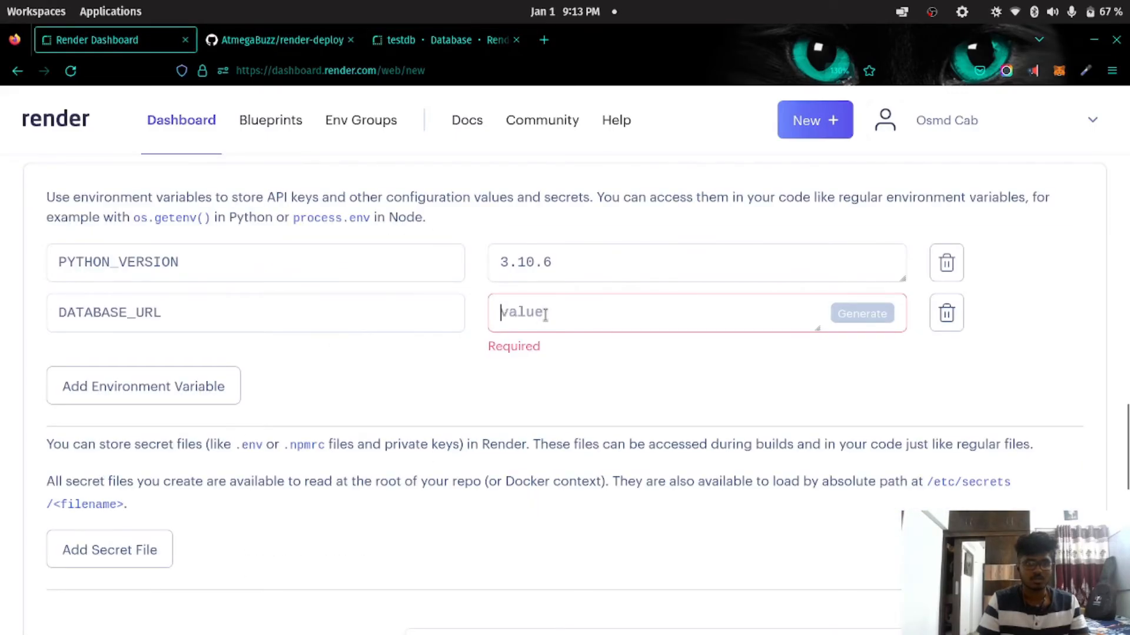
pyautogui.scroll(-3)
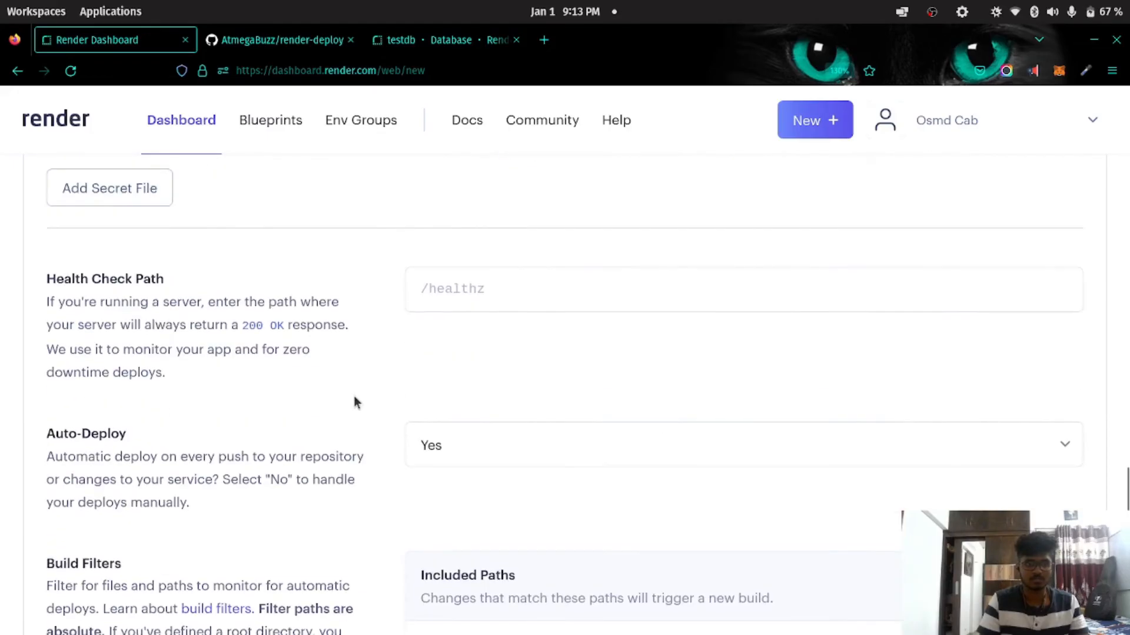
pyautogui.scroll(-3)
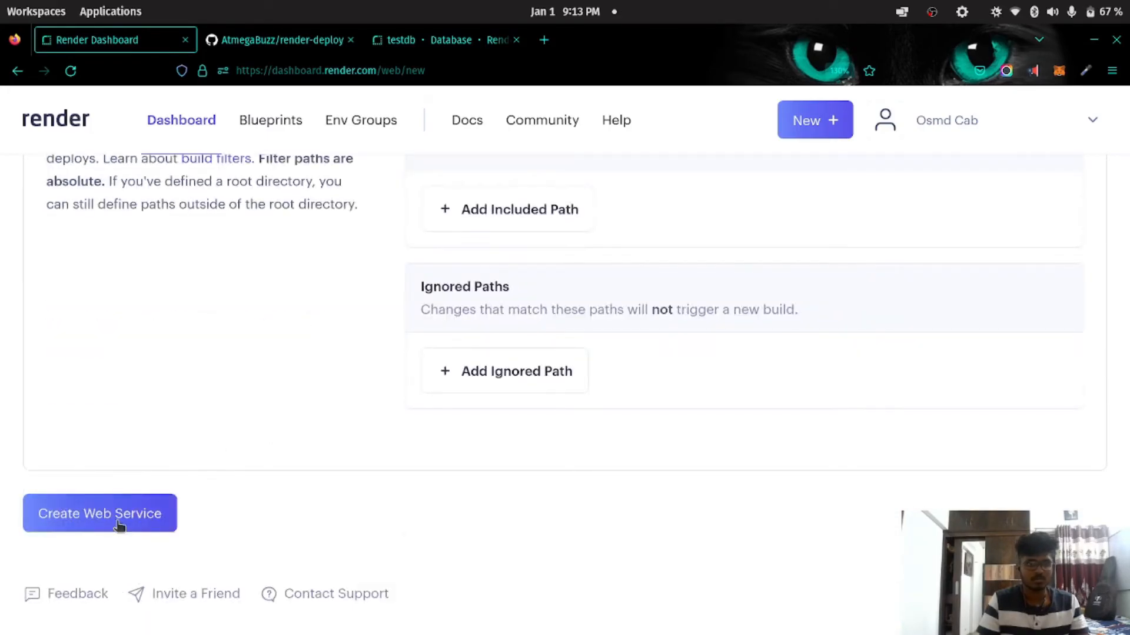
pyautogui.click(99, 513)
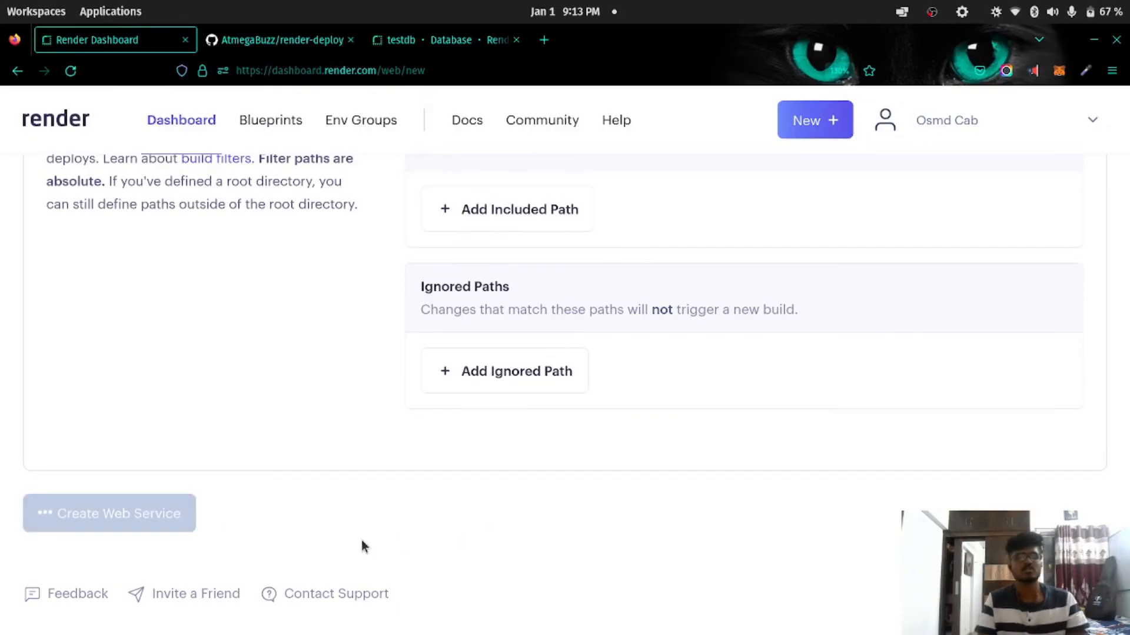
# - Scroll the testapp deploy log to the gunicorn AppImportError, briefly checking the GitHub repo
pyautogui.scroll(3)
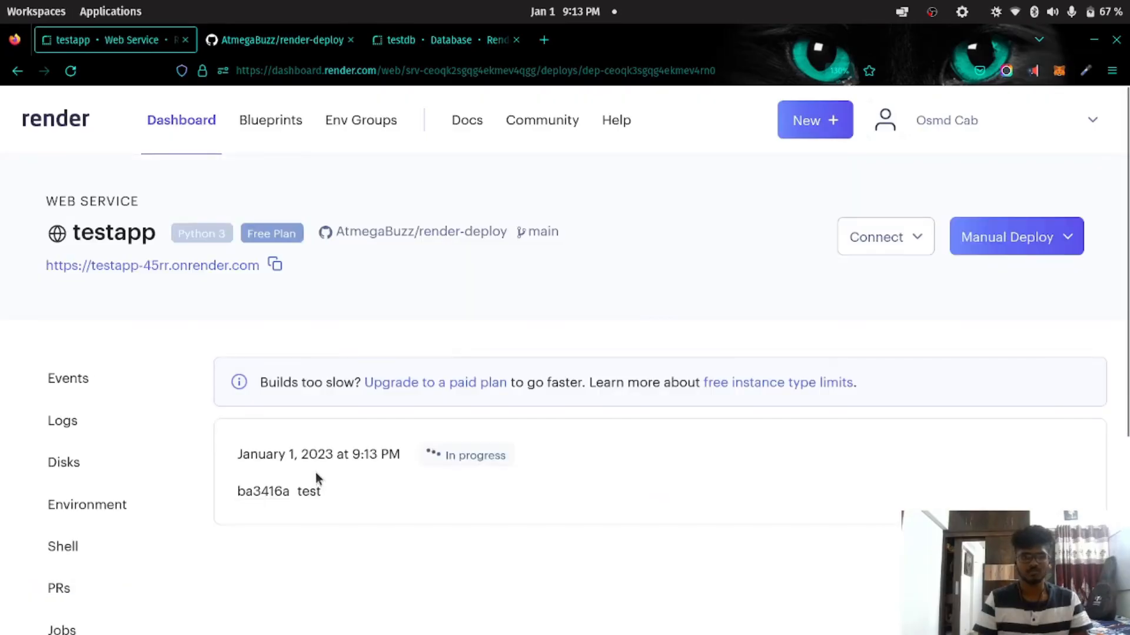
pyautogui.scroll(-3)
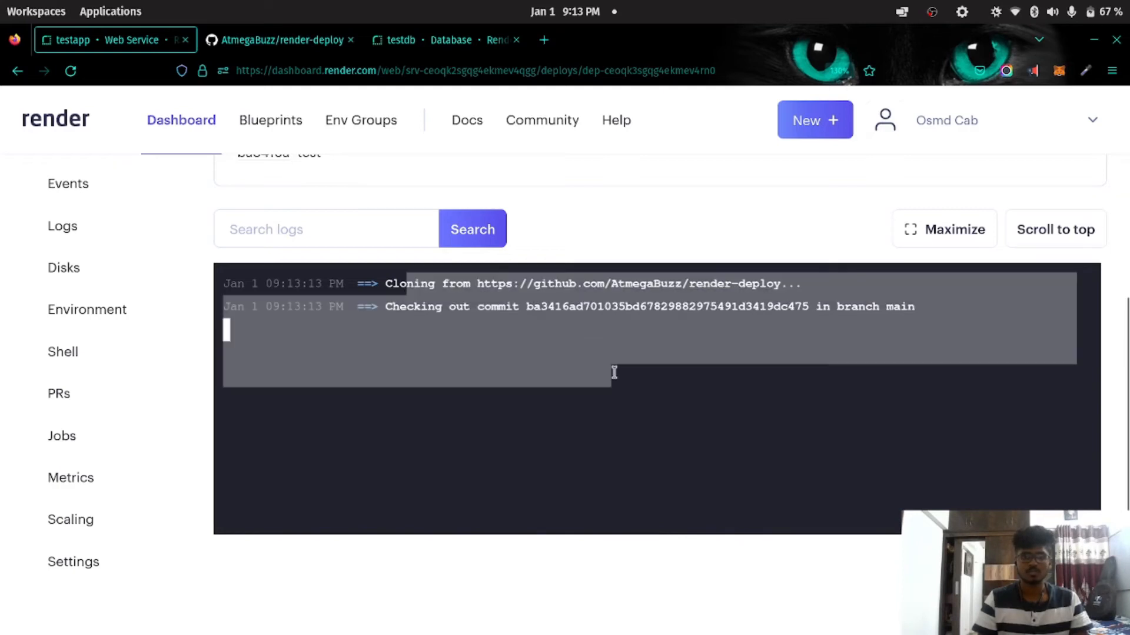
pyautogui.scroll(3)
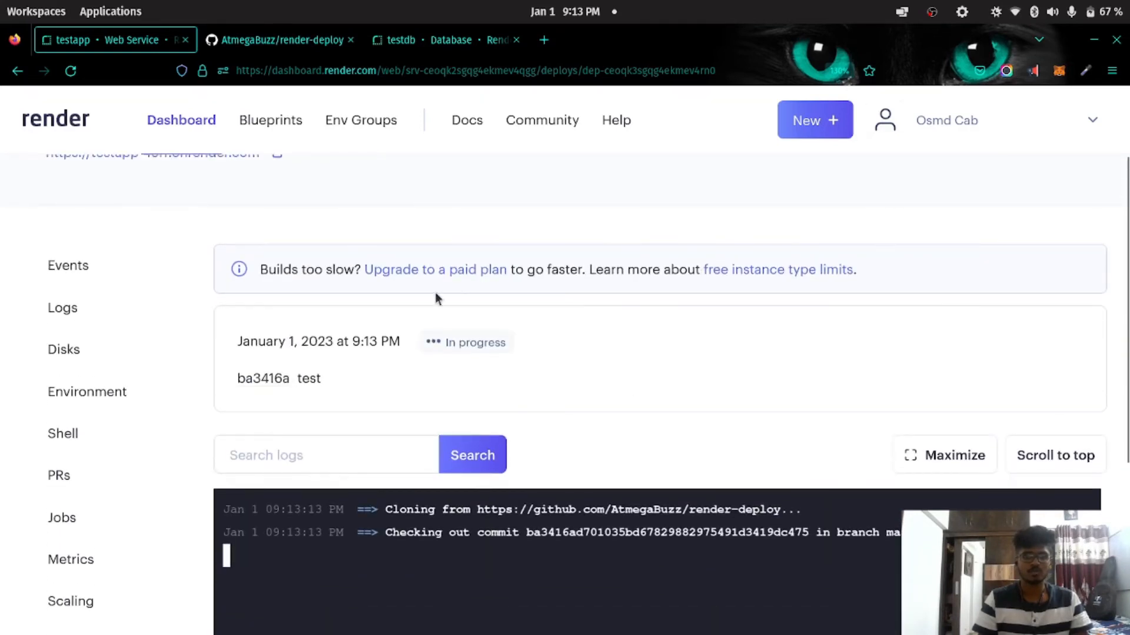
pyautogui.moveTo(222, 145)
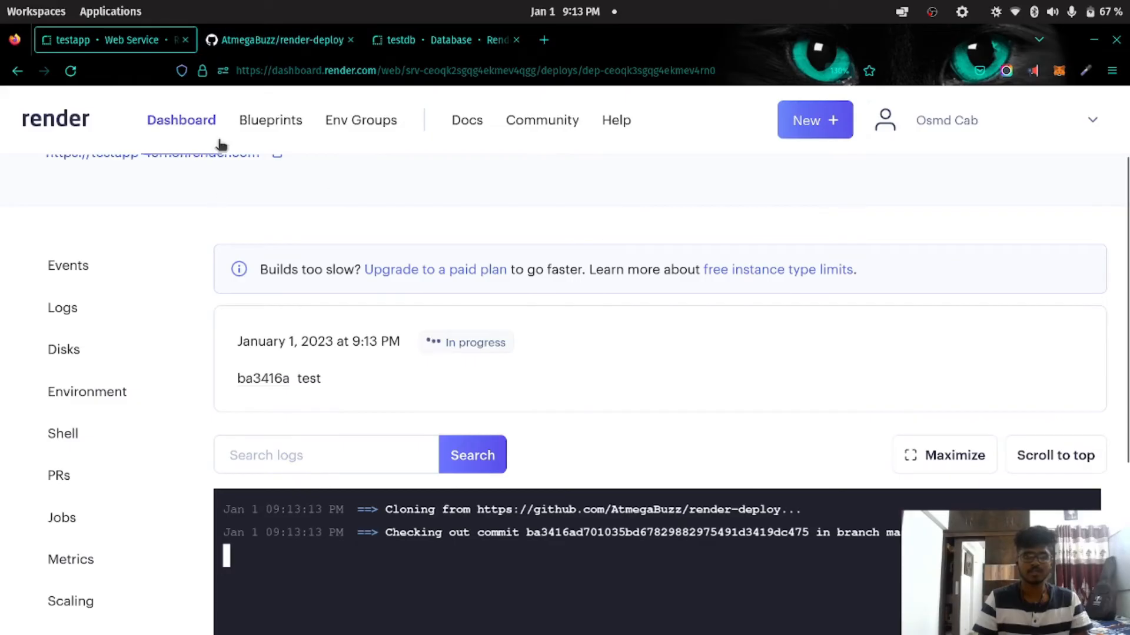
pyautogui.click(279, 39)
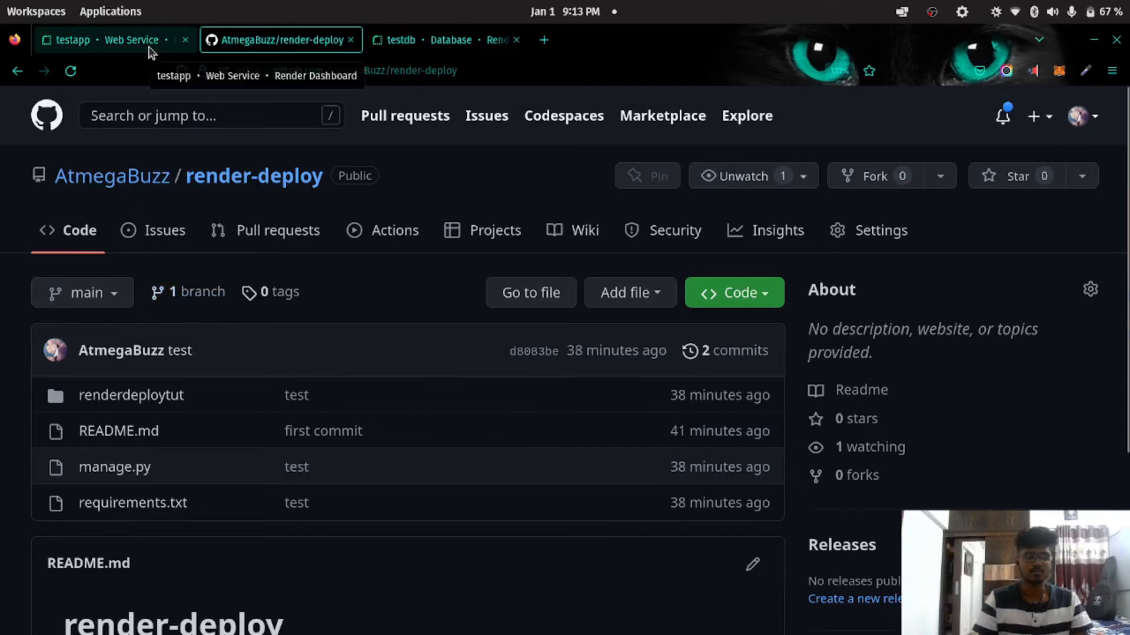
pyautogui.click(108, 39)
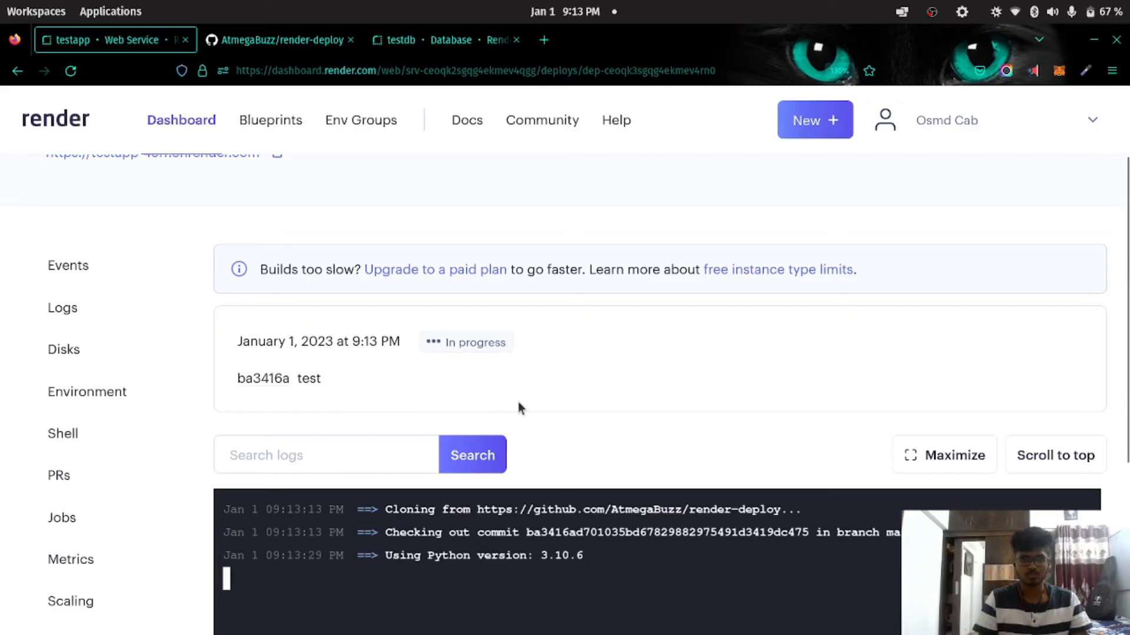
pyautogui.scroll(-3)
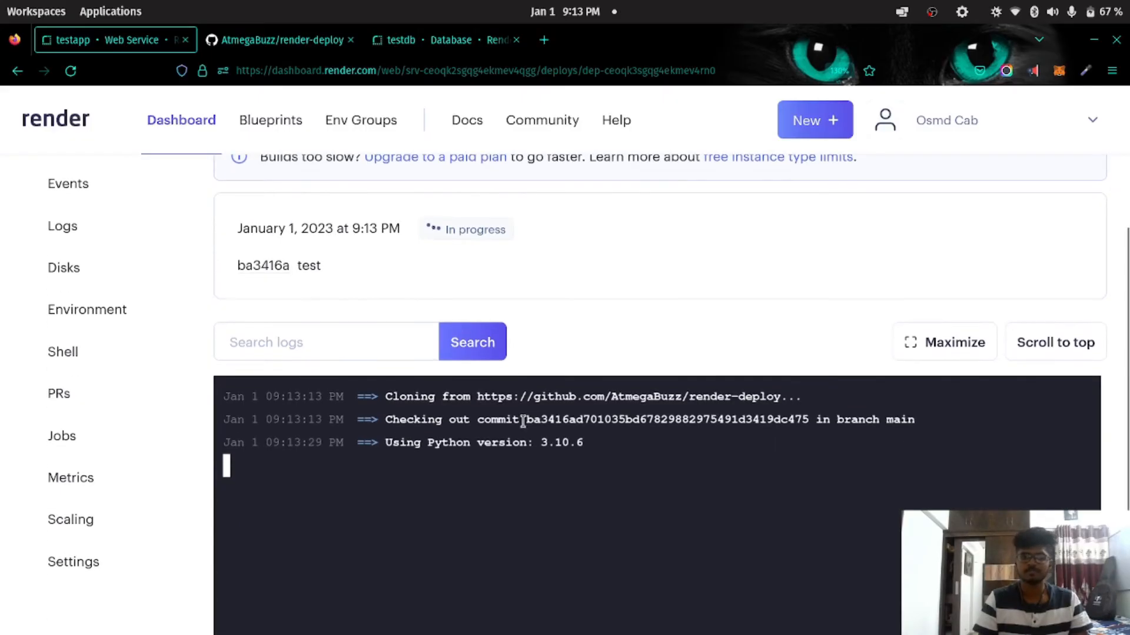
pyautogui.scroll(-3)
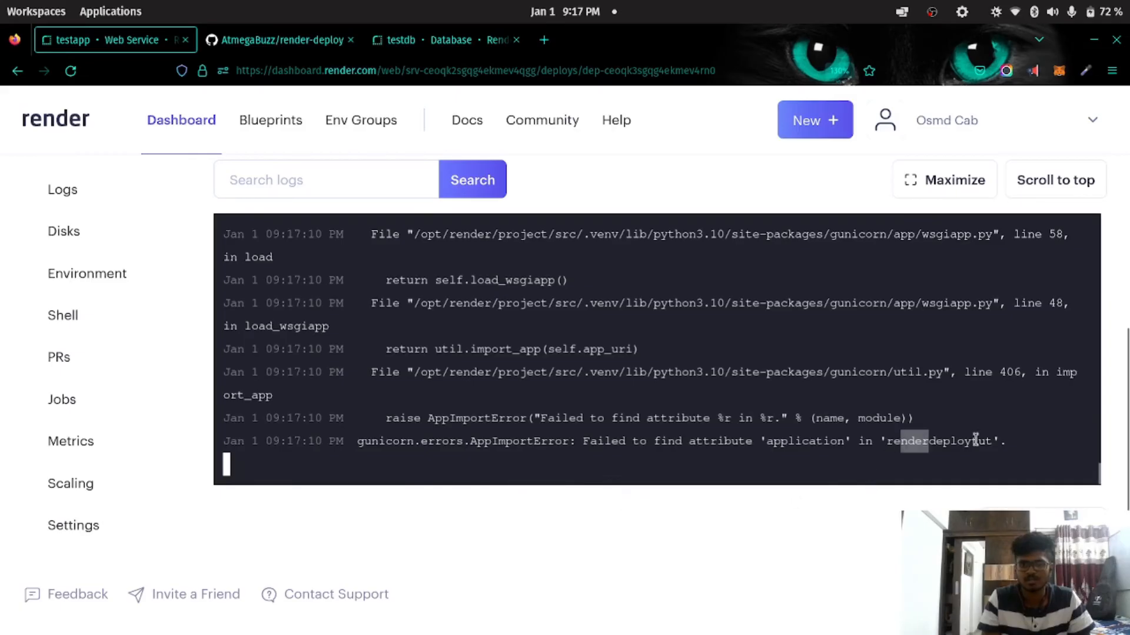
# - Change the testapp start command to gunicorn renderdeploytut.wsgi:application and save
pyautogui.doubleClick(937, 441)
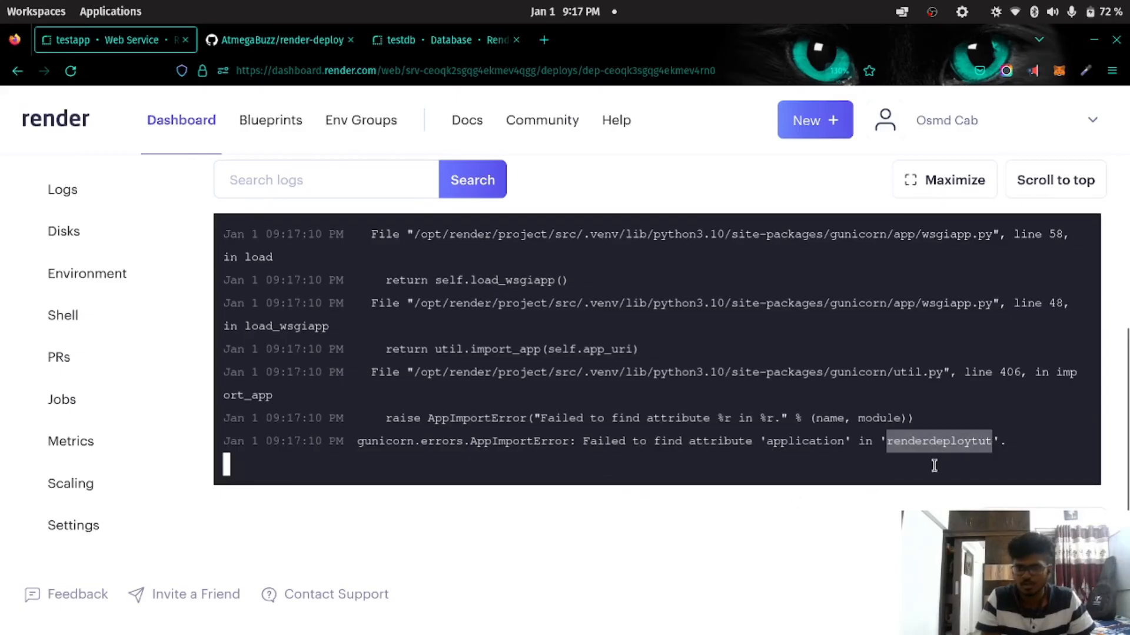
pyautogui.click(73, 525)
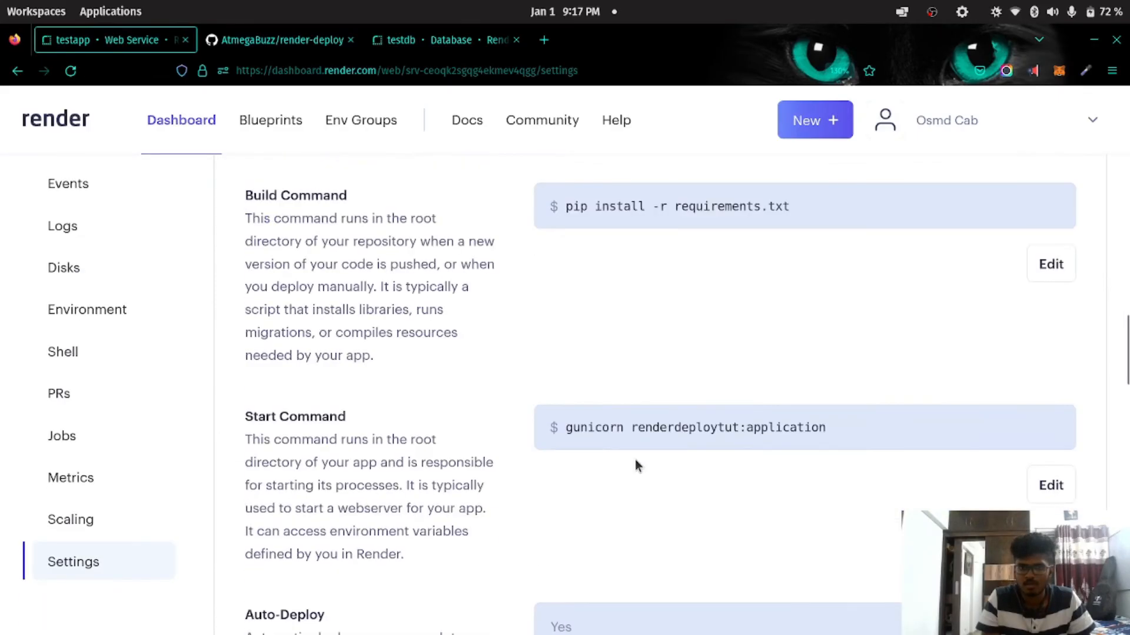
pyautogui.click(1050, 484)
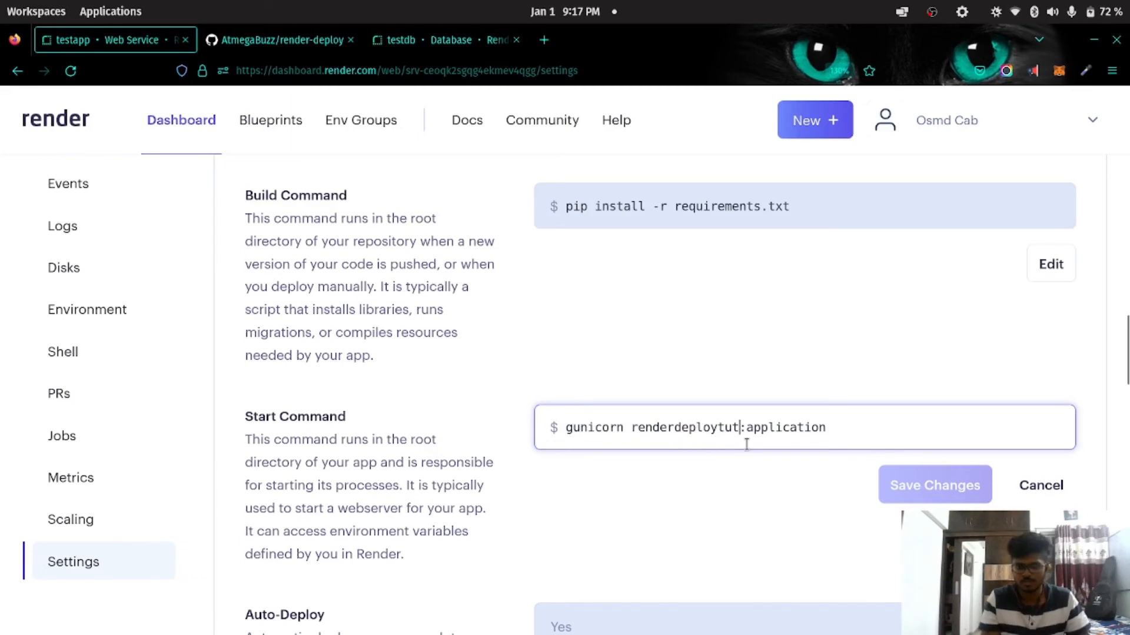
pyautogui.write('.wsg')
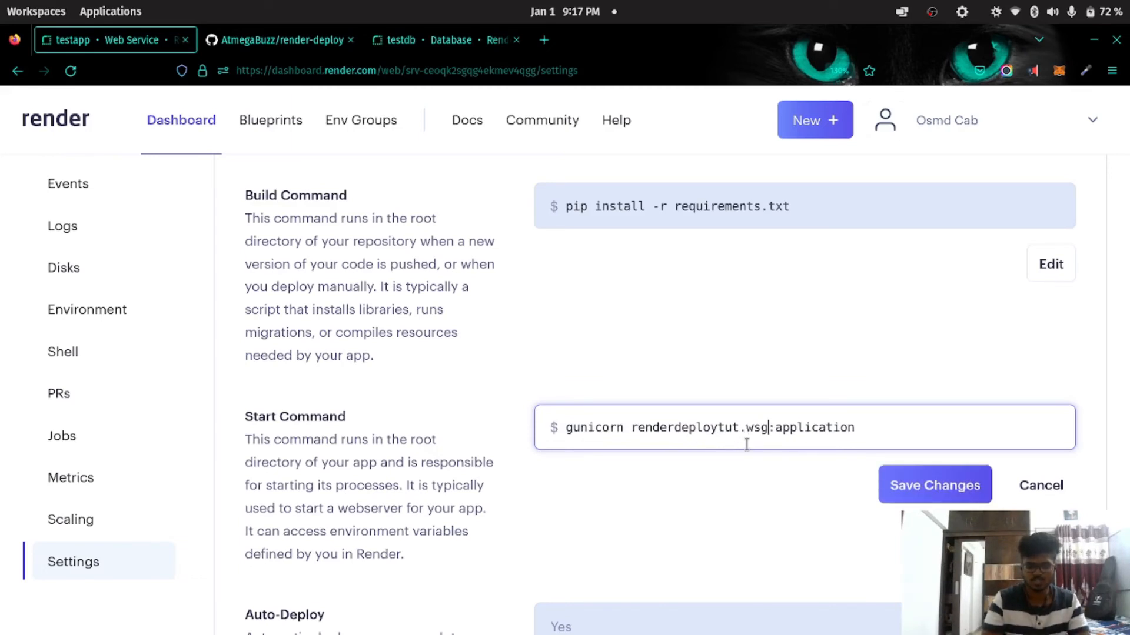
pyautogui.doubleClick(760, 427)
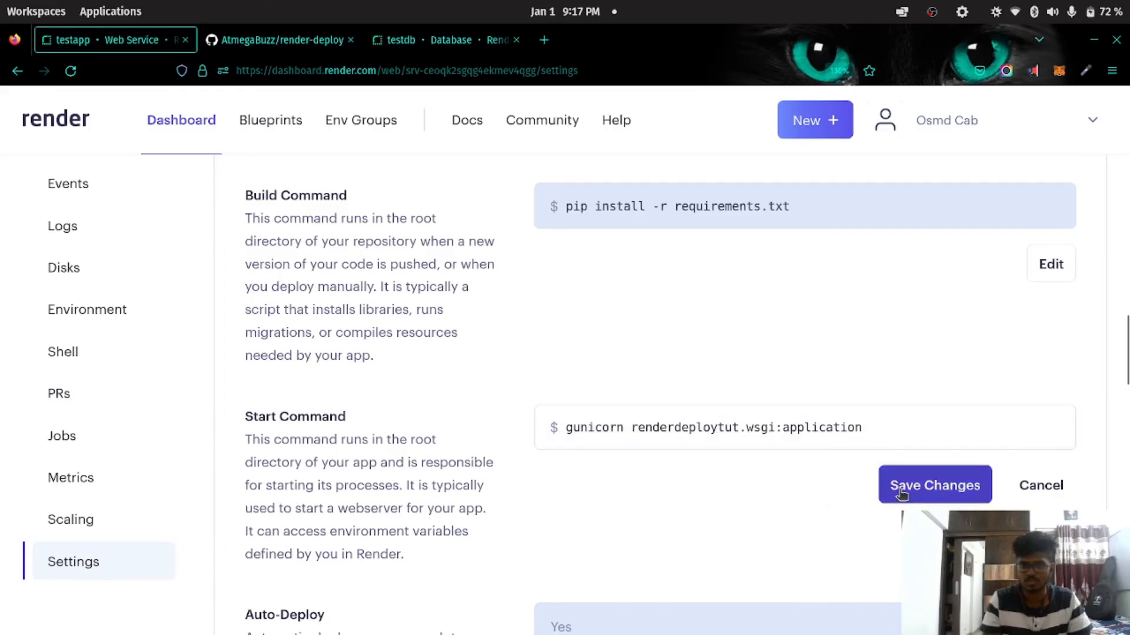
pyautogui.click(934, 484)
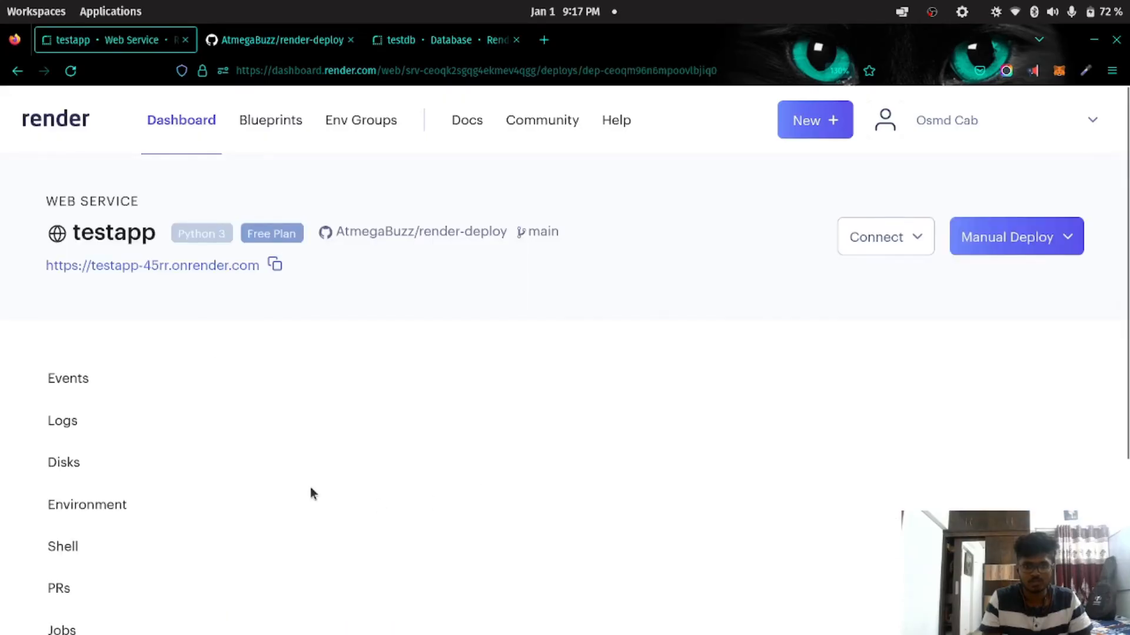
# - Check the latest deploy's logs, then open testapp-45rr.onrender.com showing DisallowedHost
pyautogui.scroll(-3)
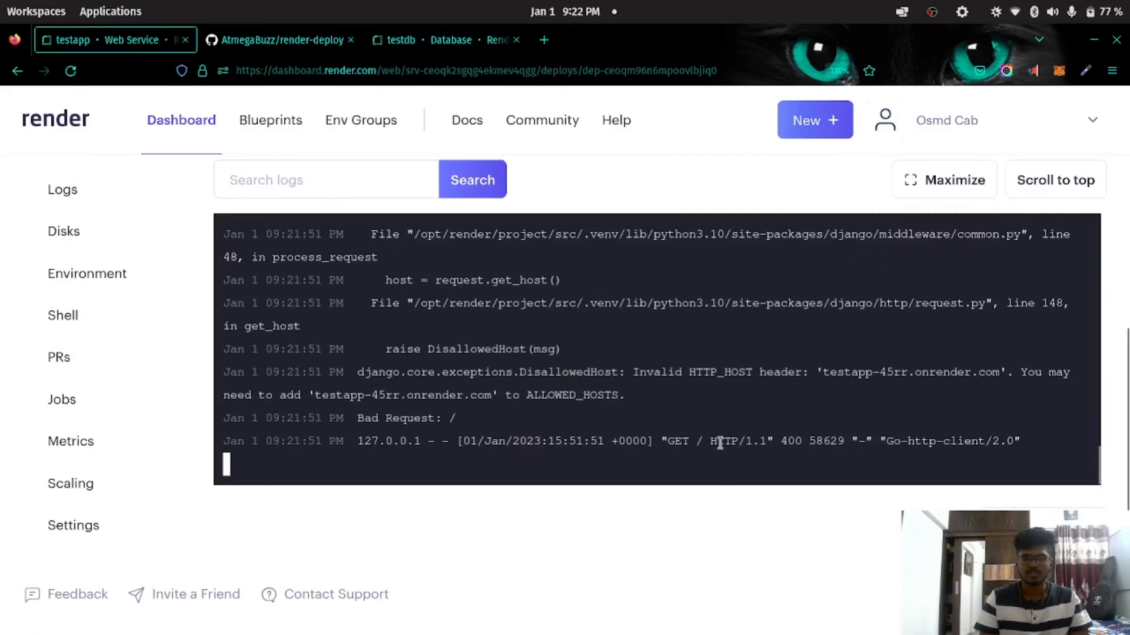
pyautogui.moveTo(855, 370)
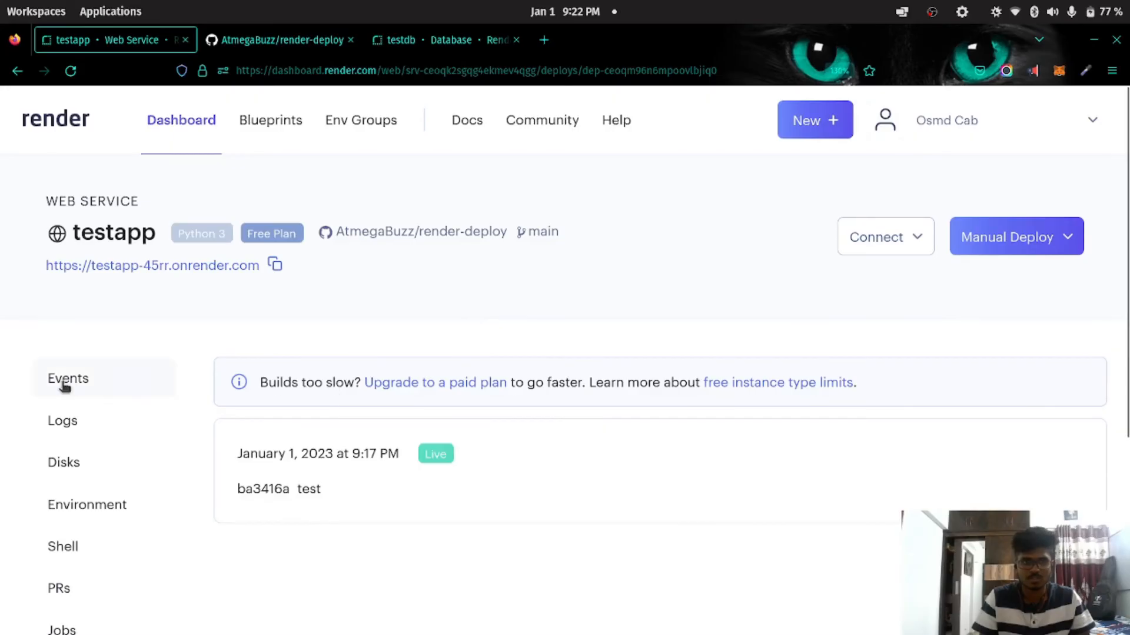
pyautogui.click(180, 119)
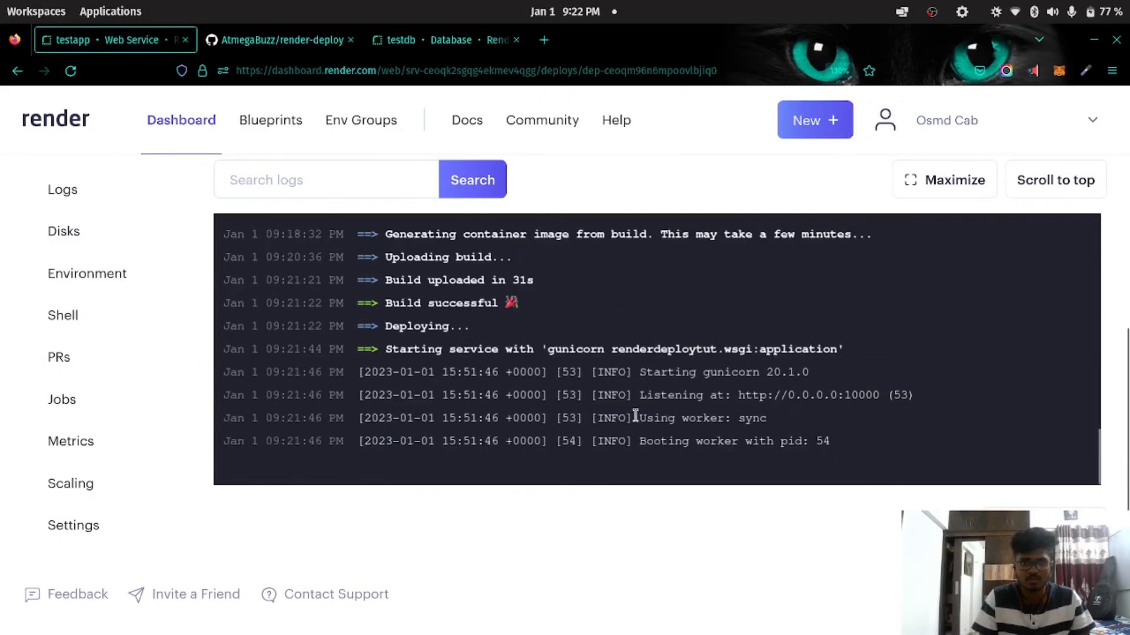
pyautogui.click(543, 39)
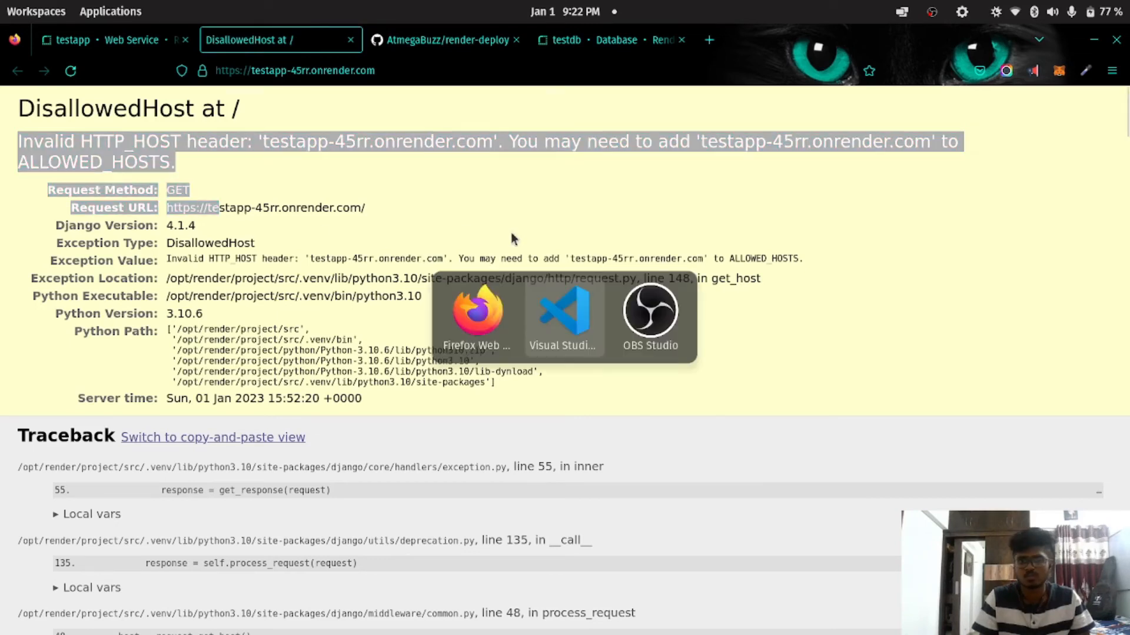
# - Set ALLOWED_HOSTS = ["*"] in settings.py, commit as "test", and push to origin main
pyautogui.click(563, 310)
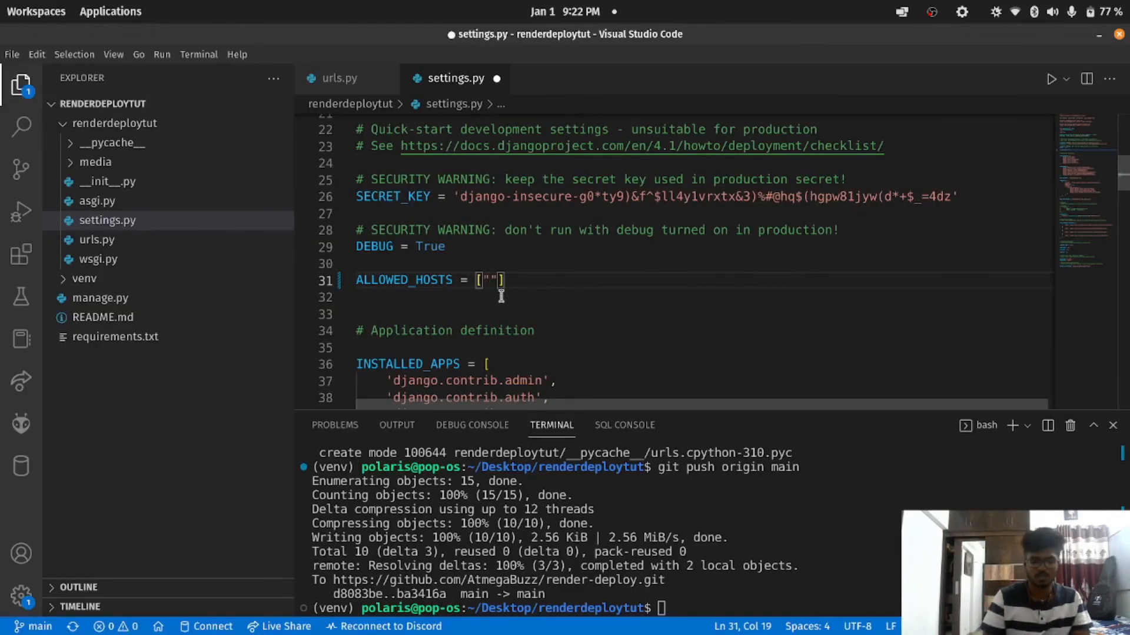
pyautogui.write('*')
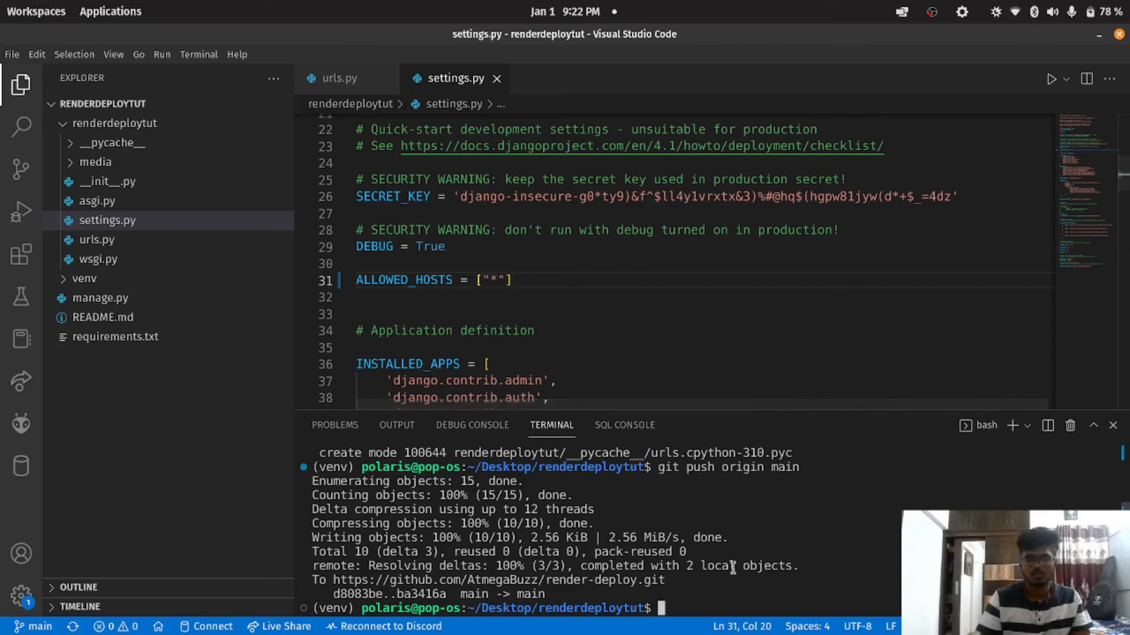
pyautogui.write('git com')
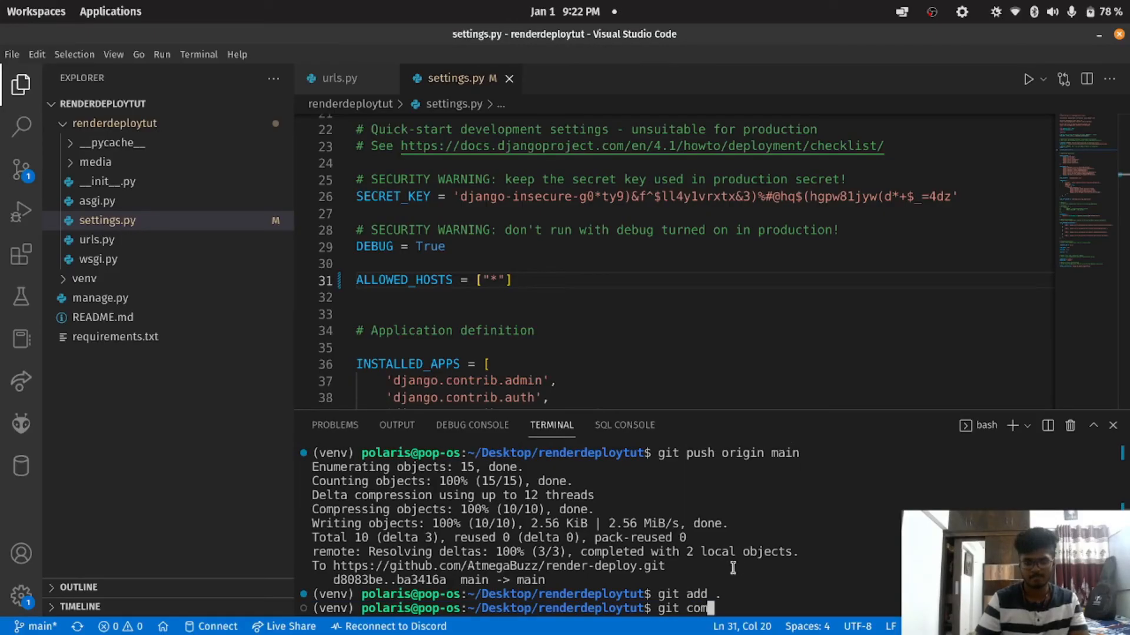
pyautogui.write('iit')
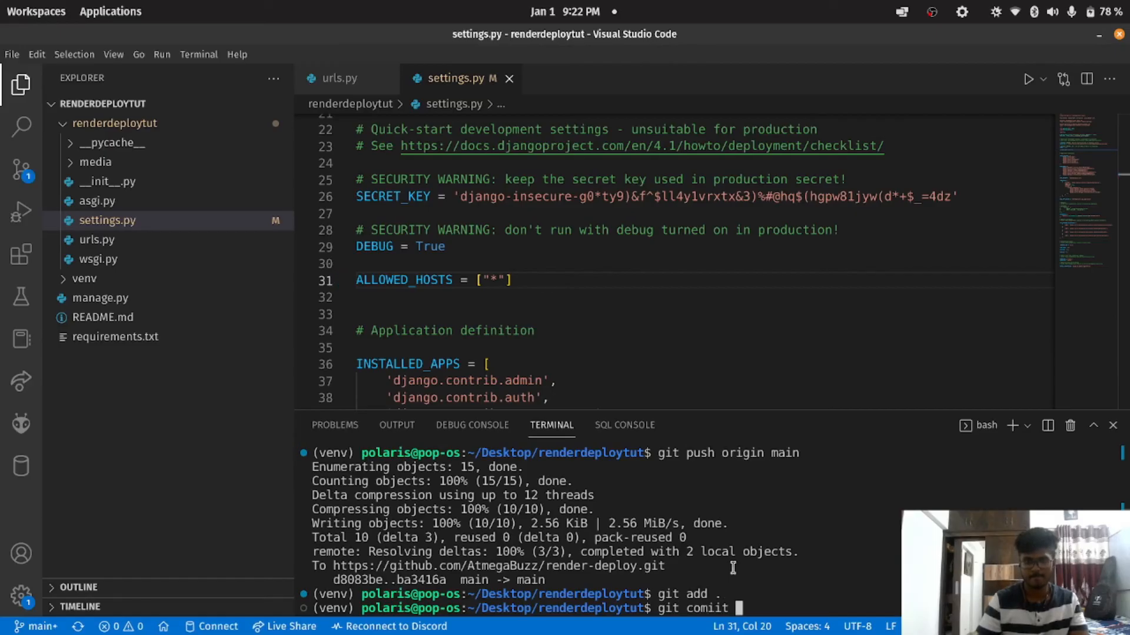
pyautogui.write('commit')
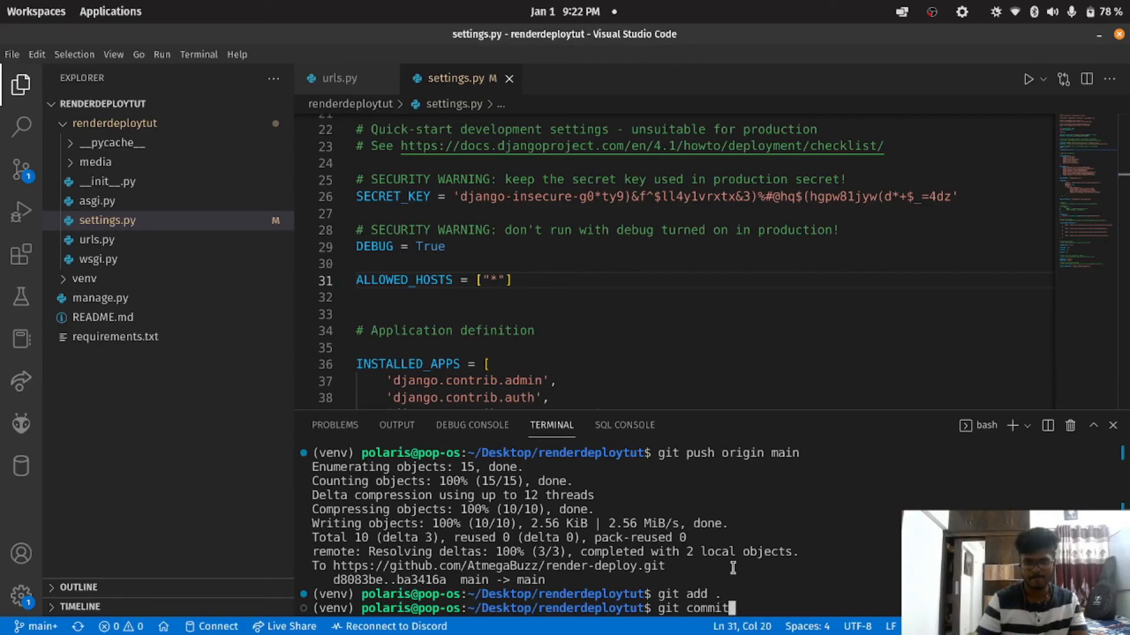
pyautogui.write('-m "')
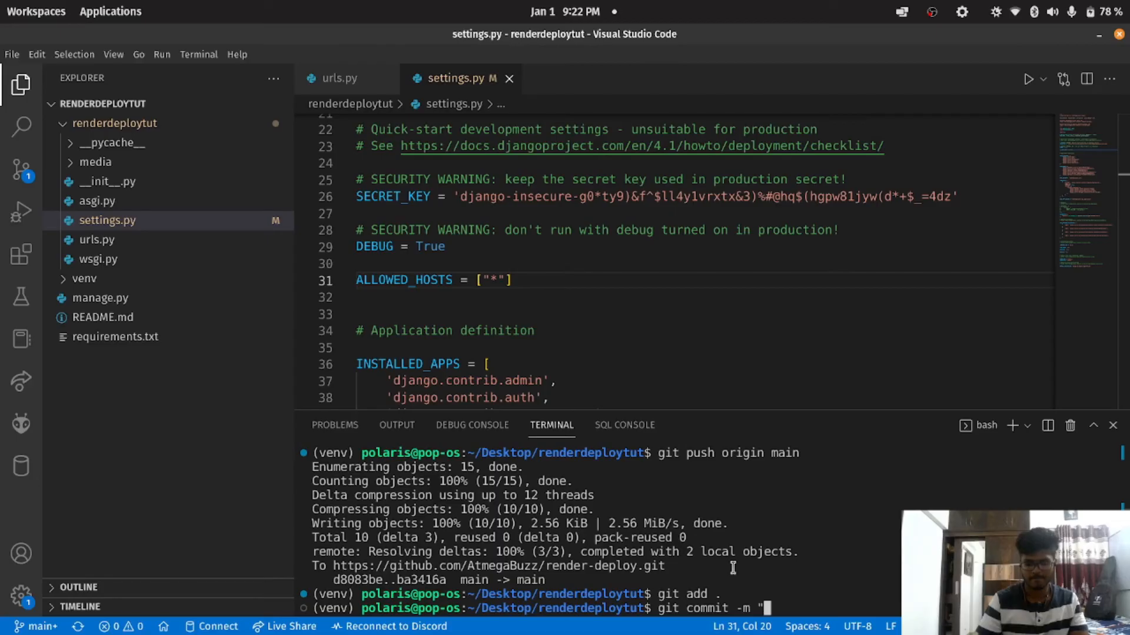
pyautogui.press('Return')
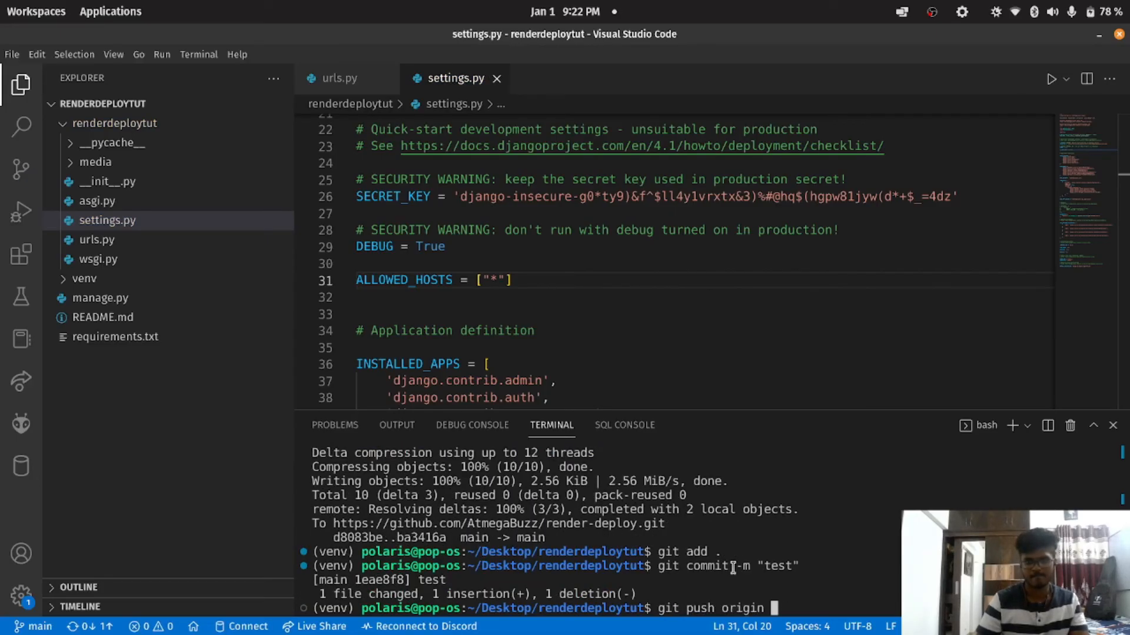
pyautogui.write('main')
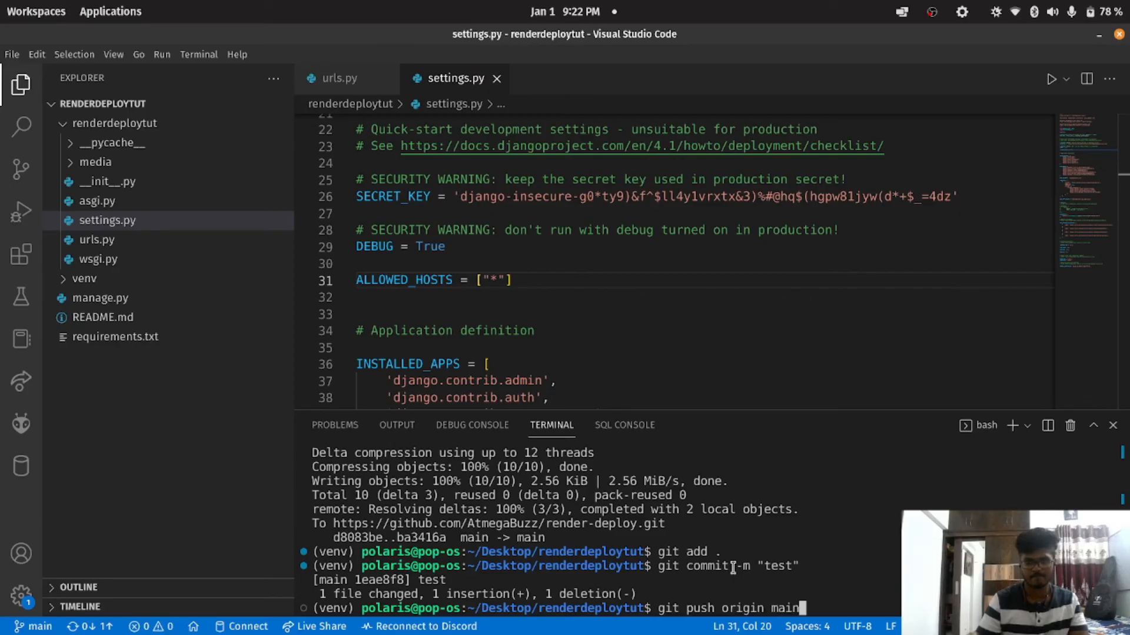
pyautogui.press('Return')
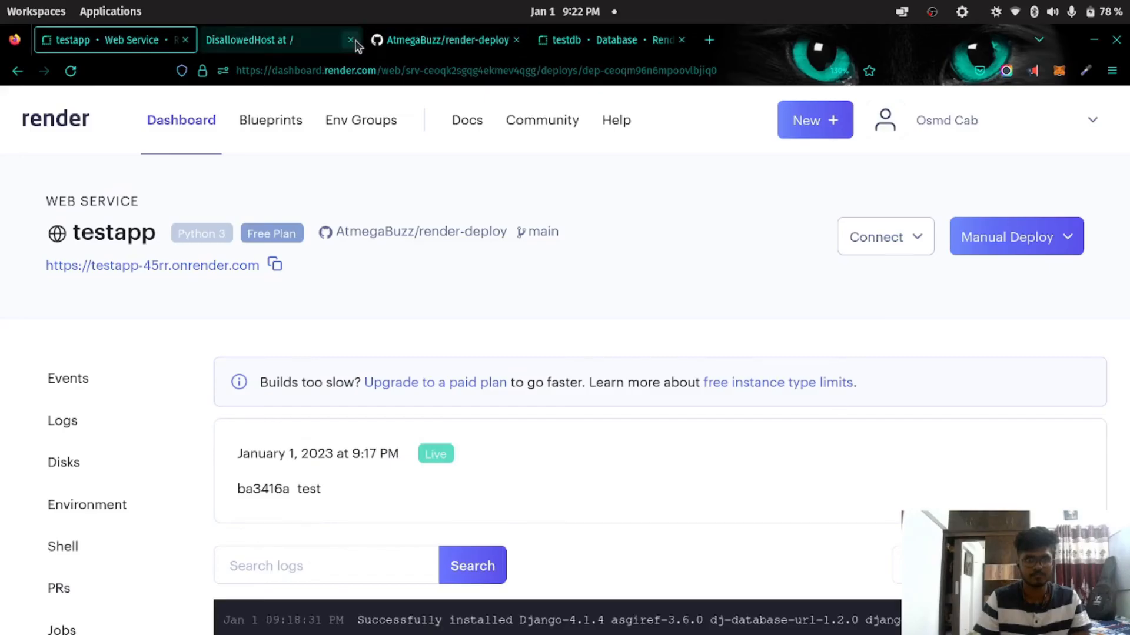
# - Close the old error tab, follow the rebuild, and reload the site to see Django's 404 page
pyautogui.click(350, 39)
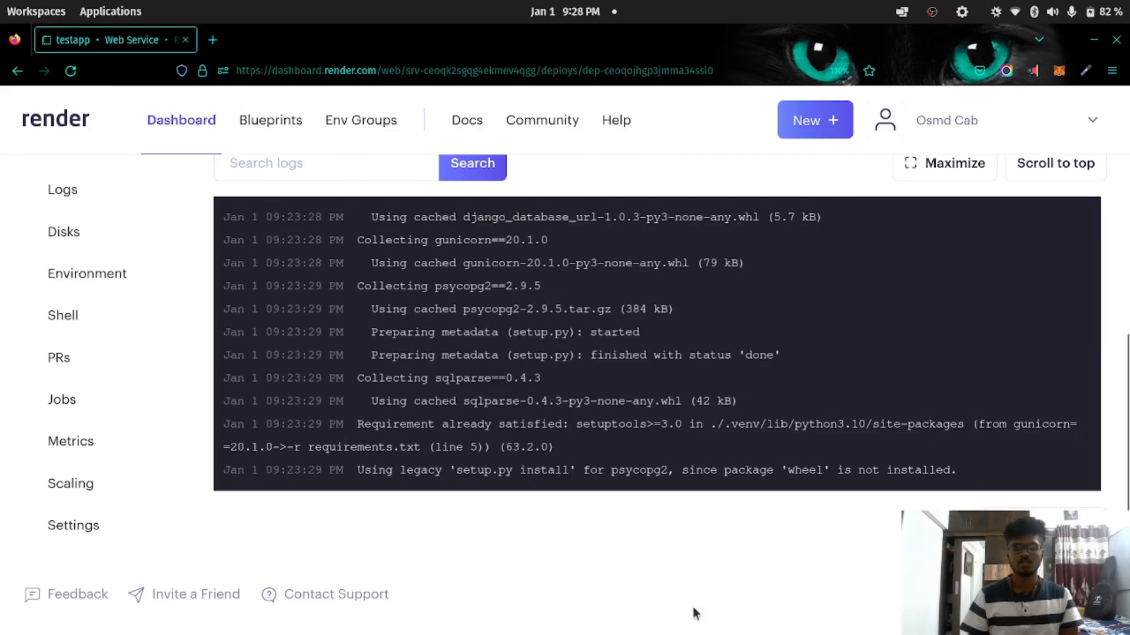
pyautogui.scroll(3)
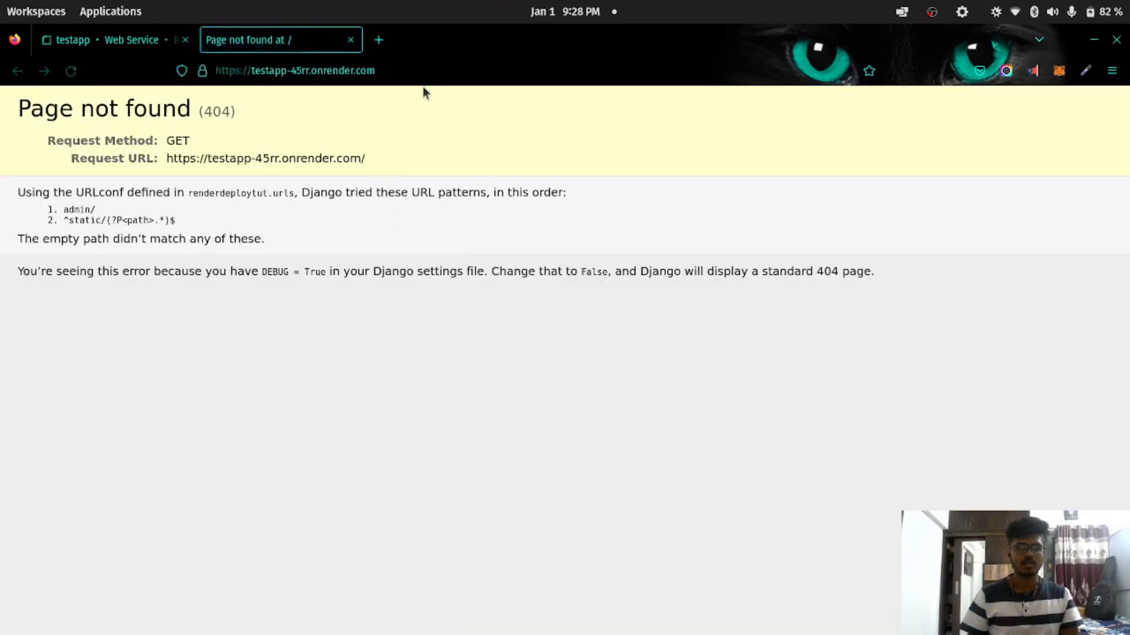
pyautogui.click(295, 70)
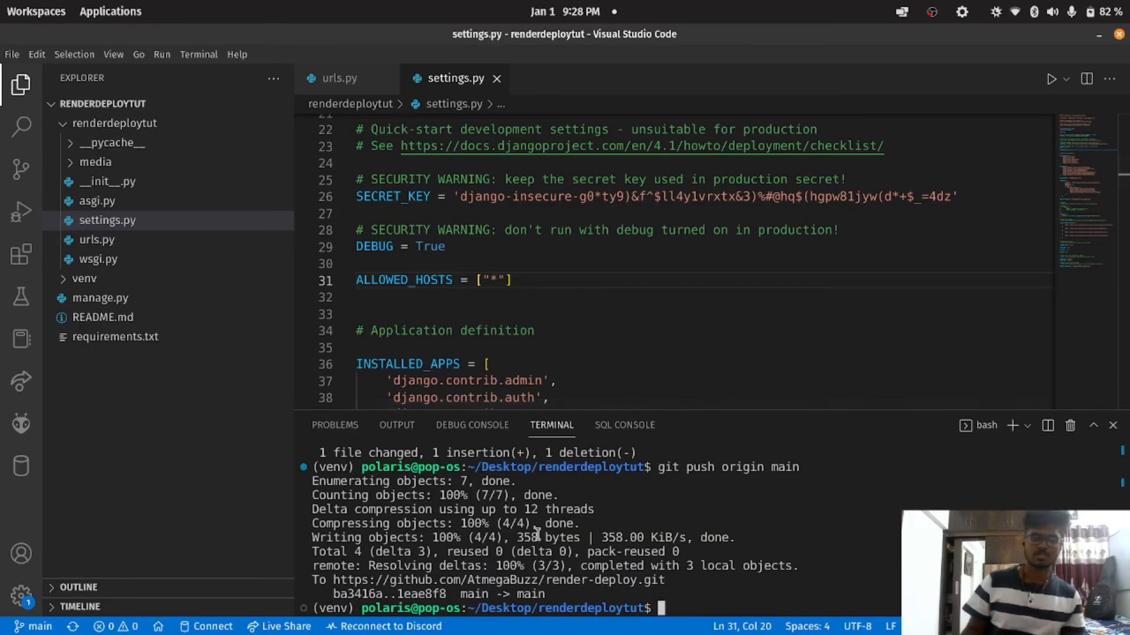
# - Run python manage.py createsuperuser and enter username admin
pyautogui.write('python manage.py')
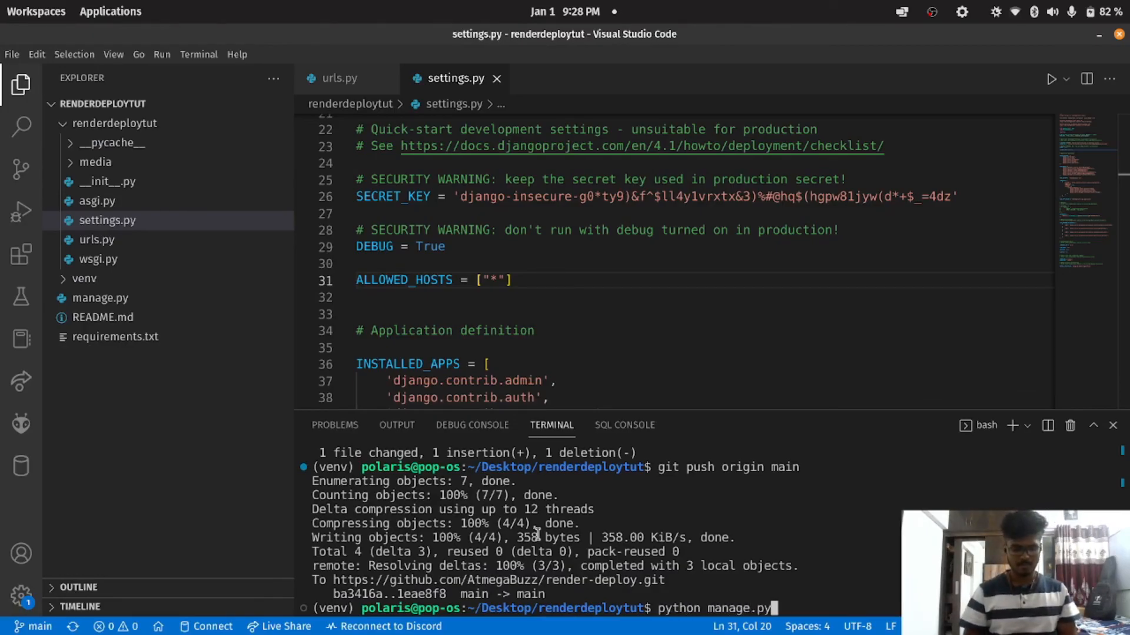
pyautogui.write('createsuperuser')
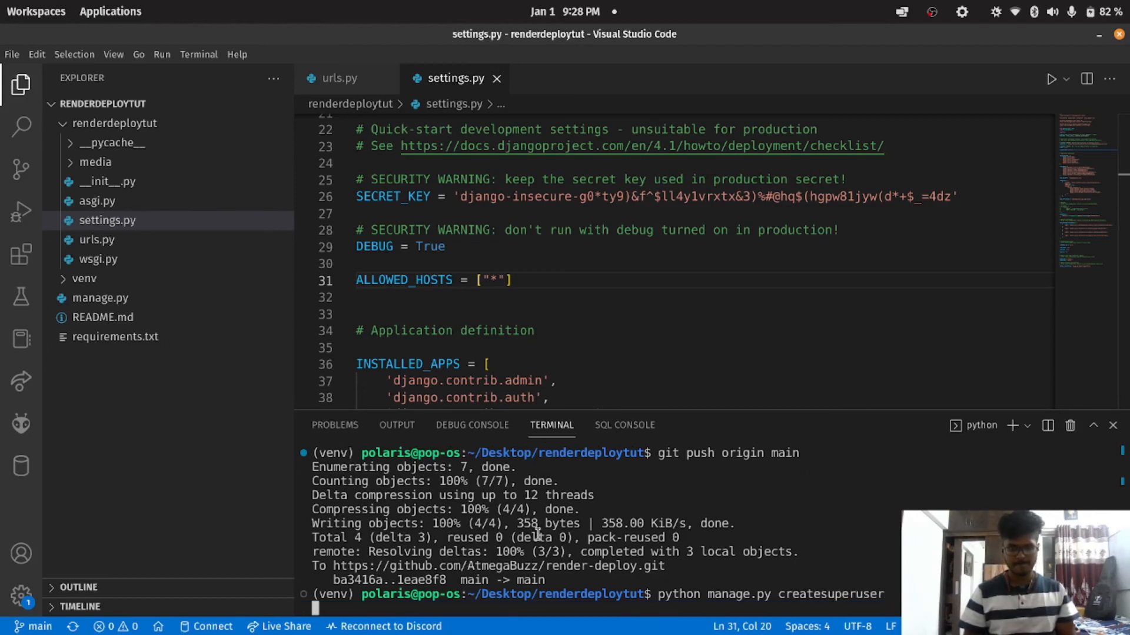
pyautogui.press('Return')
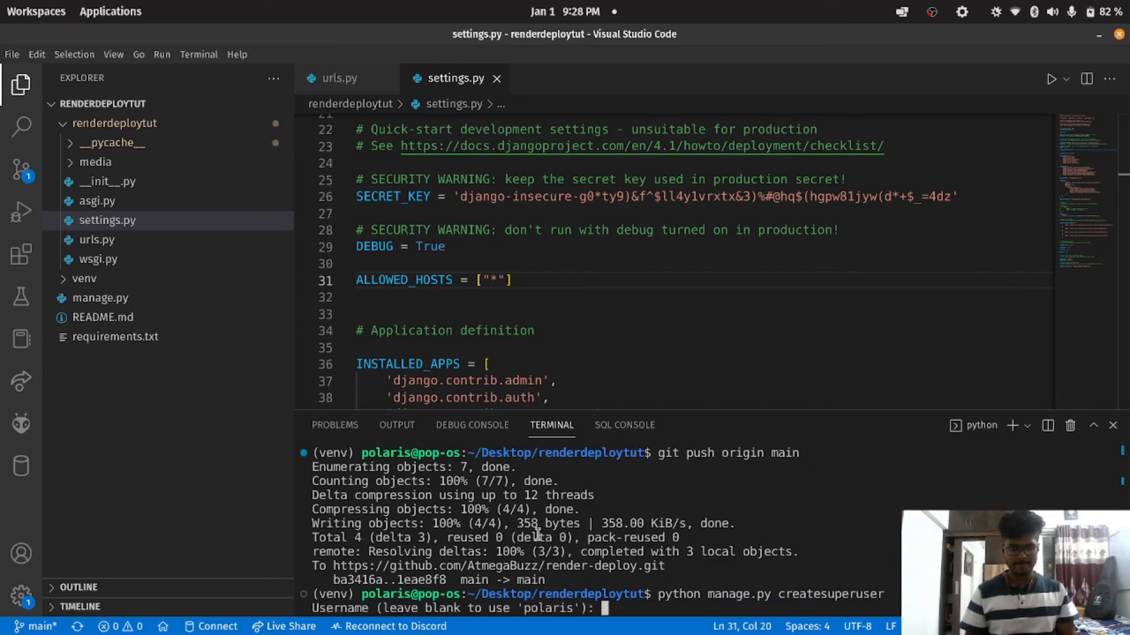
pyautogui.write('admin')
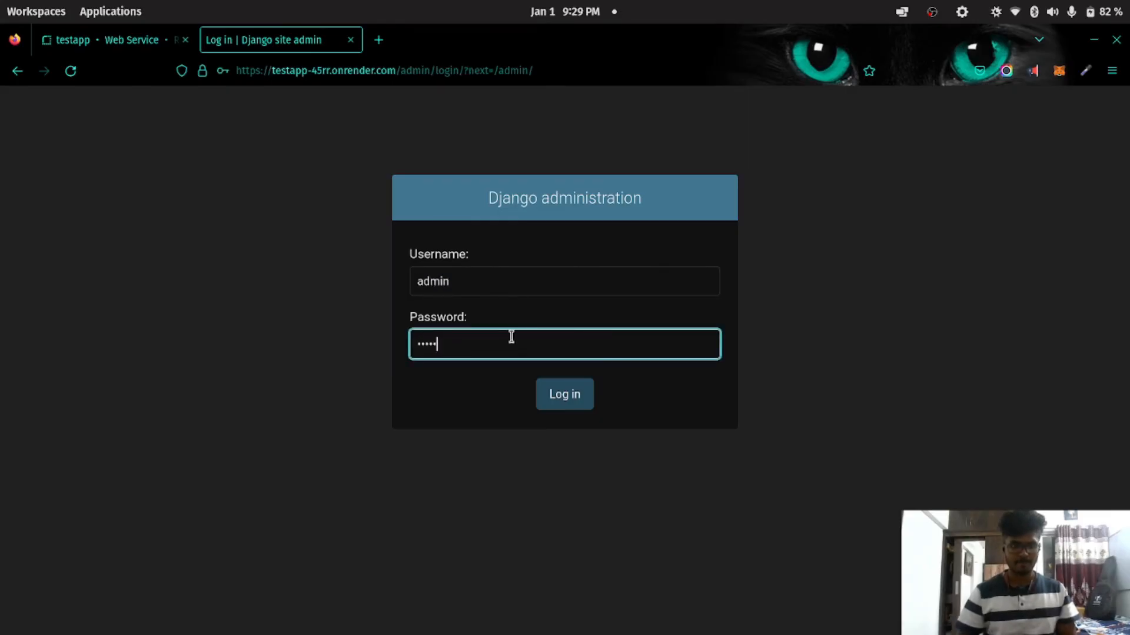
# - Log in to Django admin, decline saving the password, and return to Render's testapp tab
pyautogui.click(564, 394)
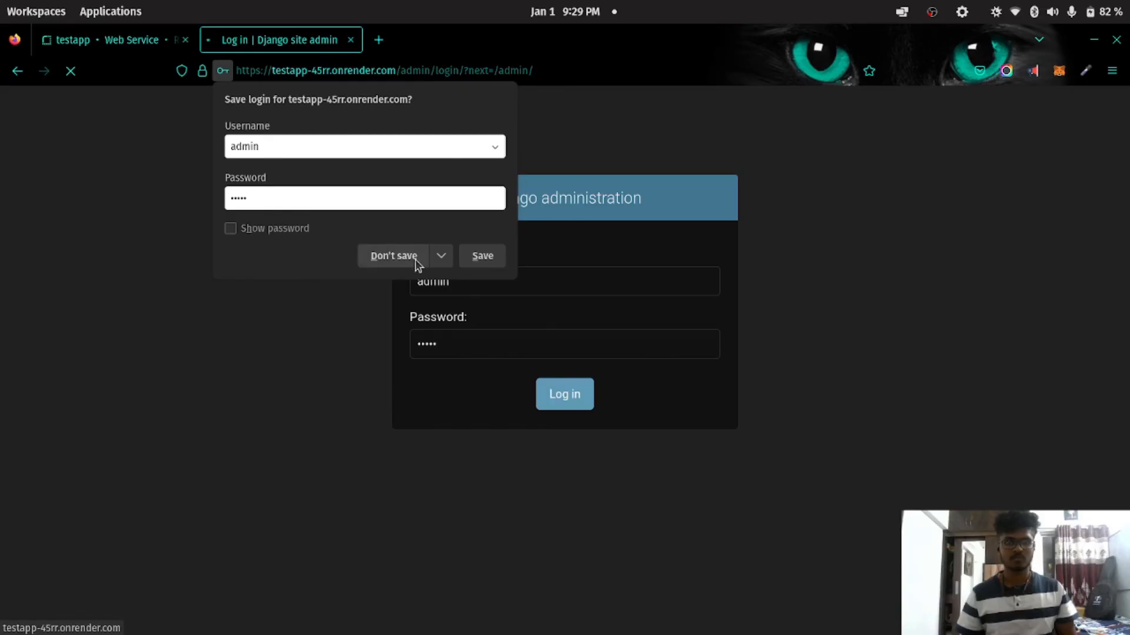
pyautogui.click(393, 256)
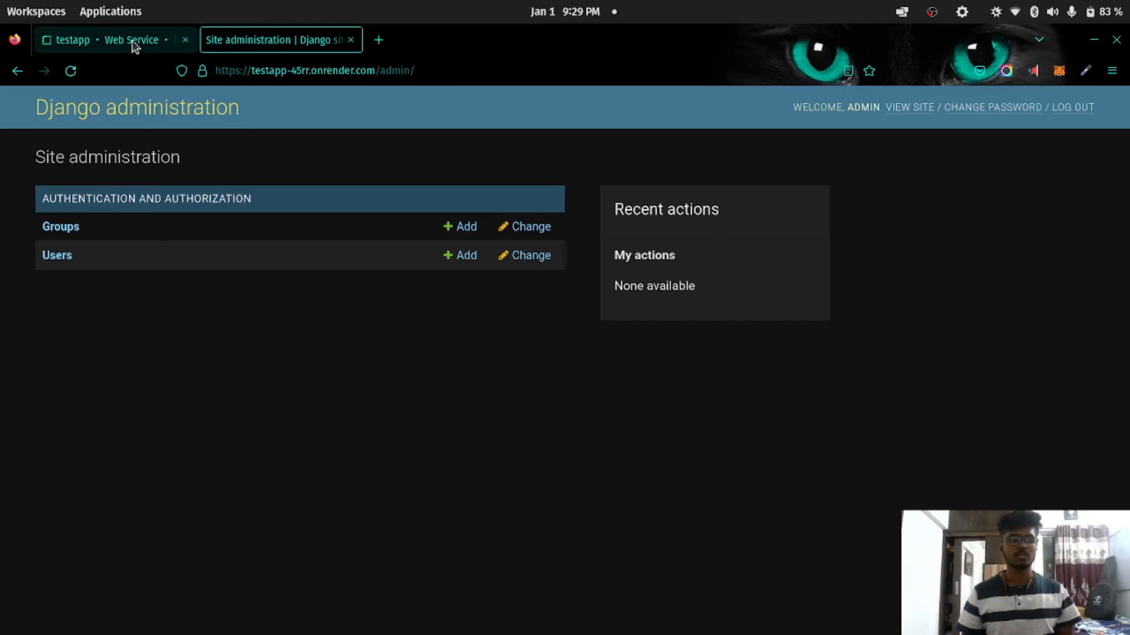
pyautogui.click(109, 39)
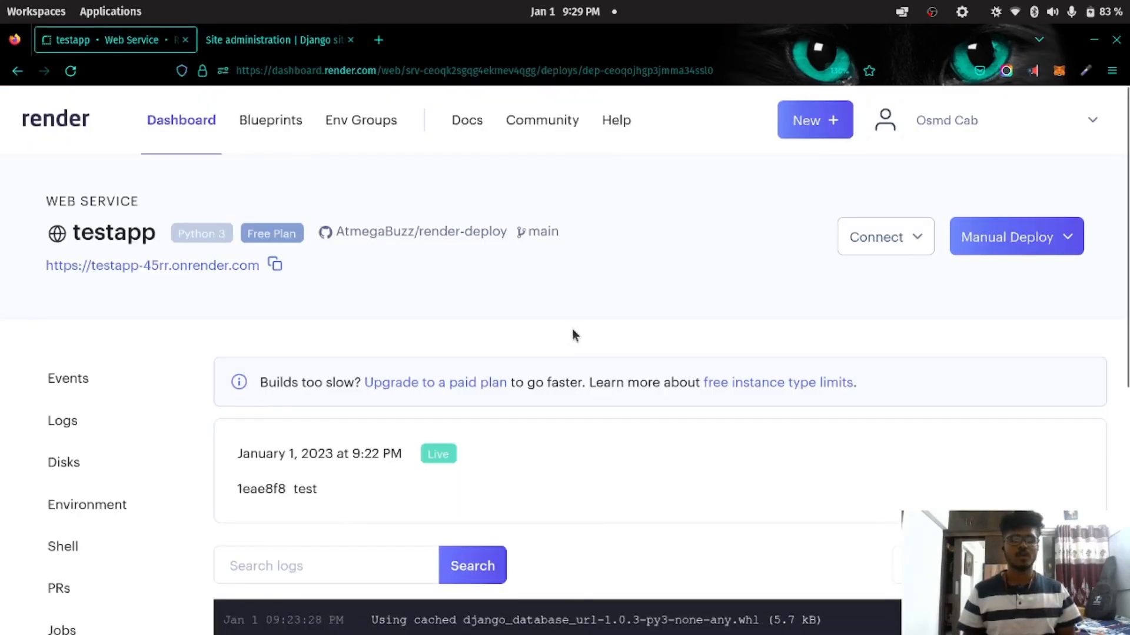